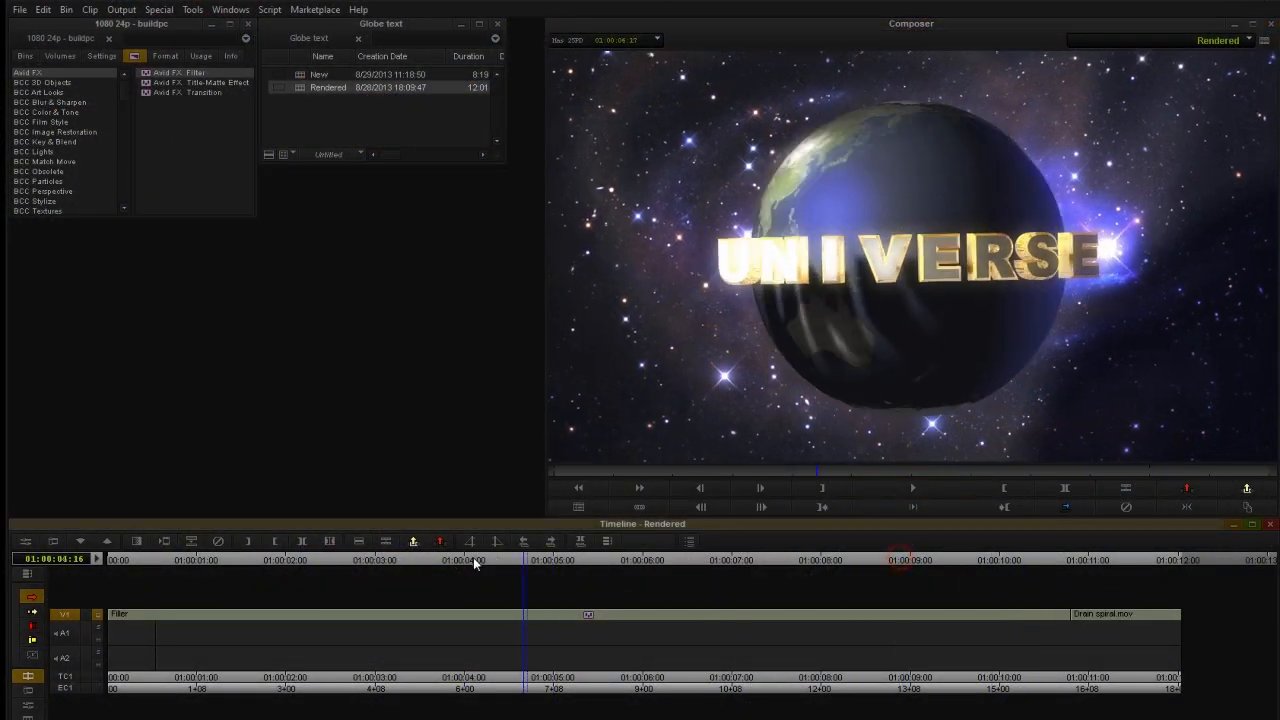
Scrub the preview, then import EarthMap_2500x1250.jpg as a new image layer.
{"action": "left_click", "coordinate": [197, 559]}
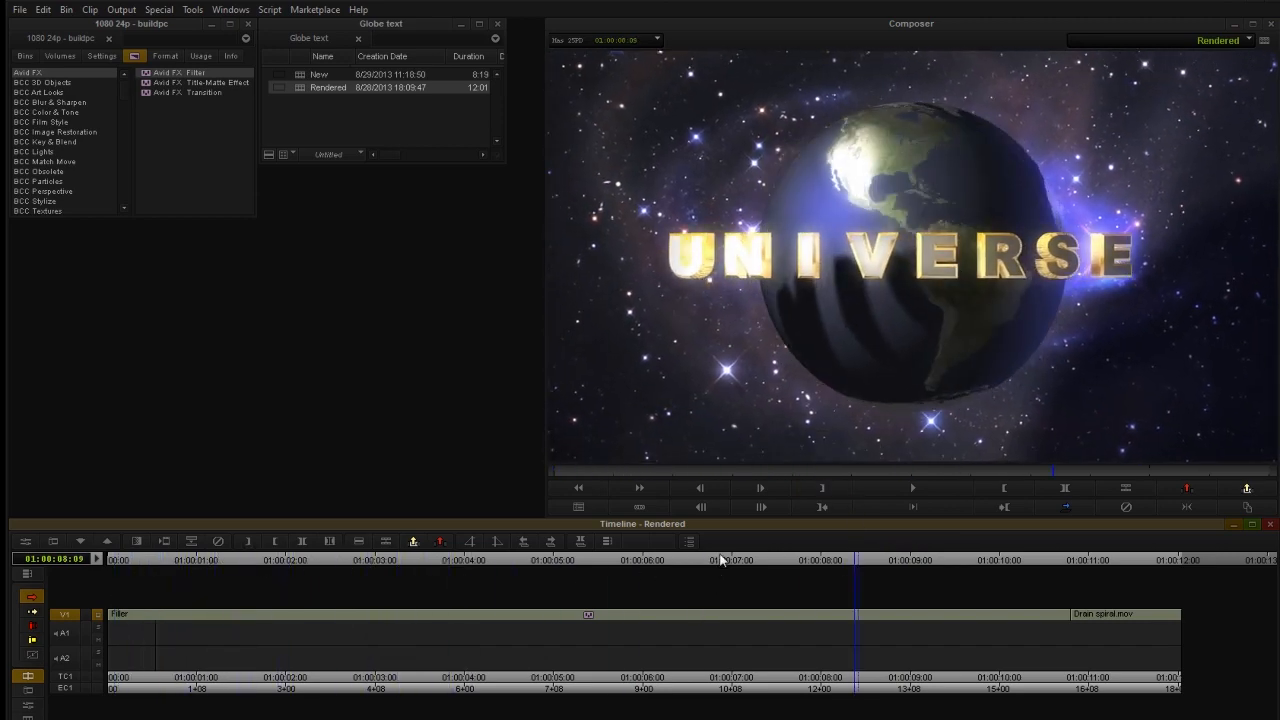
{"action": "left_click", "coordinate": [190, 559]}
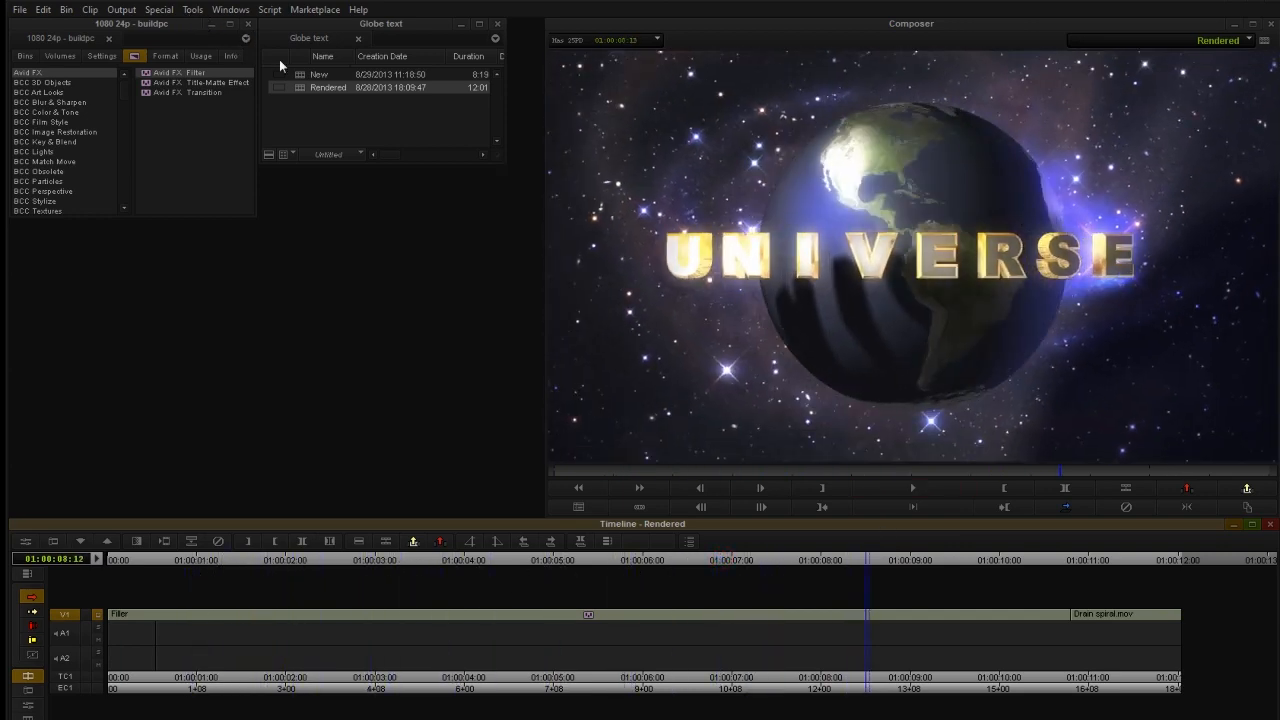
{"action": "mouse_move", "coordinate": [338, 74]}
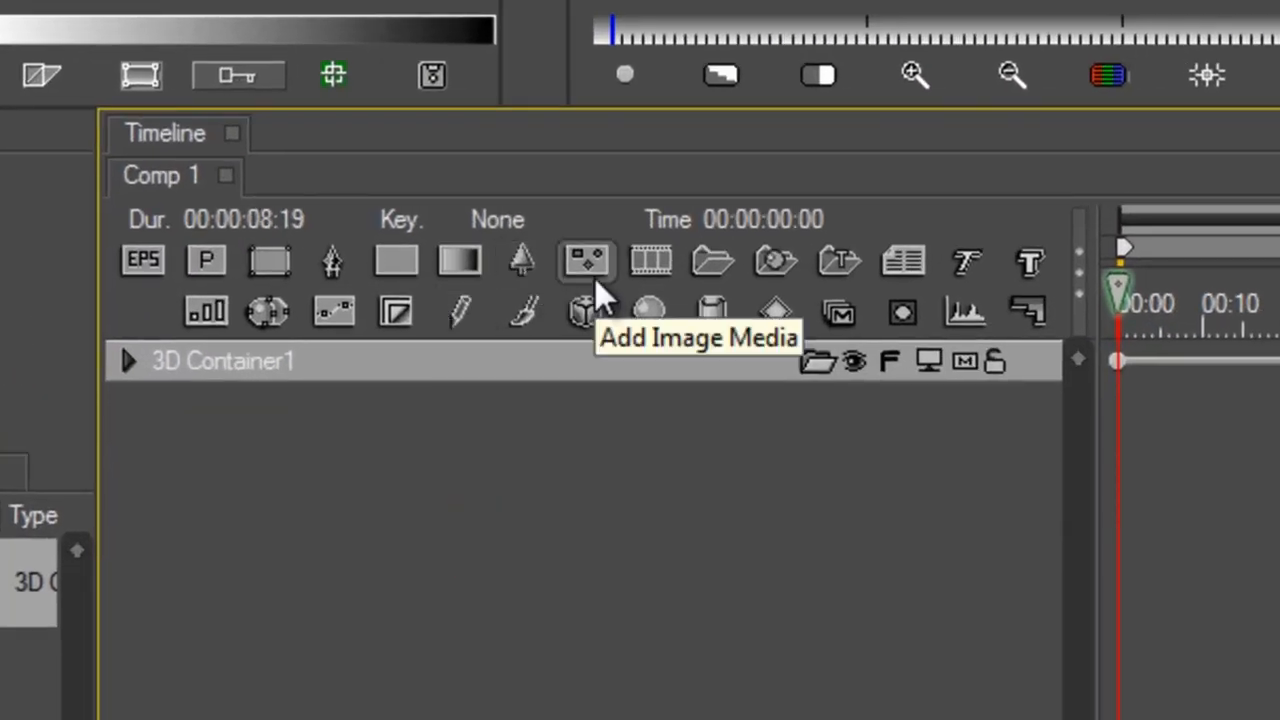
{"action": "left_click", "coordinate": [588, 260]}
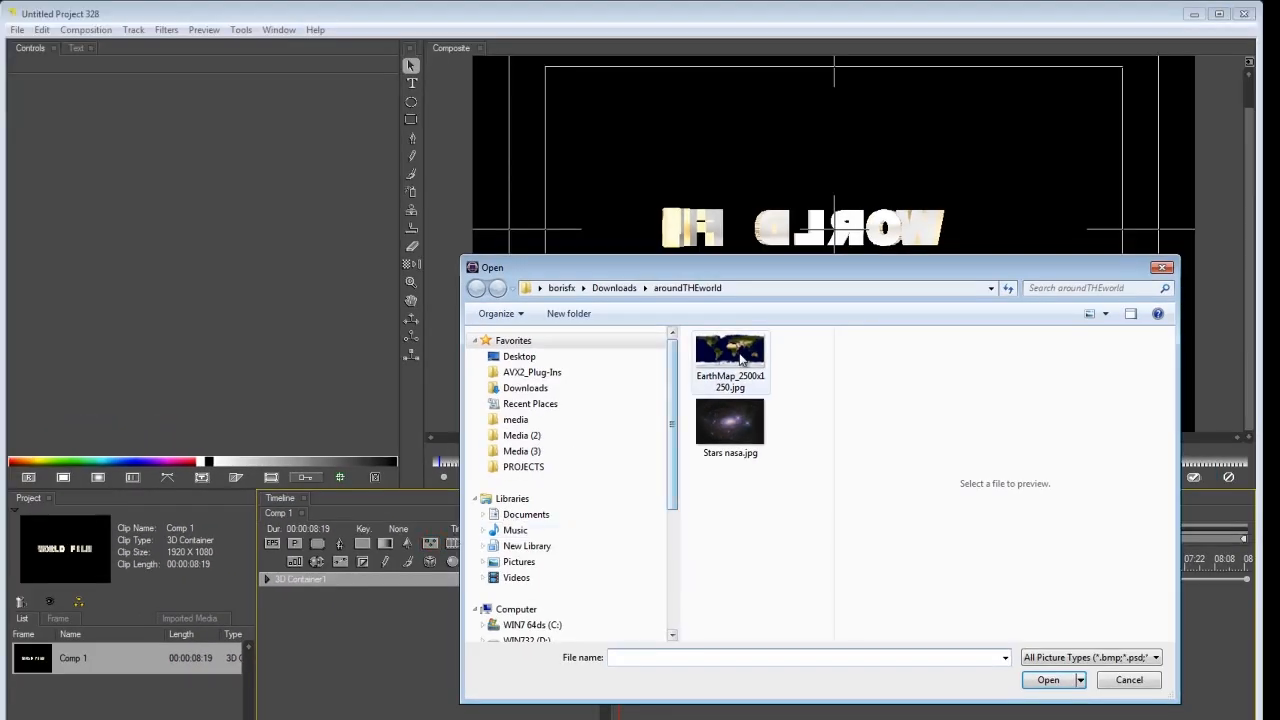
{"action": "left_click", "coordinate": [730, 355]}
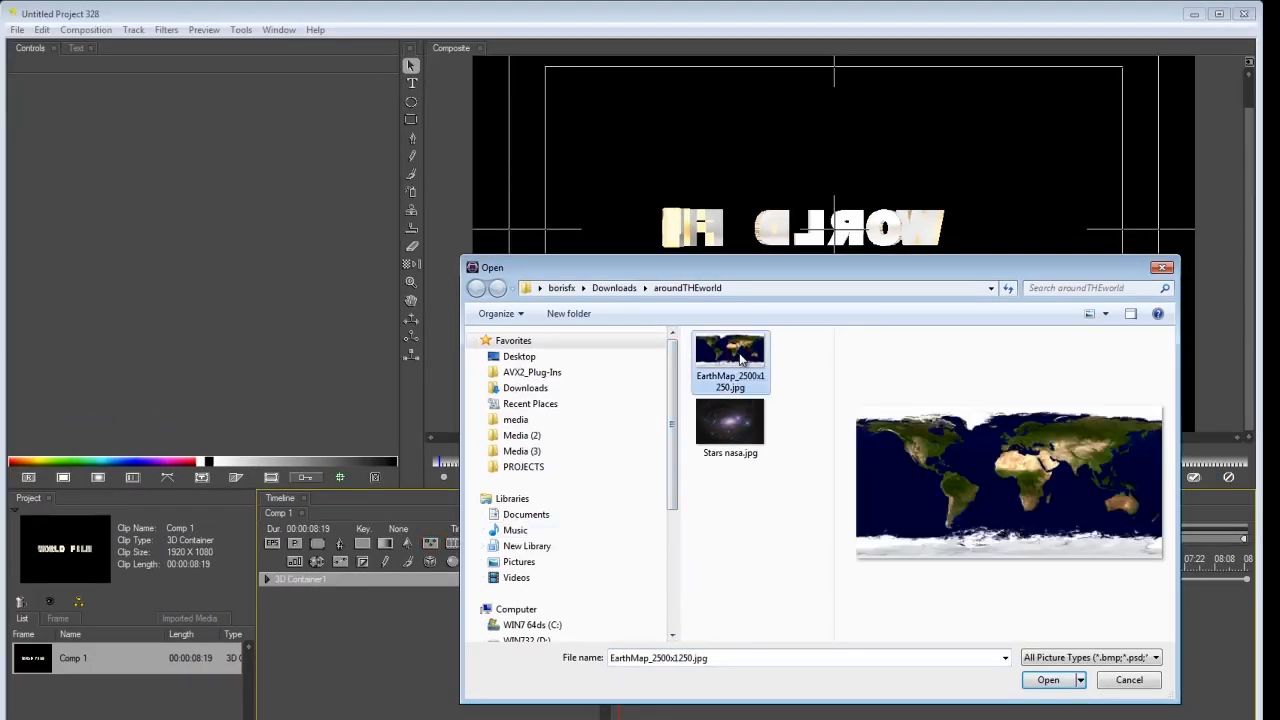
{"action": "left_click", "coordinate": [1047, 679]}
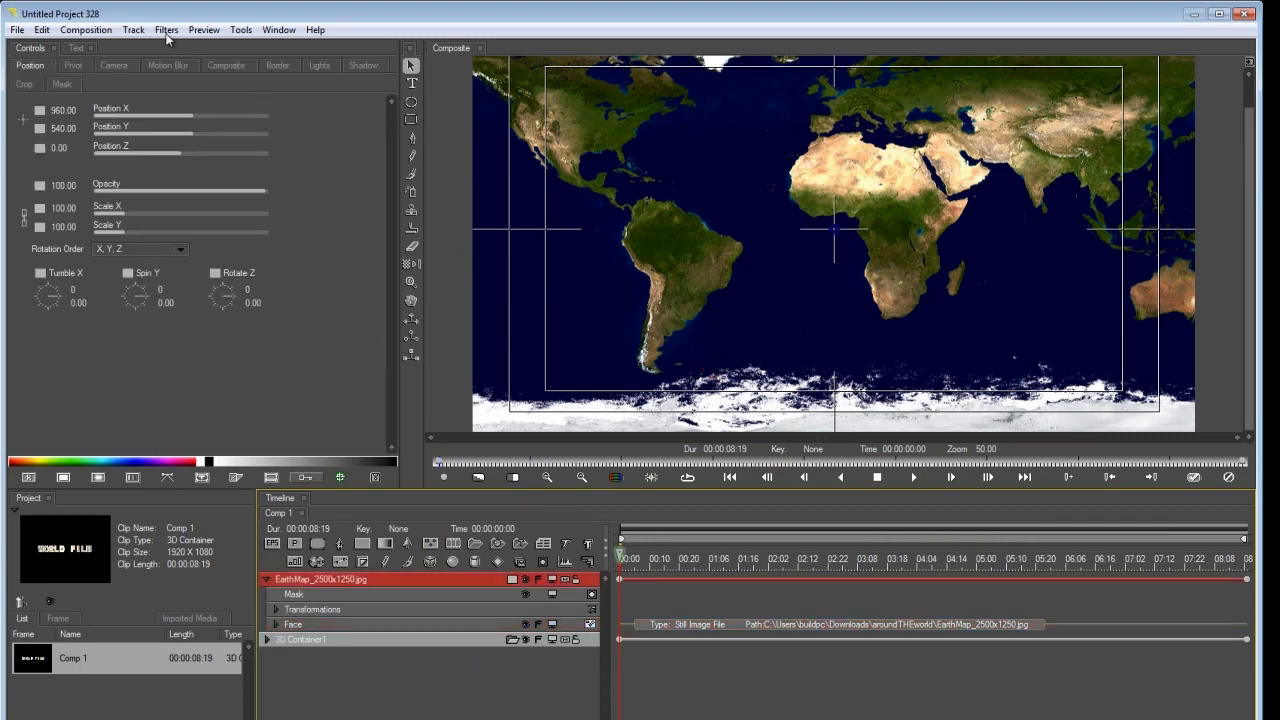
Apply BCC Hue-Sat-Lightness to the map and lower Saturation to about -25.89.
{"action": "left_click", "coordinate": [166, 29]}
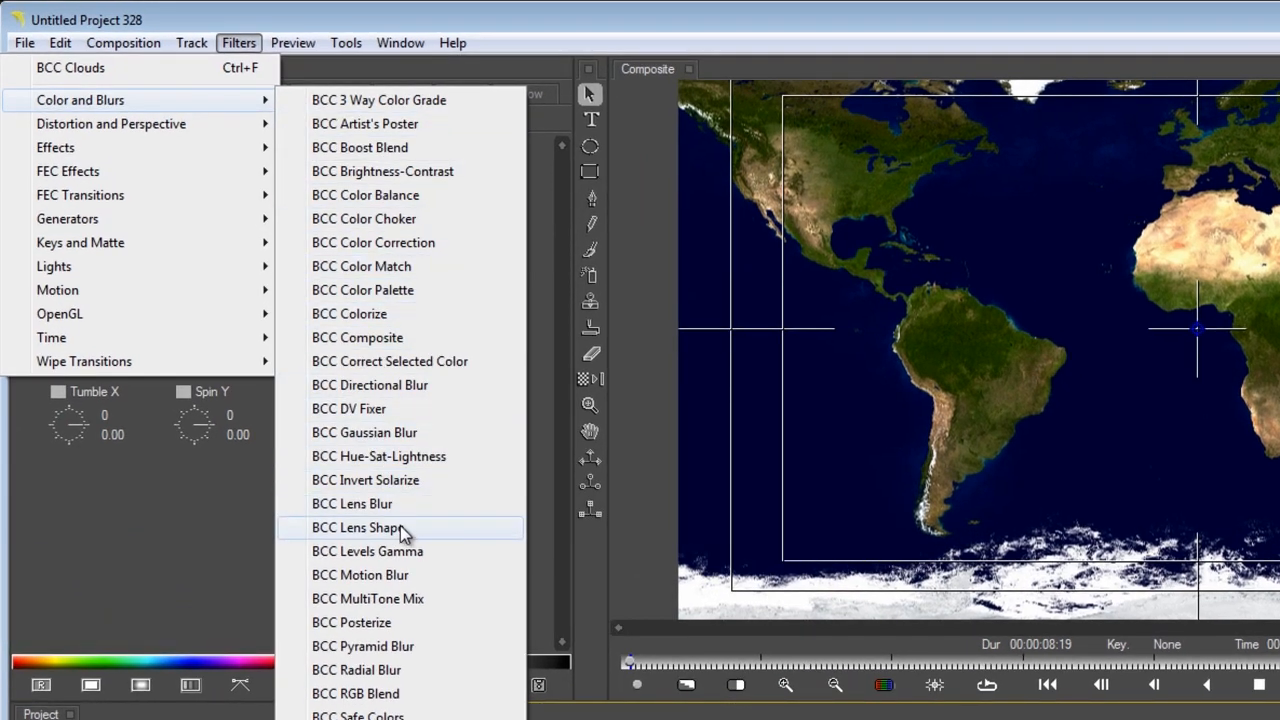
{"action": "mouse_move", "coordinate": [405, 575]}
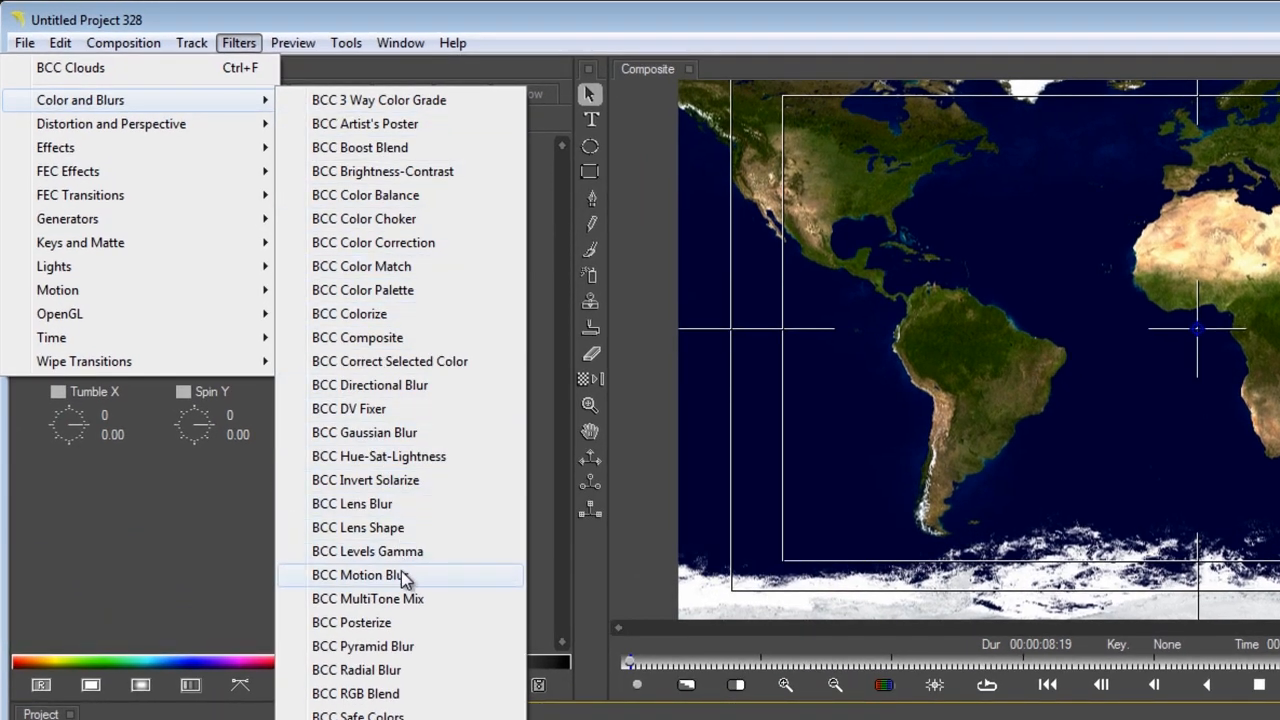
{"action": "left_click", "coordinate": [378, 456]}
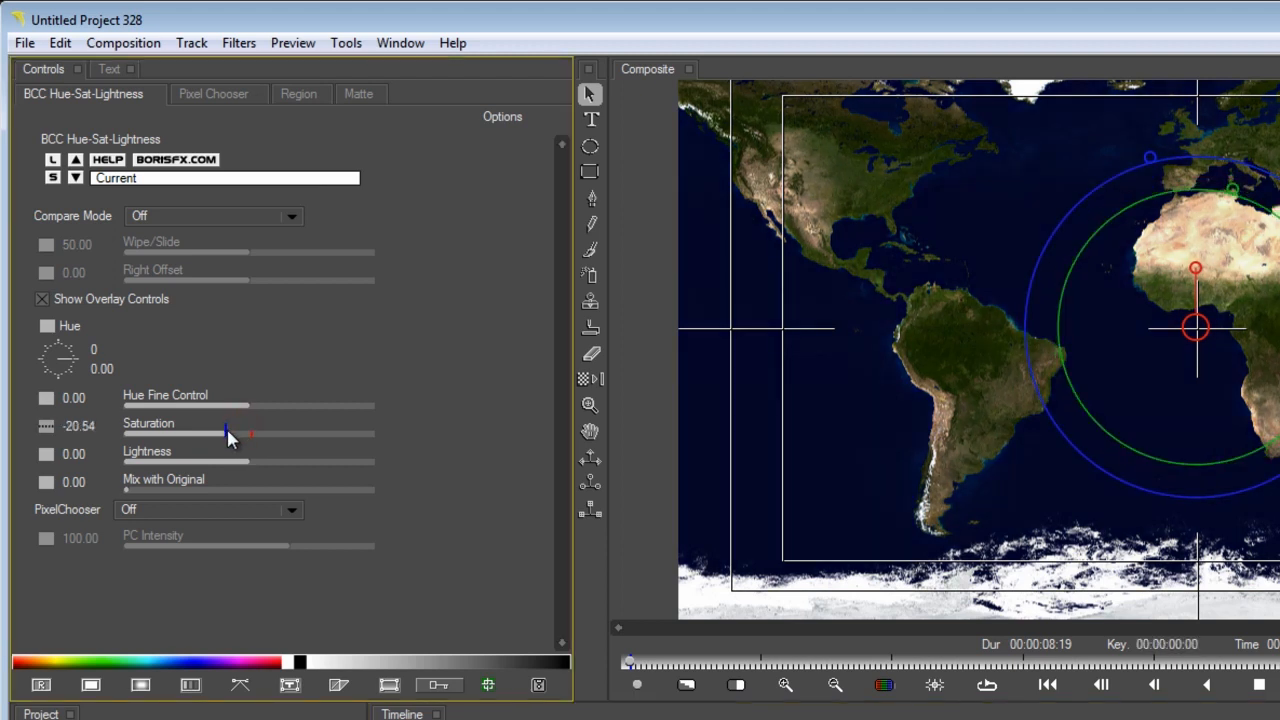
{"action": "left_click_drag", "start_coordinate": [250, 434], "coordinate": [220, 434]}
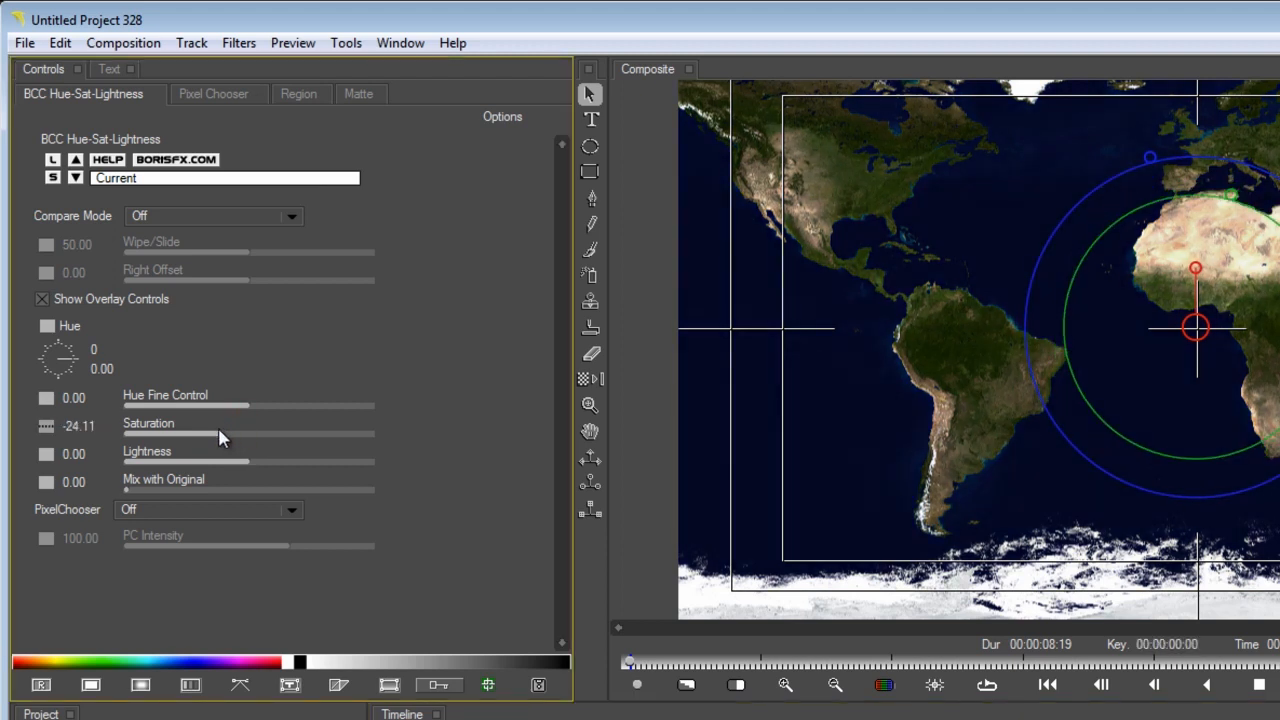
{"action": "left_click_drag", "start_coordinate": [225, 433], "coordinate": [222, 434]}
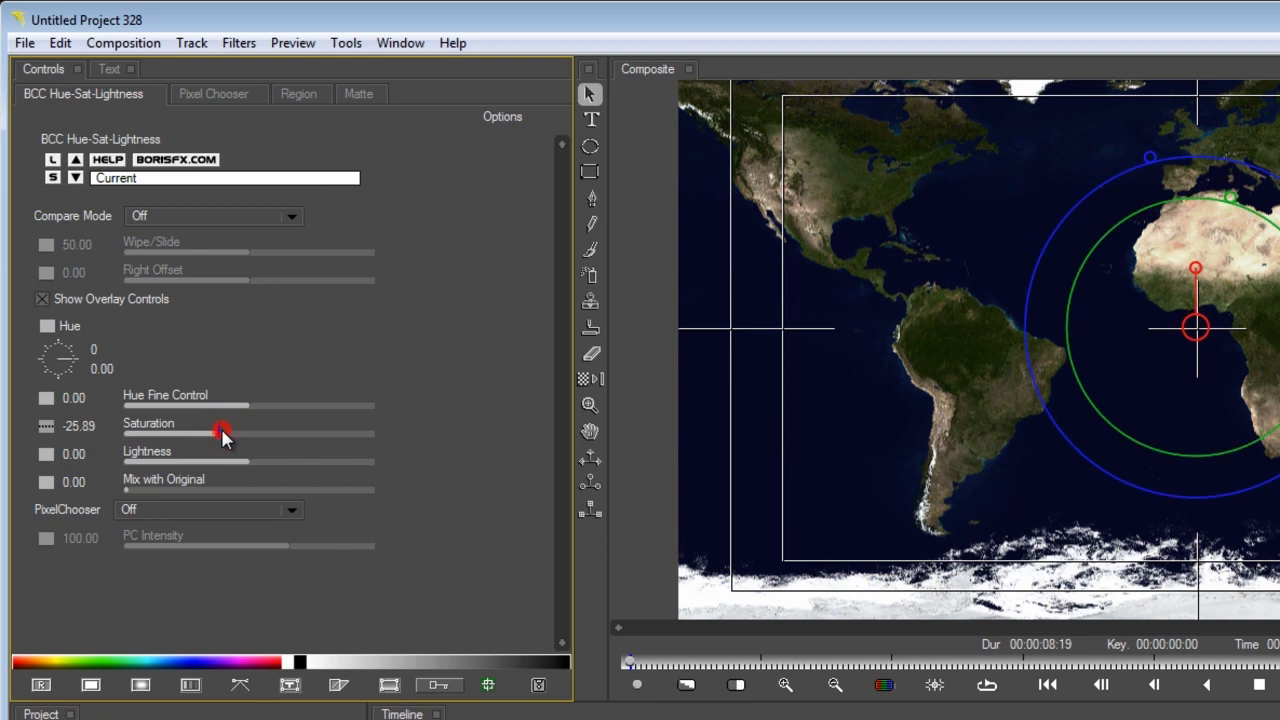
{"action": "left_click", "coordinate": [238, 42]}
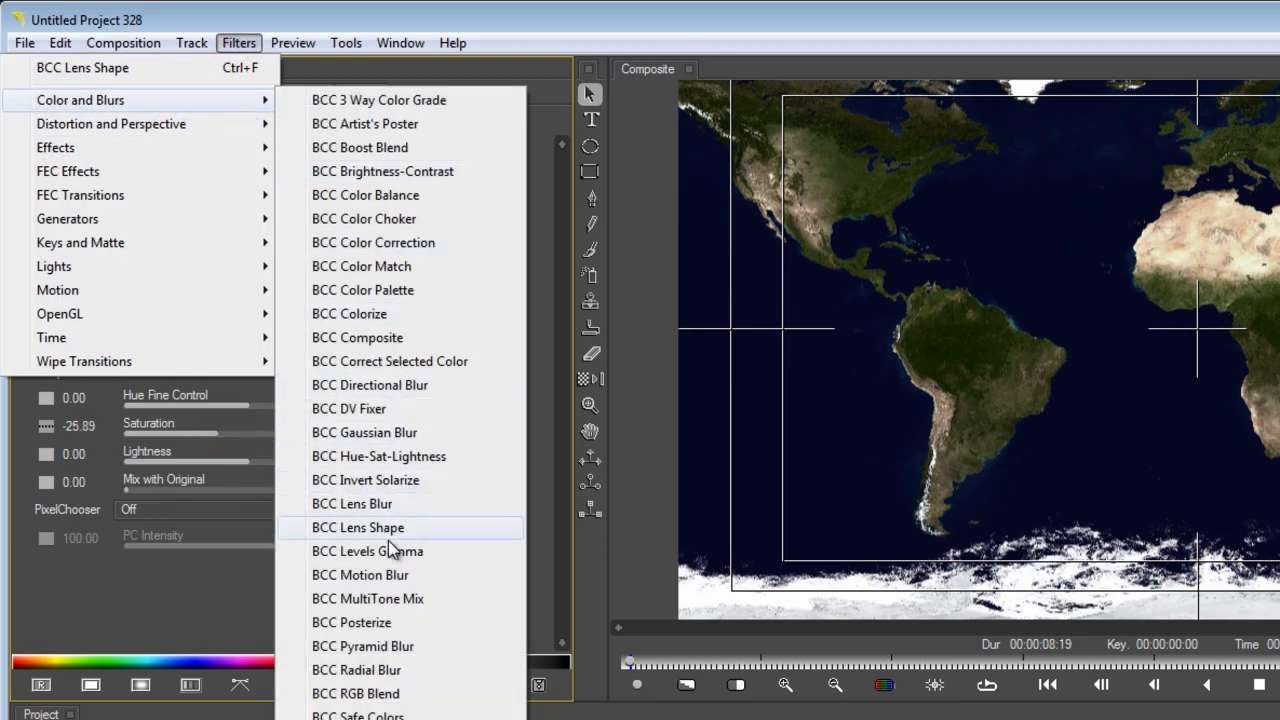
Add BCC Levels Gamma with Gamma about 2.01 and Output Black about 42.12.
{"action": "left_click", "coordinate": [367, 551]}
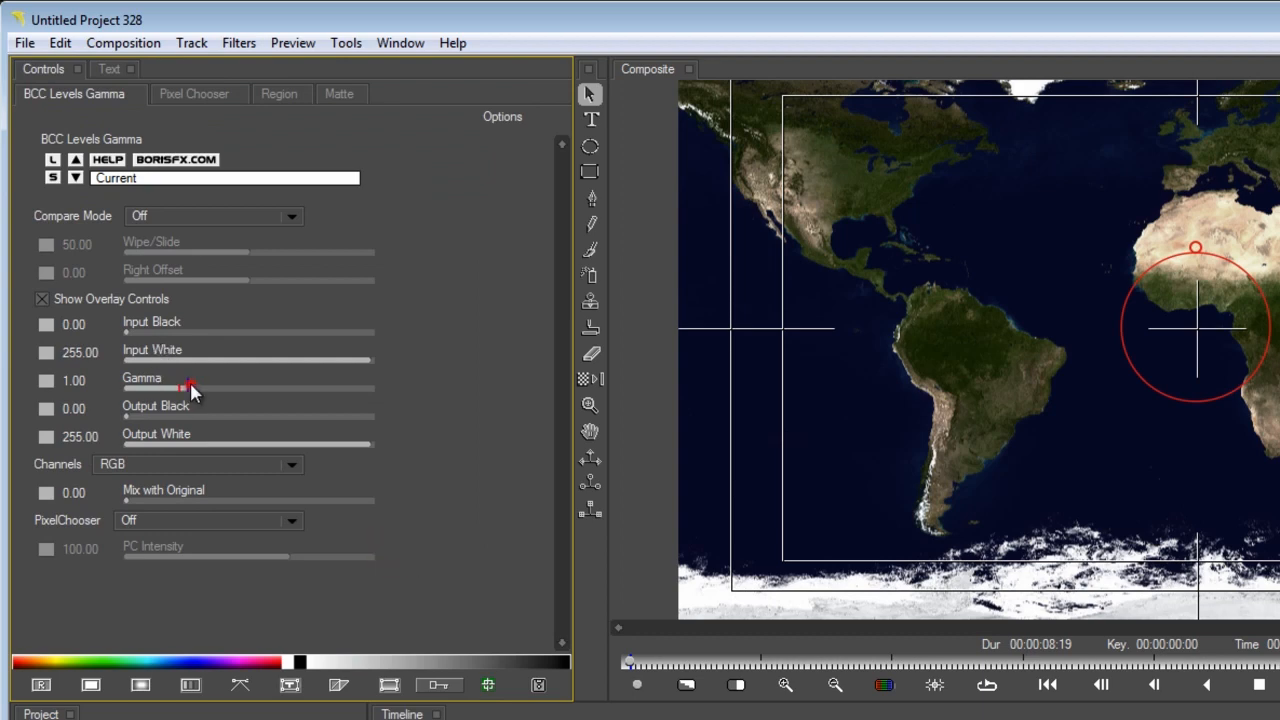
{"action": "left_click_drag", "start_coordinate": [190, 388], "coordinate": [230, 388]}
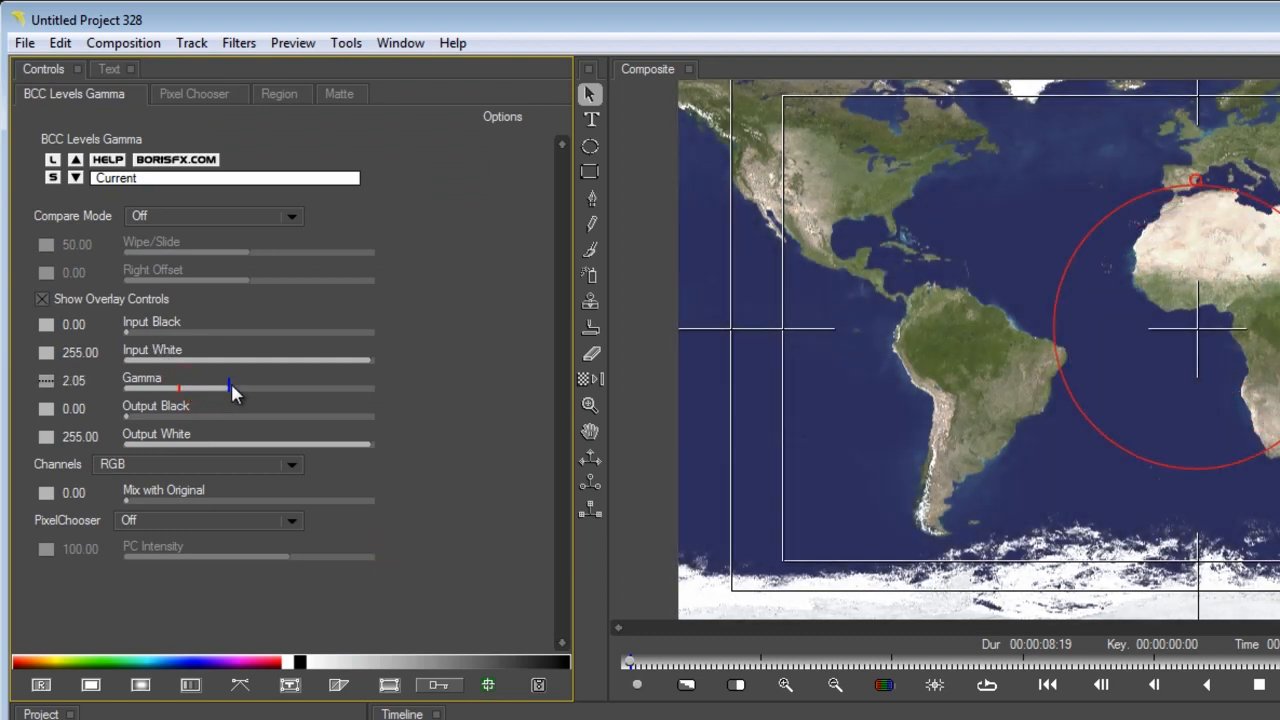
{"action": "left_click_drag", "start_coordinate": [230, 390], "coordinate": [145, 417]}
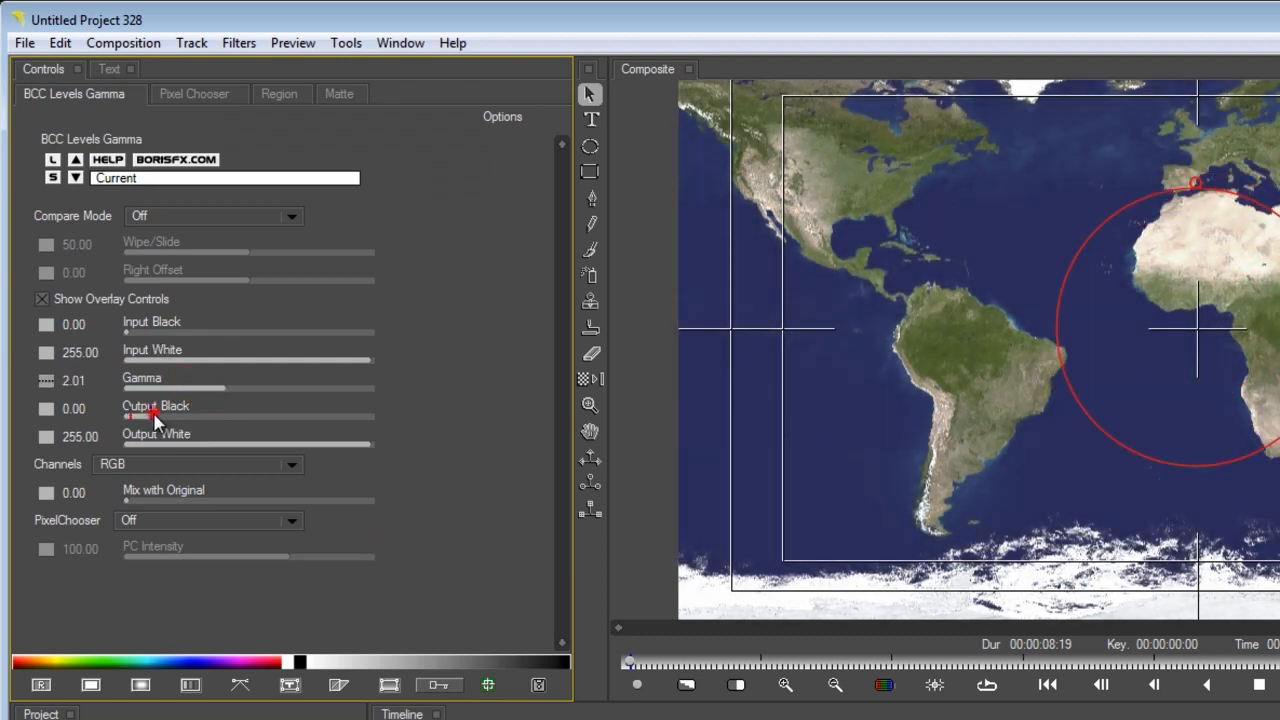
{"action": "left_click_drag", "start_coordinate": [128, 417], "coordinate": [180, 417]}
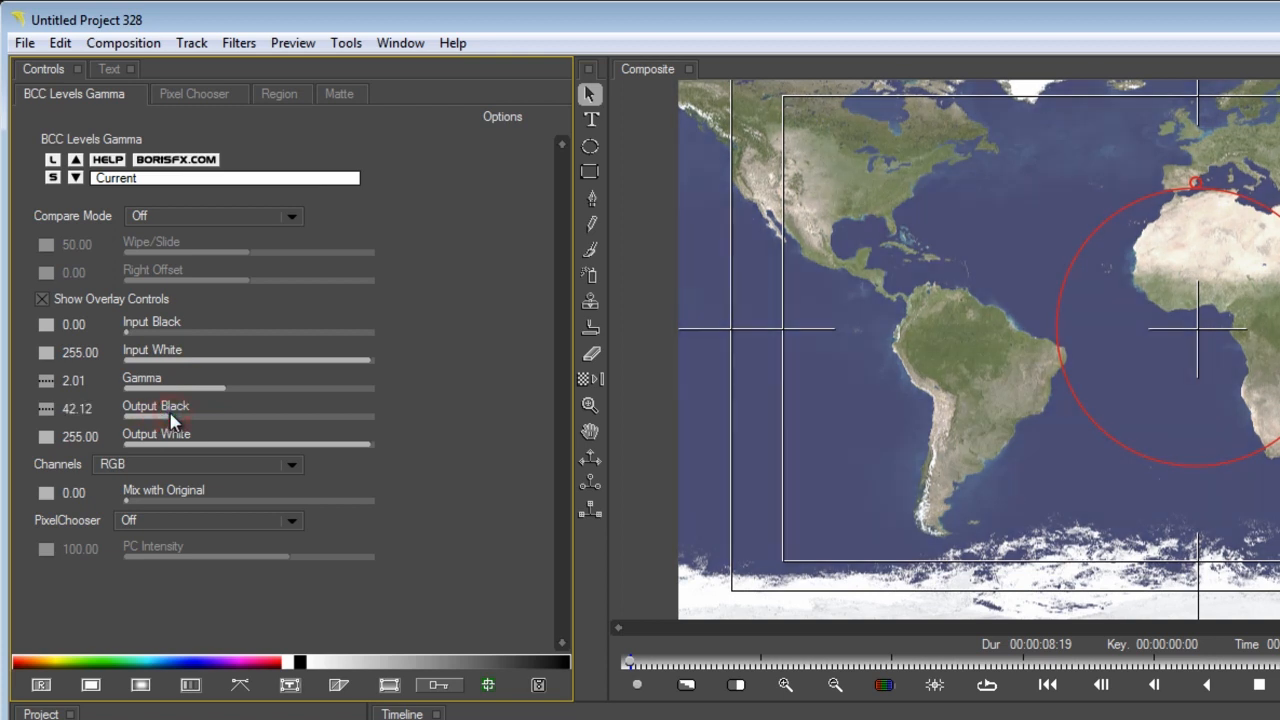
{"action": "left_click_drag", "start_coordinate": [180, 417], "coordinate": [160, 417]}
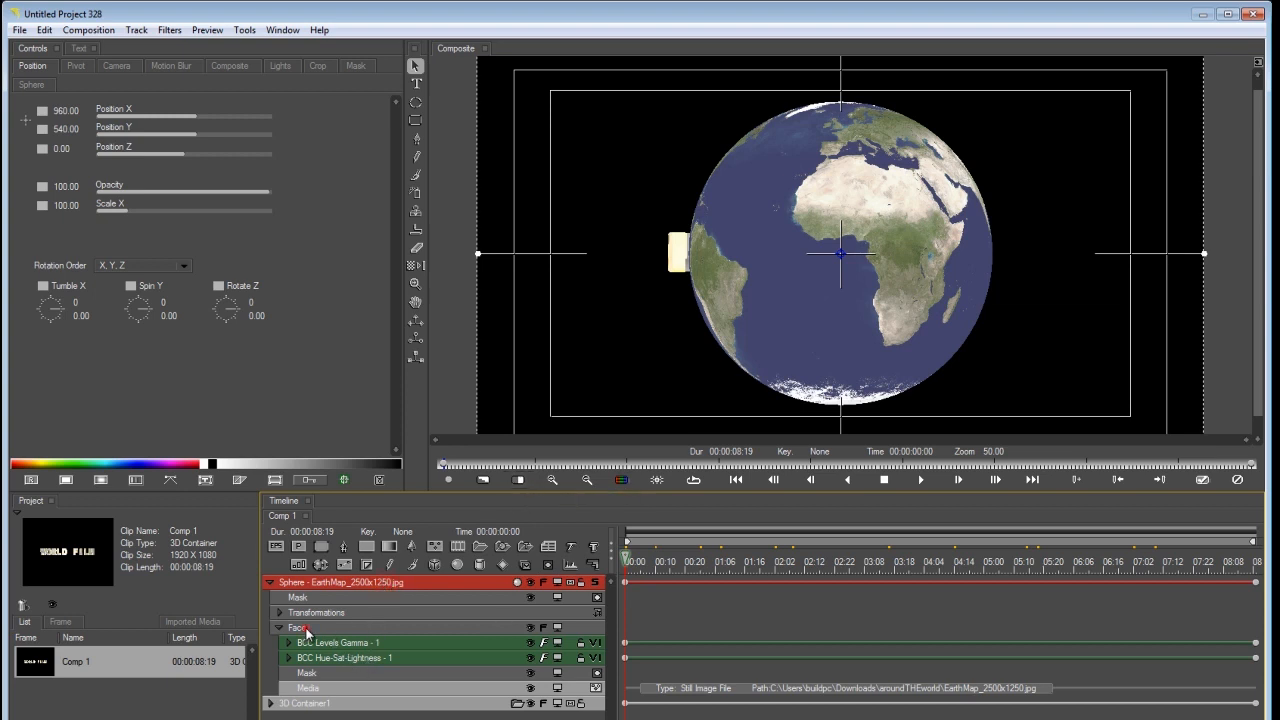
Apply BCC Chroma Key to the Face track and raise Lightness to 100.
{"action": "left_click", "coordinate": [298, 627]}
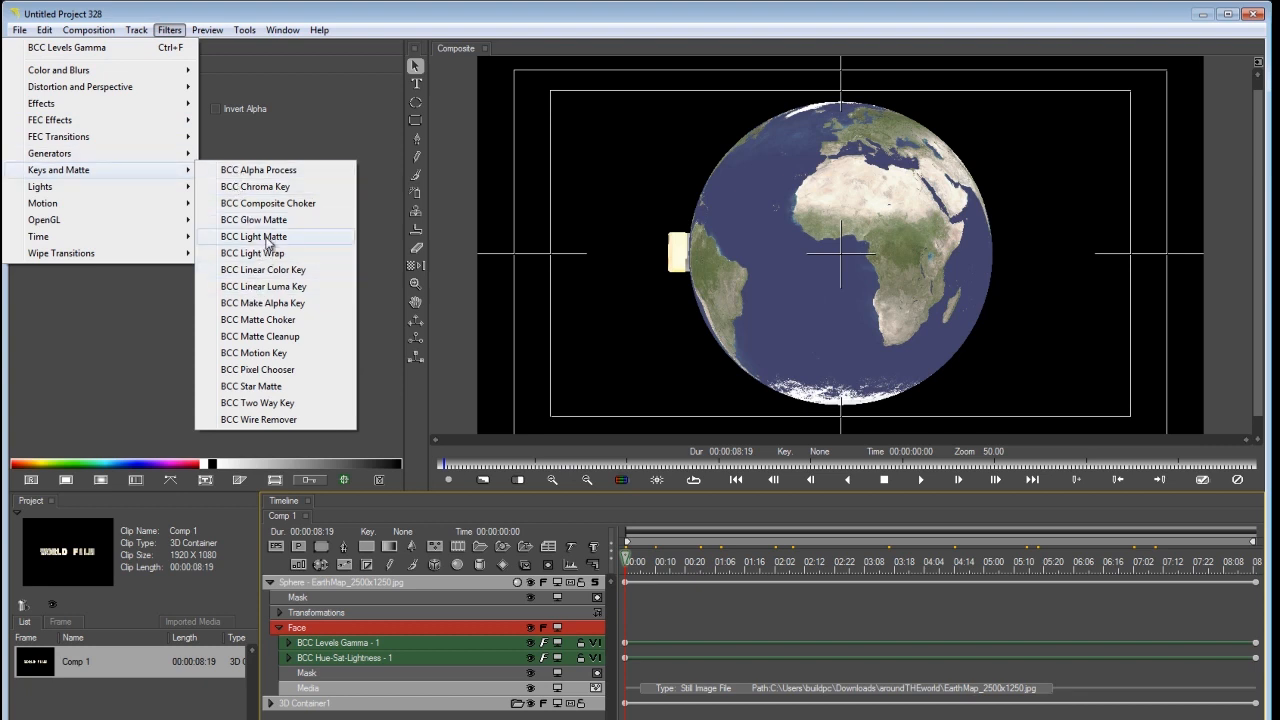
{"action": "left_click", "coordinate": [255, 186]}
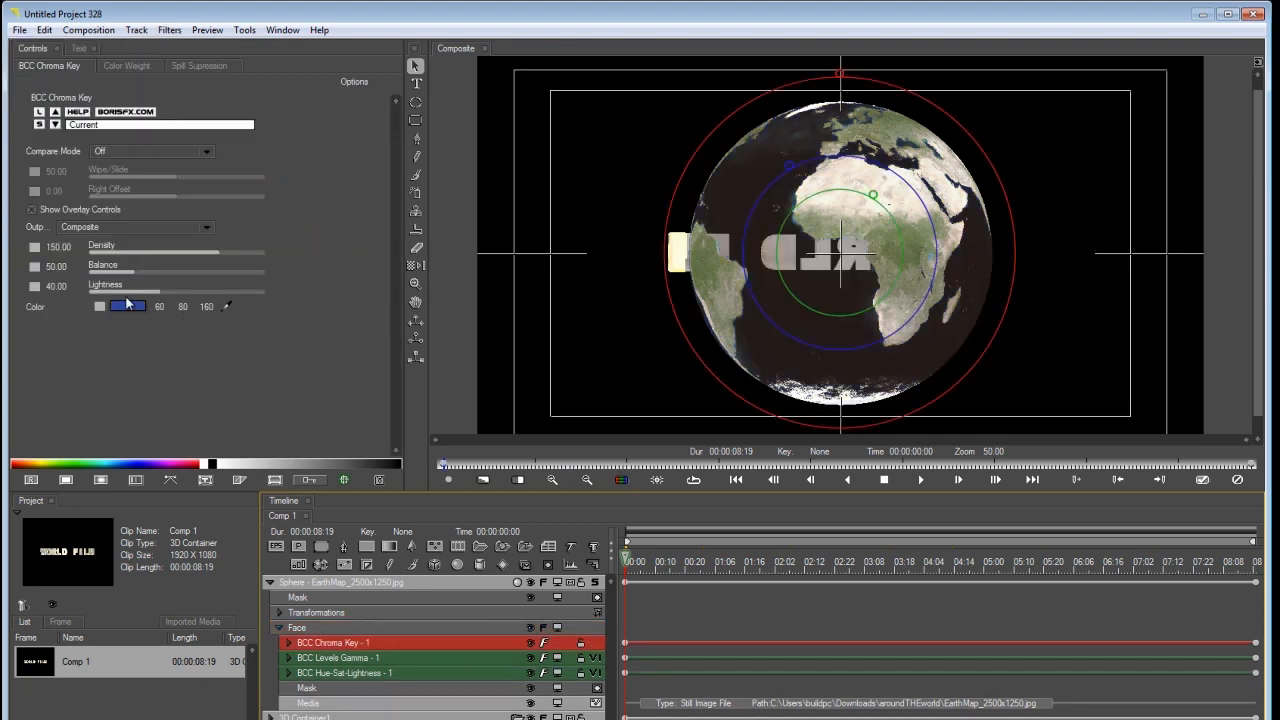
{"action": "left_click_drag", "start_coordinate": [130, 295], "coordinate": [260, 295]}
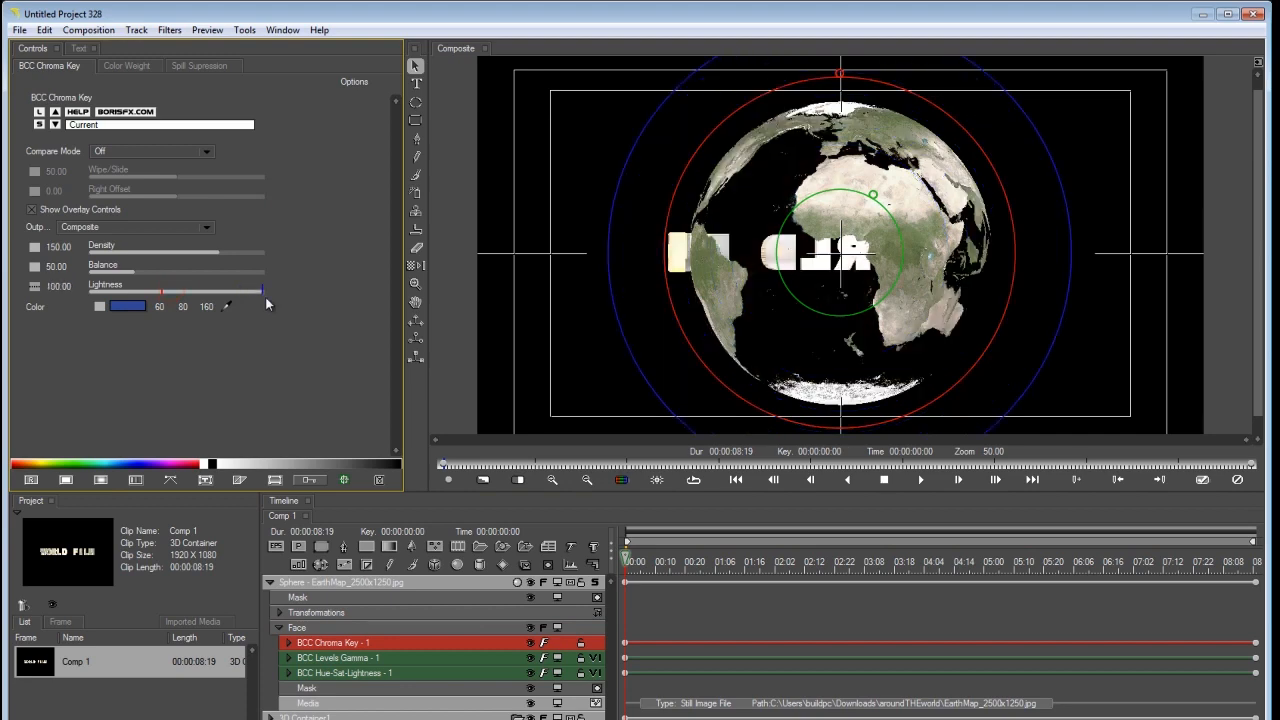
{"action": "mouse_move", "coordinate": [378, 602]}
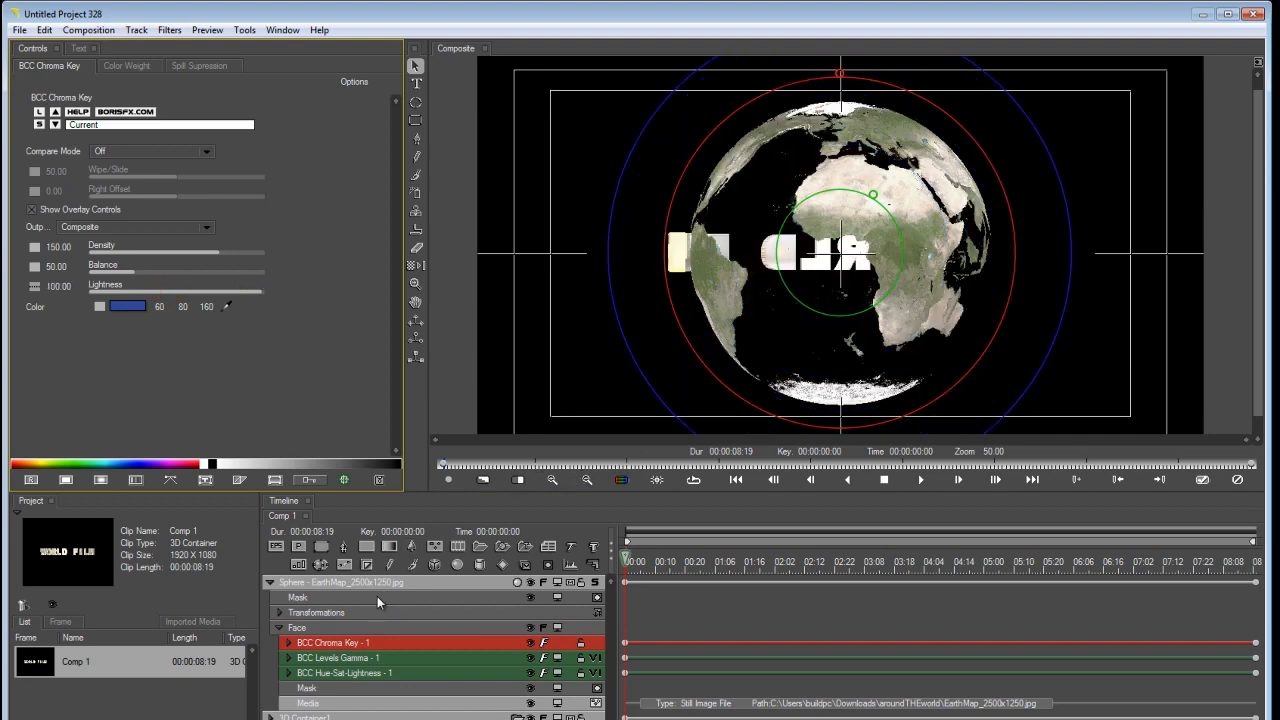
Check the sphere's position settings, then select the Chroma Key for removal.
{"action": "left_click", "coordinate": [340, 582]}
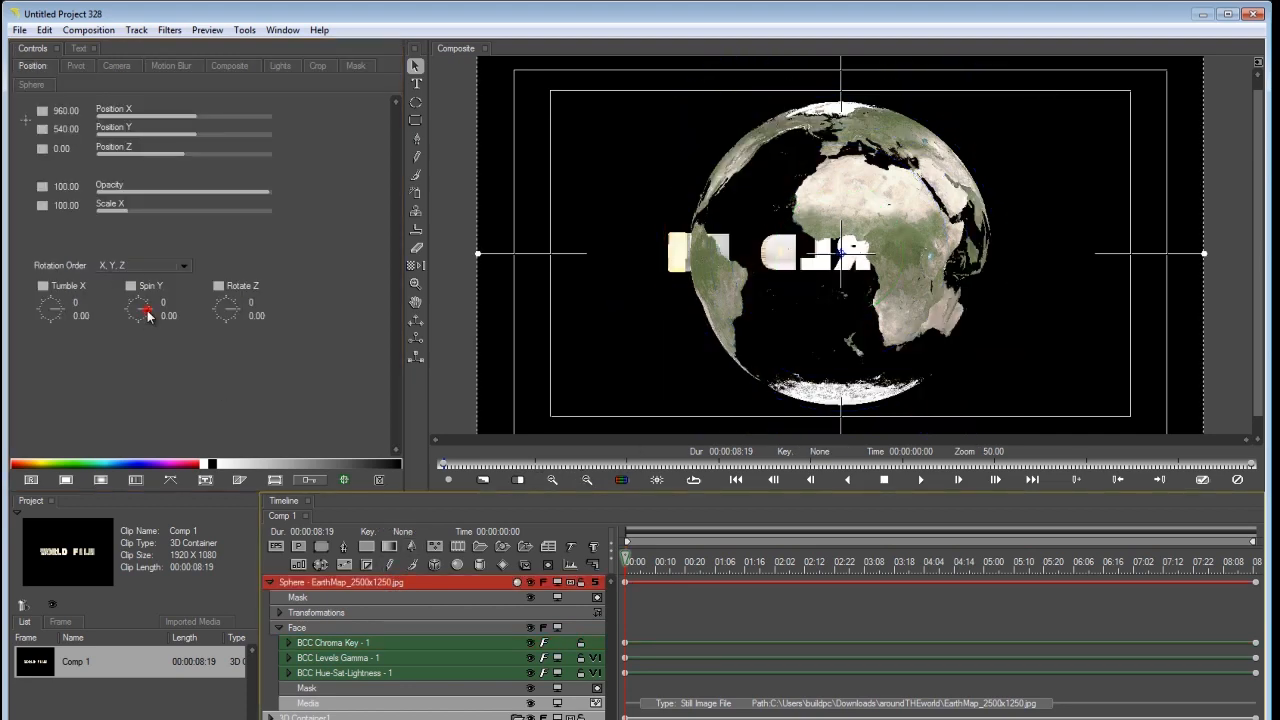
{"action": "left_click_drag", "start_coordinate": [138, 308], "coordinate": [138, 315]}
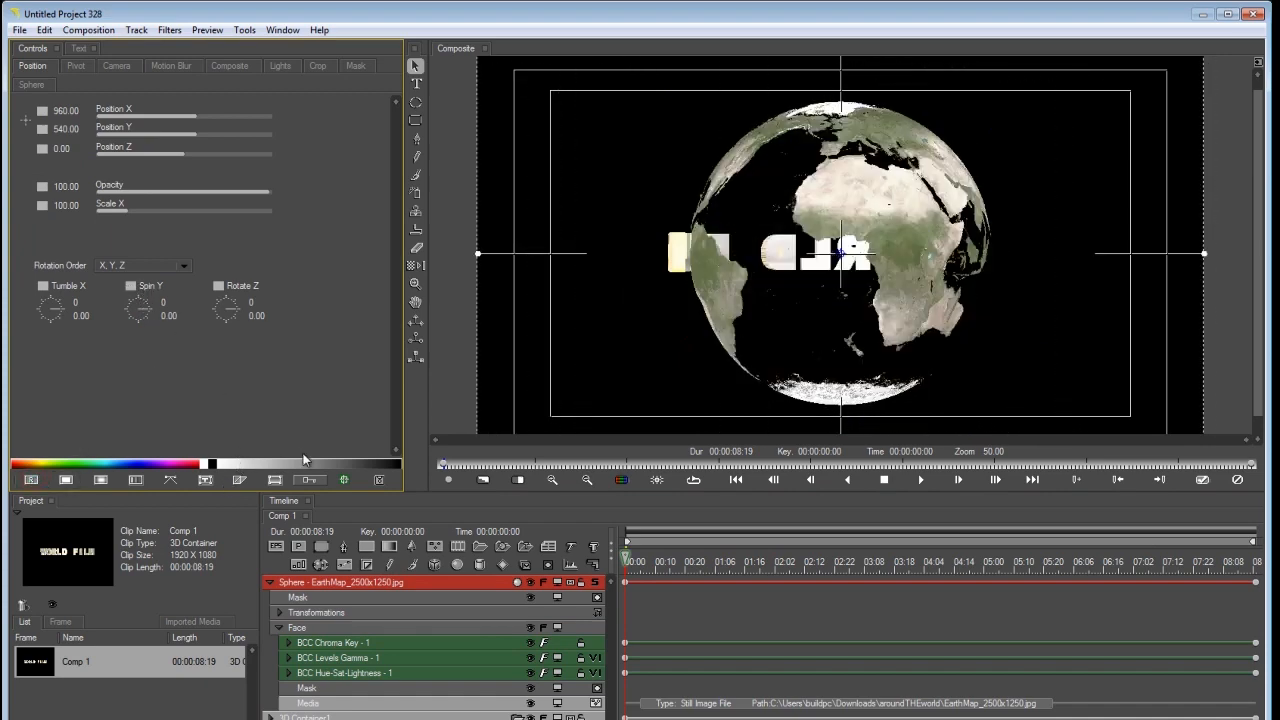
{"action": "left_click", "coordinate": [333, 642]}
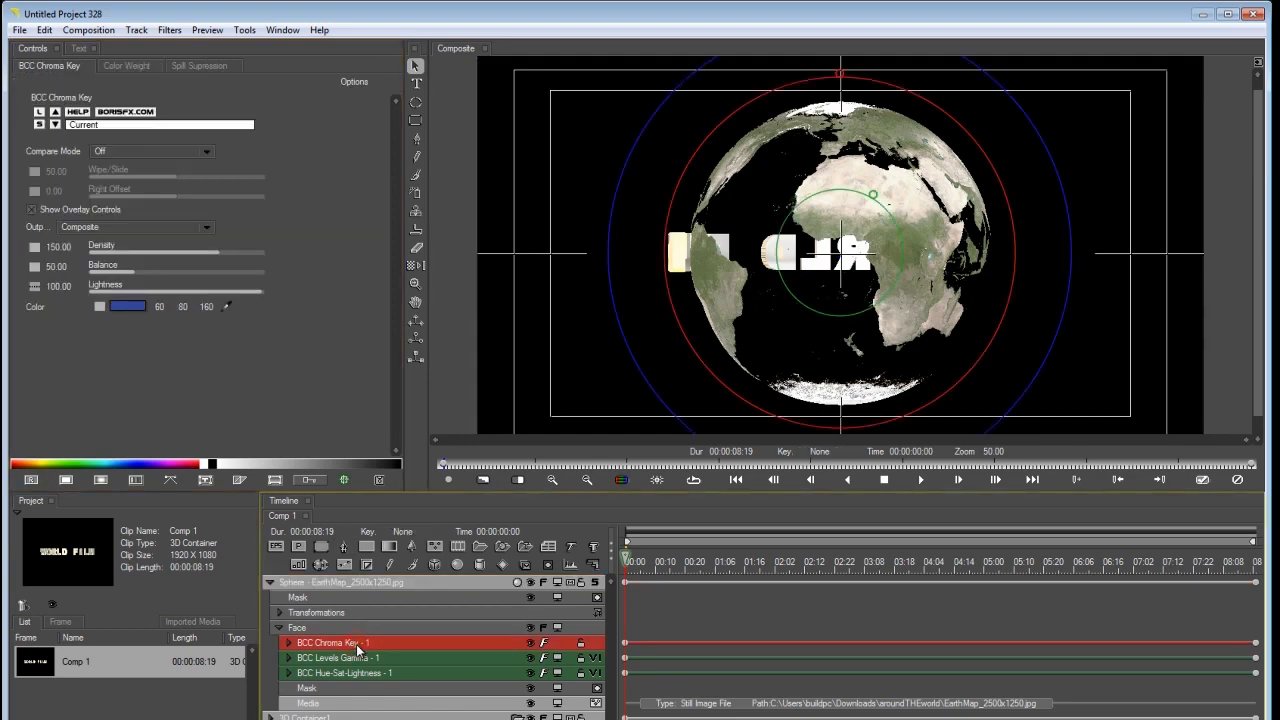
{"action": "left_click", "coordinate": [169, 29]}
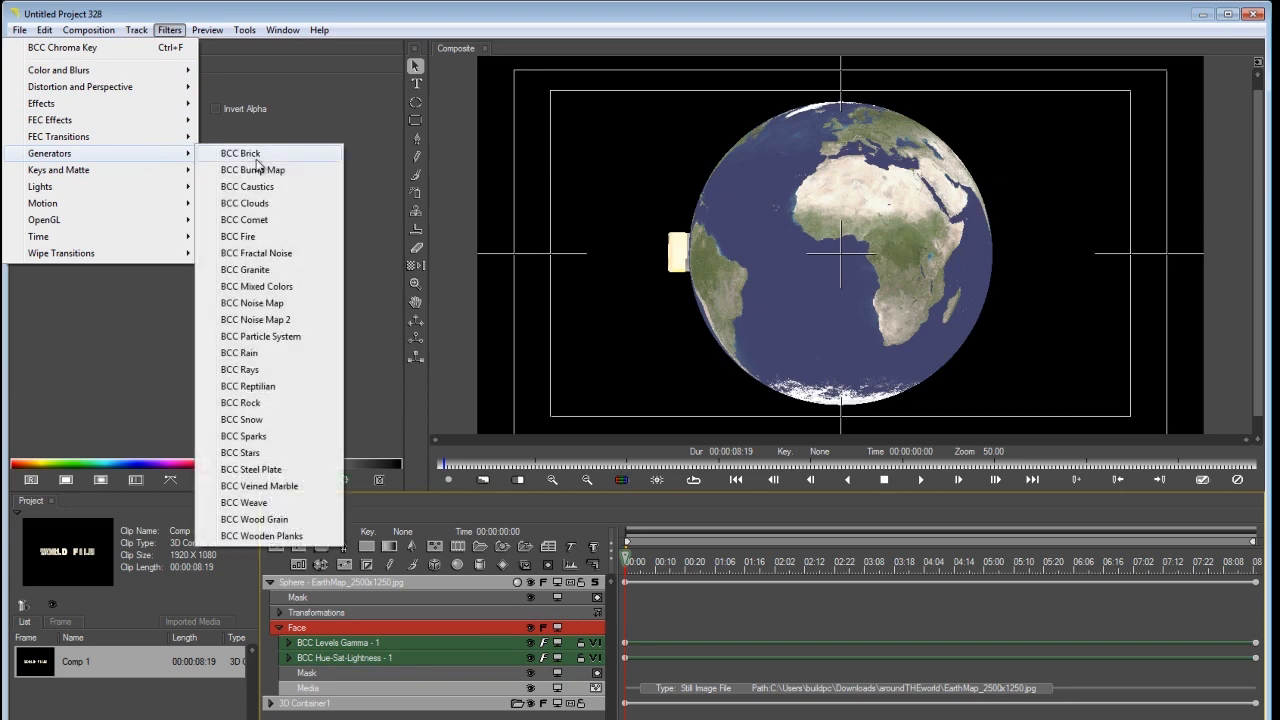
Try BCC Clouds with unlocked, wider Scale X and gold color, then delete it.
{"action": "left_click", "coordinate": [244, 203]}
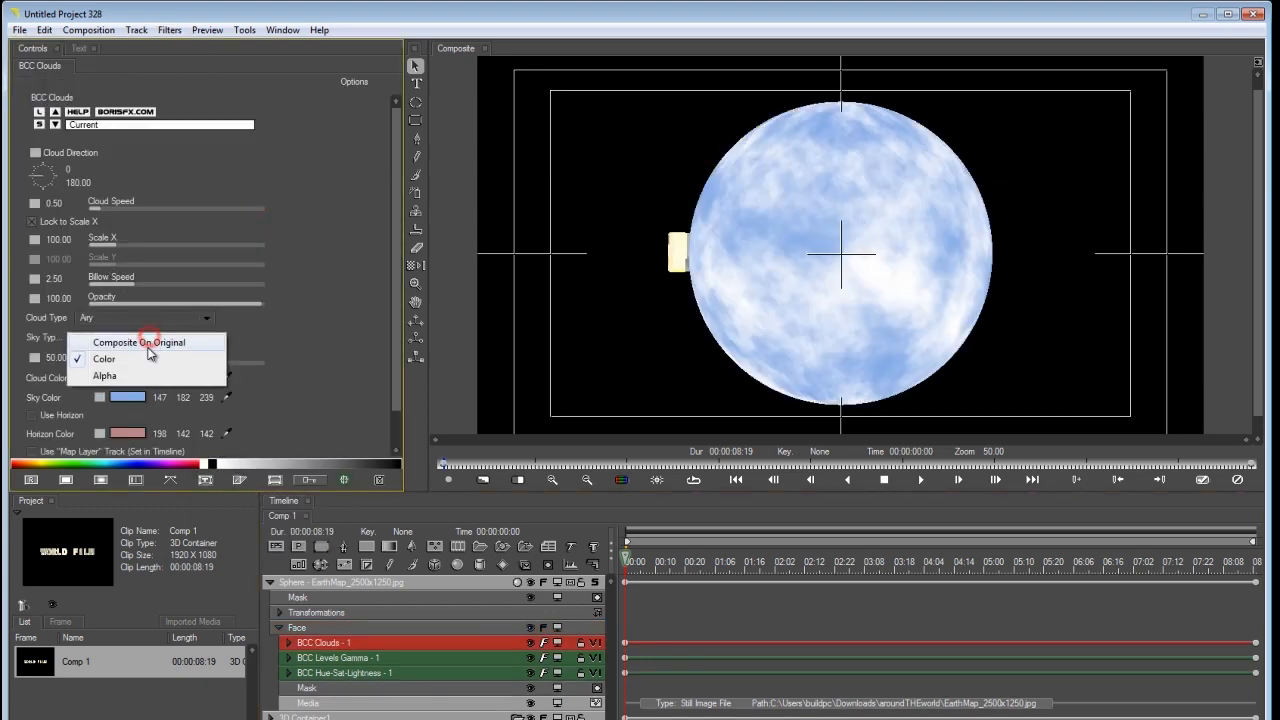
{"action": "left_click", "coordinate": [138, 342]}
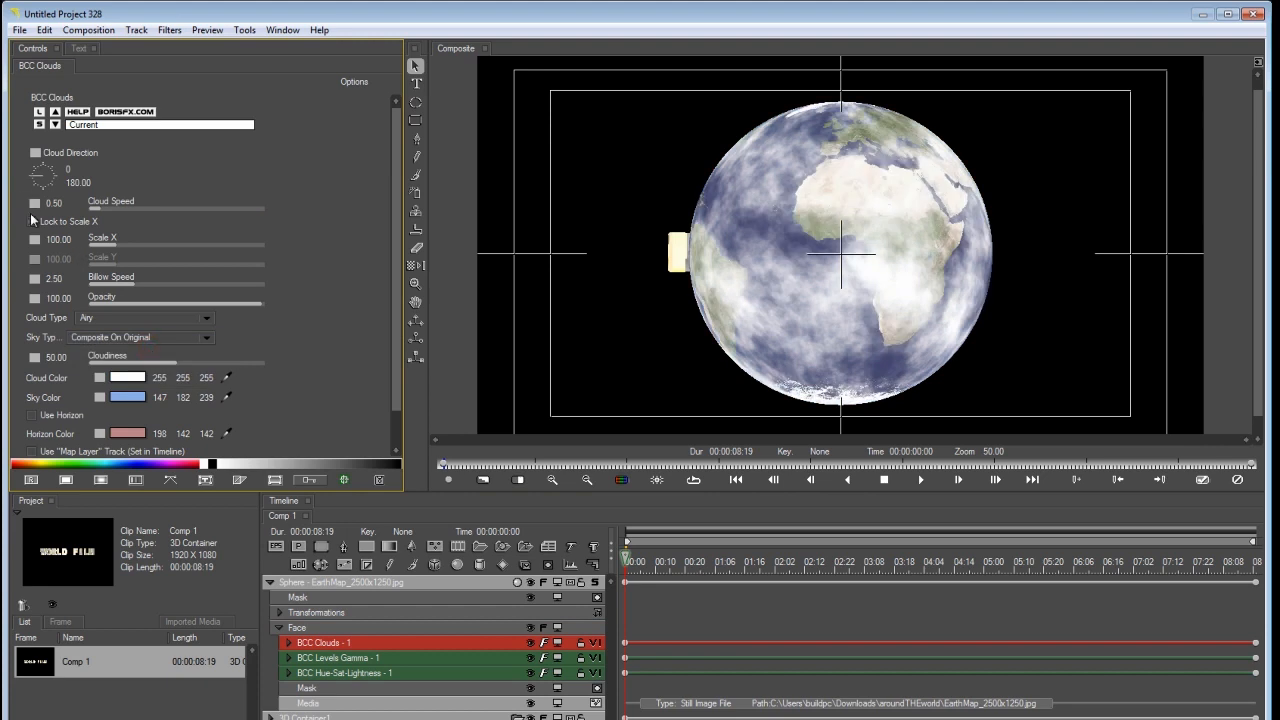
{"action": "left_click_drag", "start_coordinate": [135, 239], "coordinate": [260, 239]}
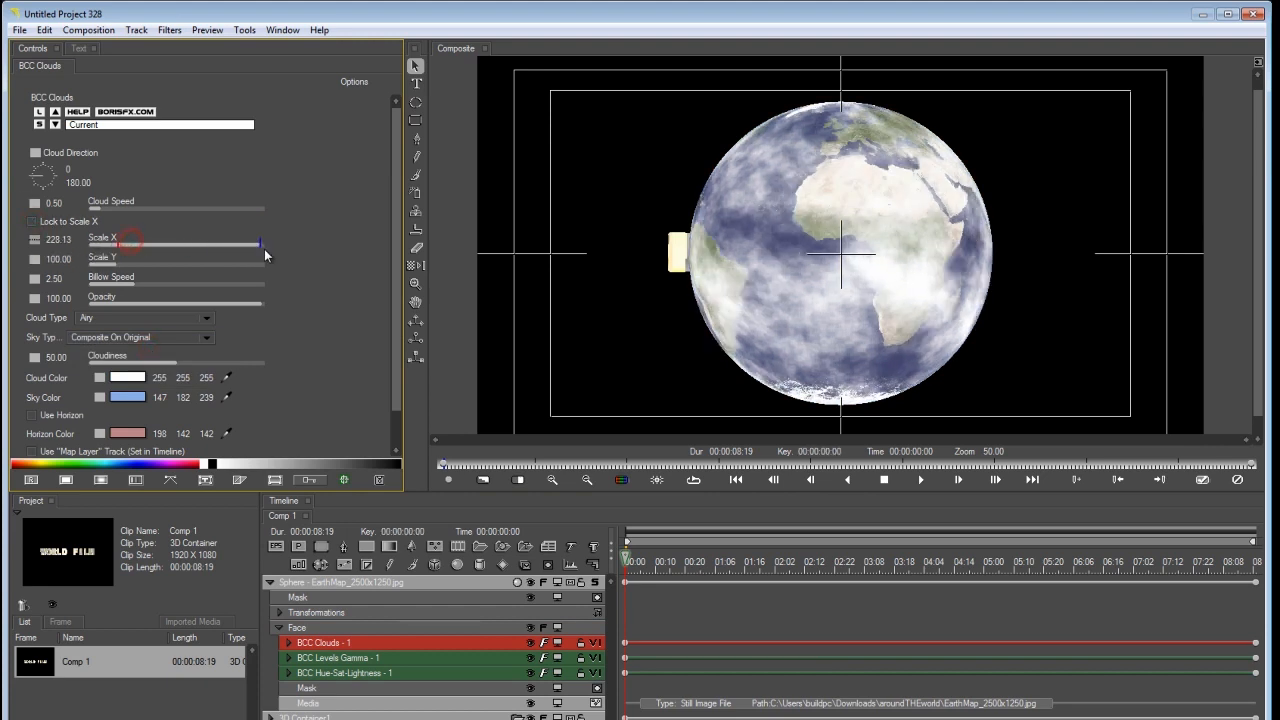
{"action": "left_click_drag", "start_coordinate": [130, 245], "coordinate": [265, 245]}
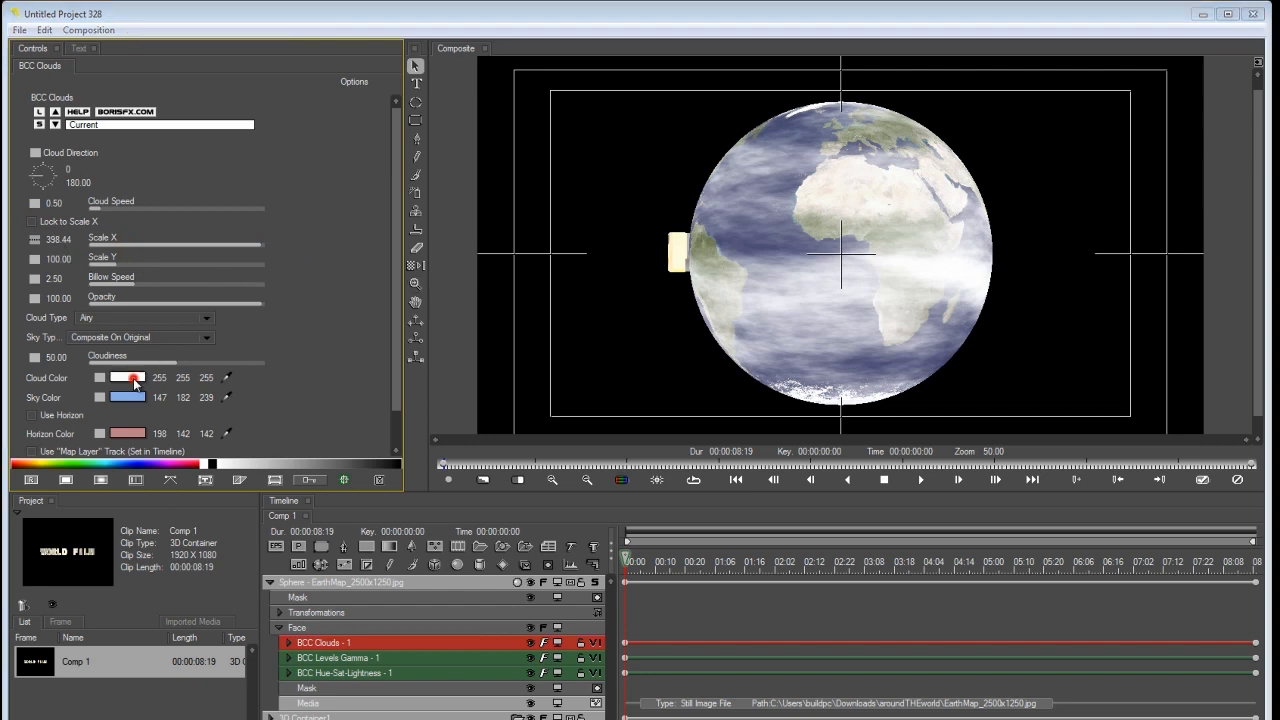
{"action": "left_click", "coordinate": [128, 377]}
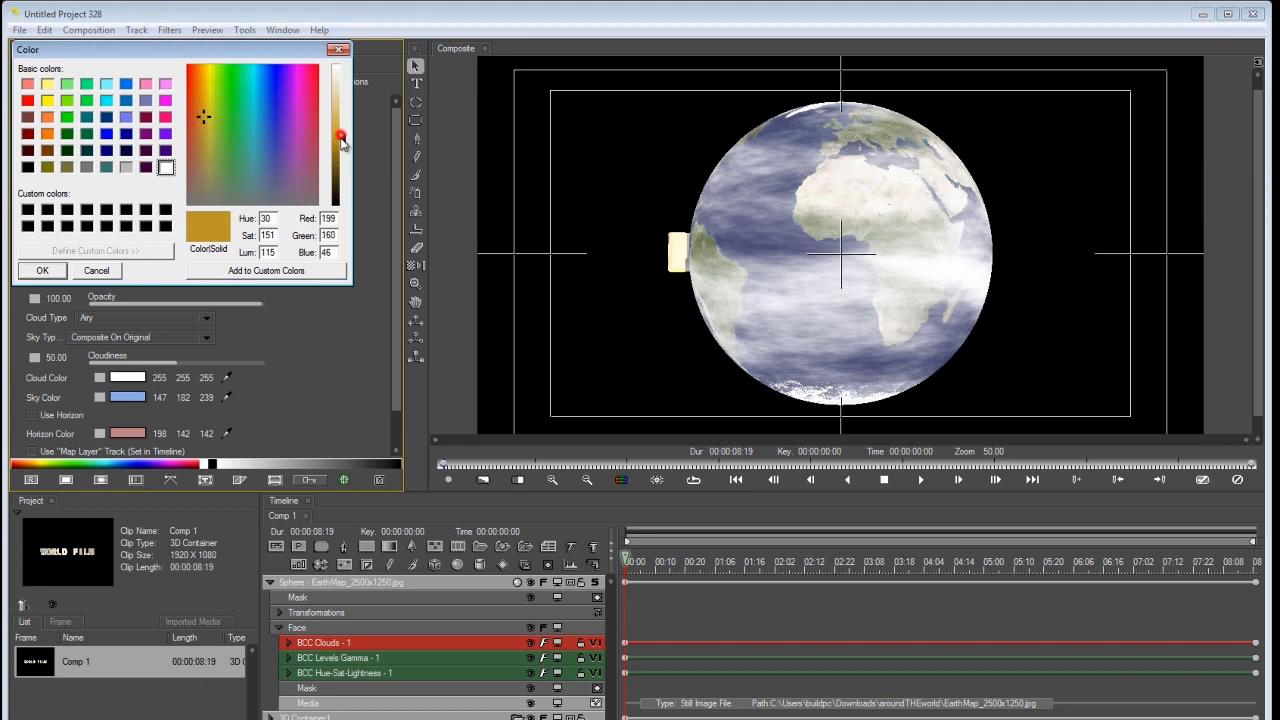
{"action": "left_click", "coordinate": [42, 270]}
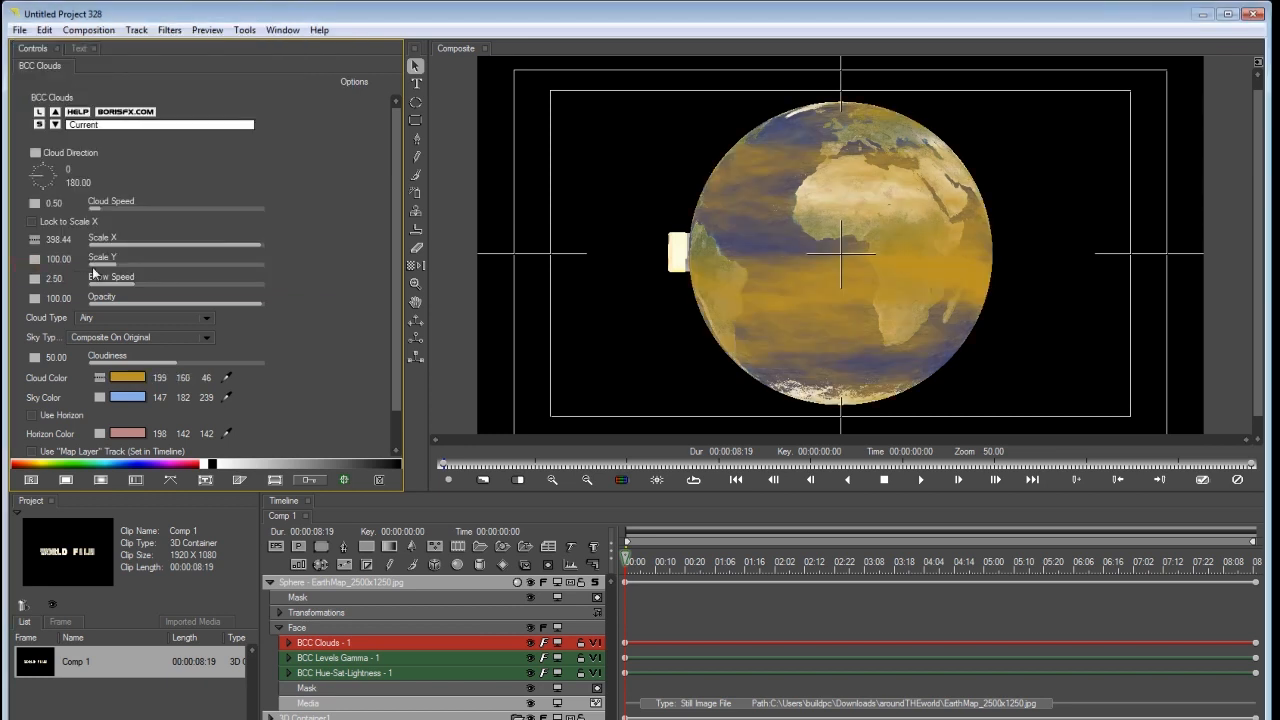
{"action": "mouse_move", "coordinate": [350, 650]}
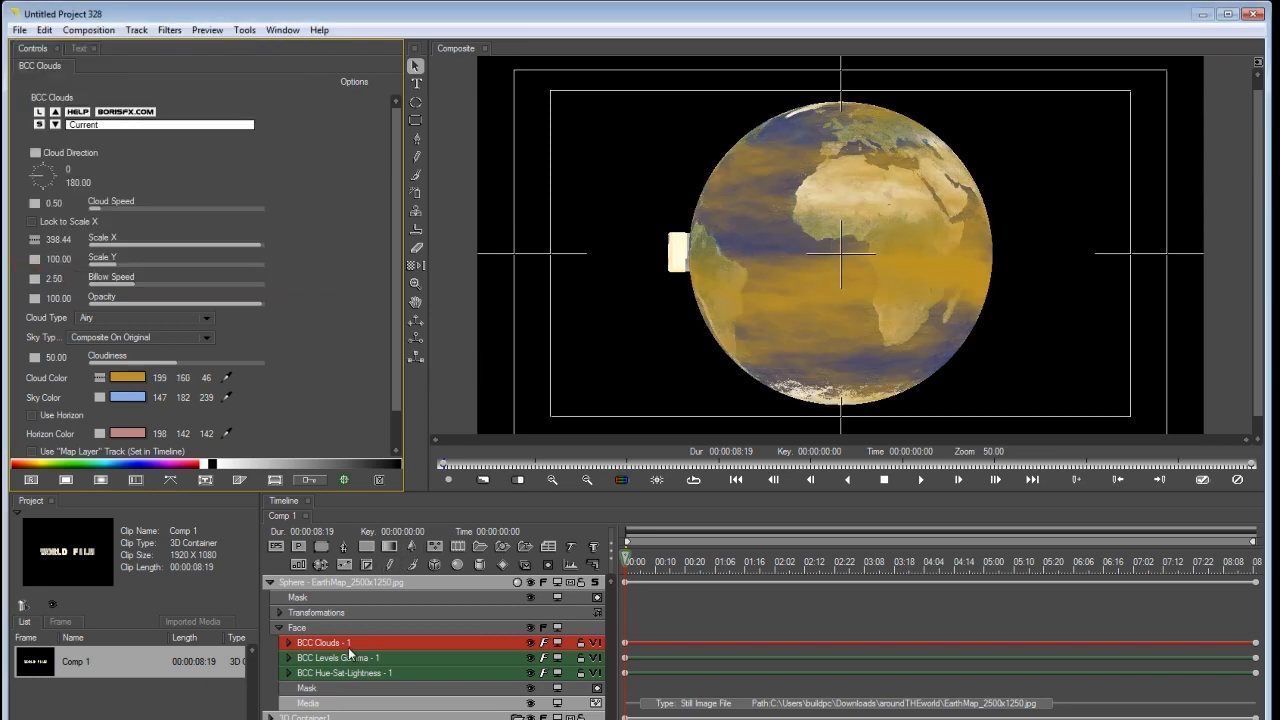
{"action": "left_click", "coordinate": [297, 627]}
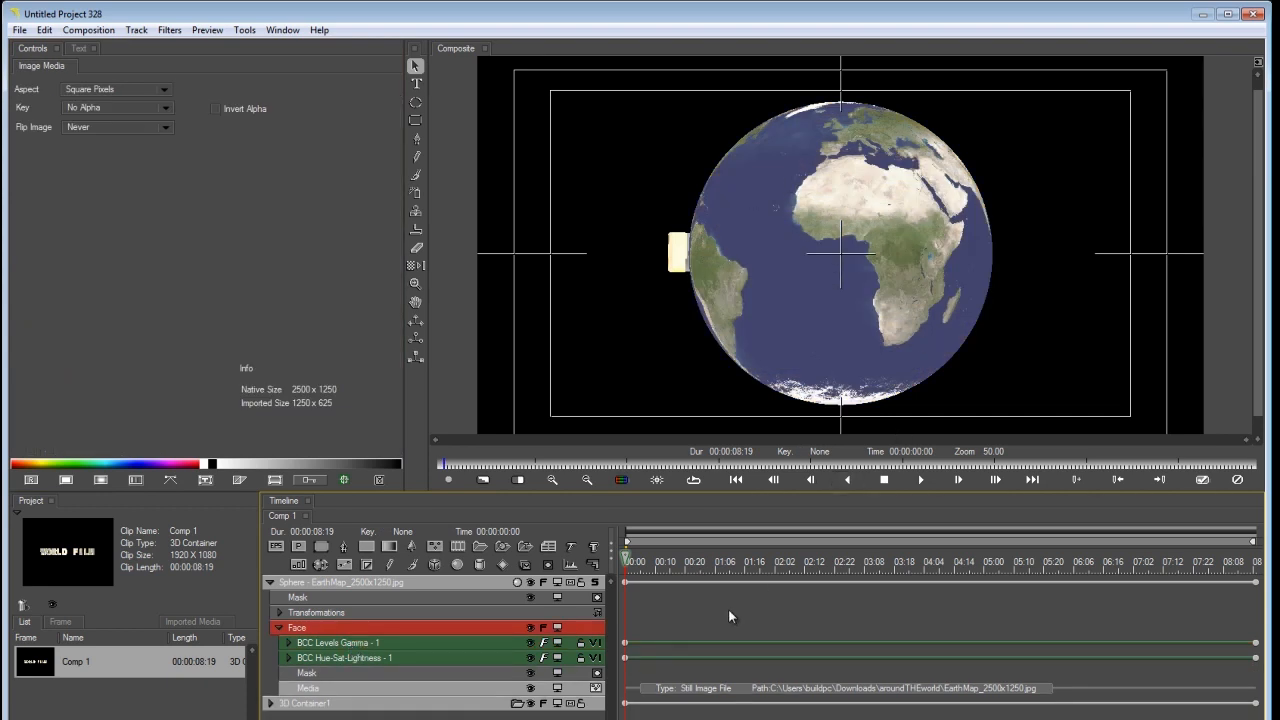
{"action": "mouse_move", "coordinate": [470, 632]}
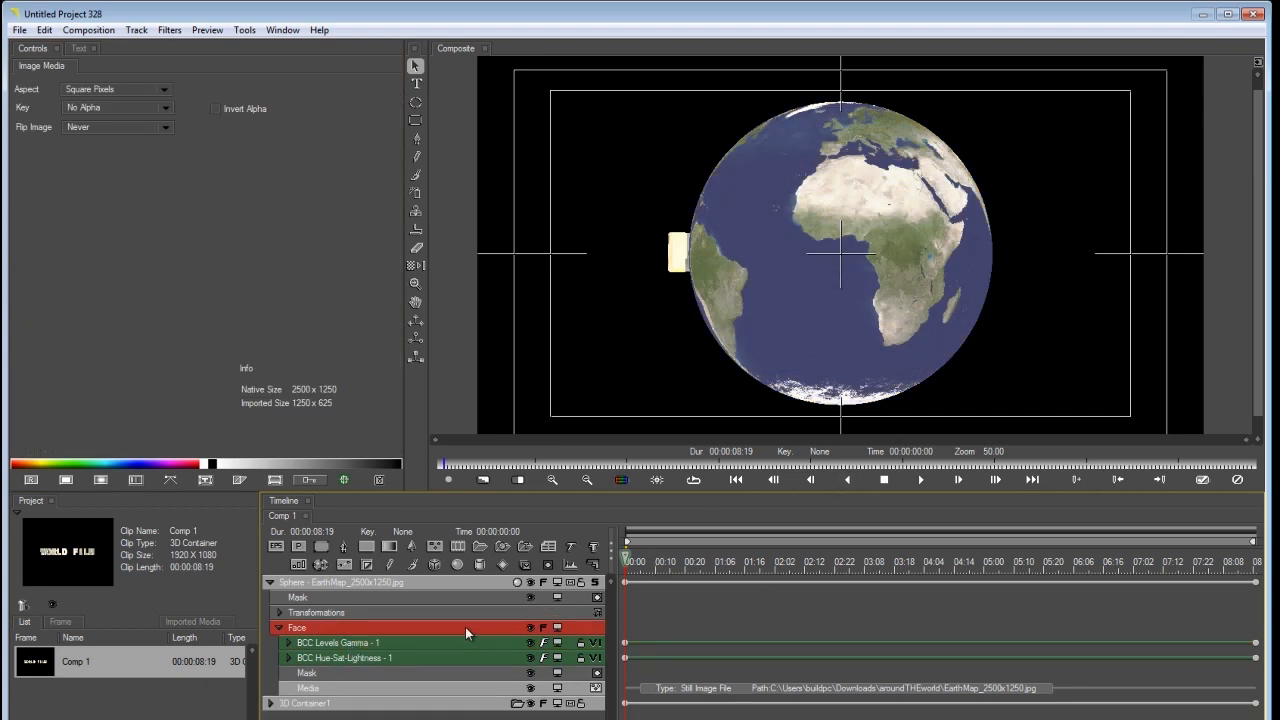
{"action": "left_click", "coordinate": [768, 561]}
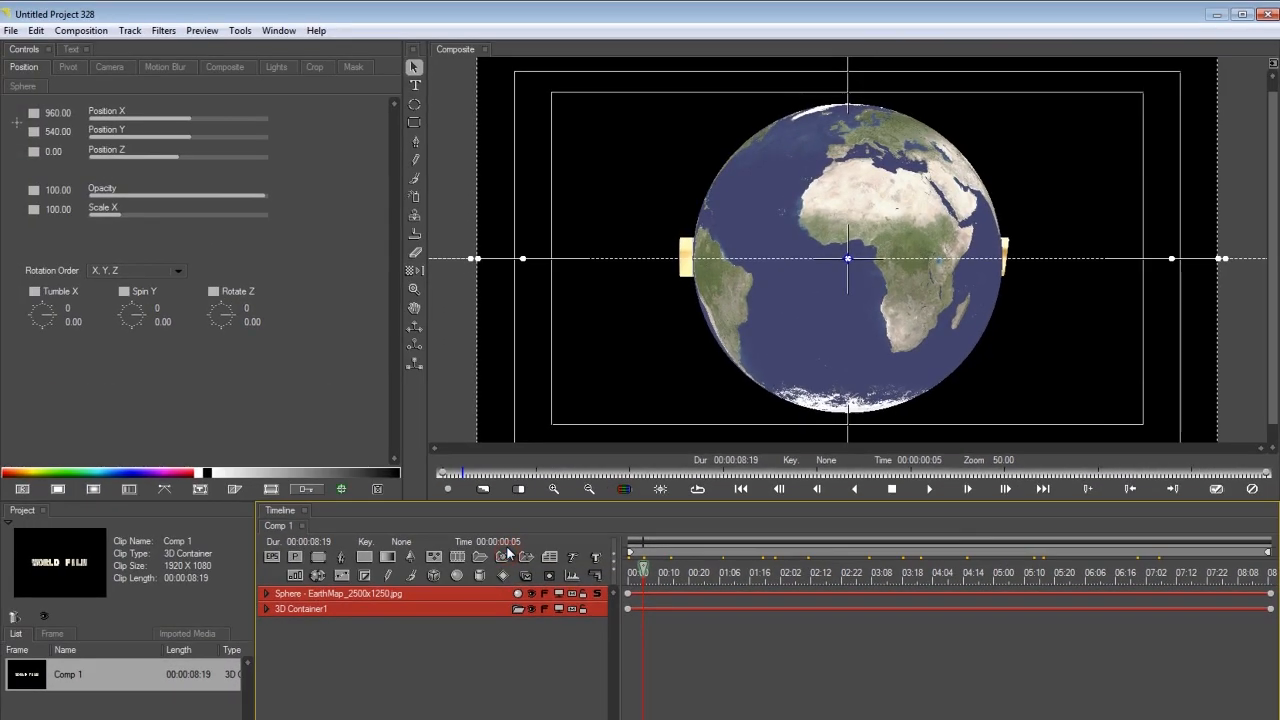
Tumble 3D Container1 about 79° on X so the north pole faces the viewer.
{"action": "left_click", "coordinate": [301, 593]}
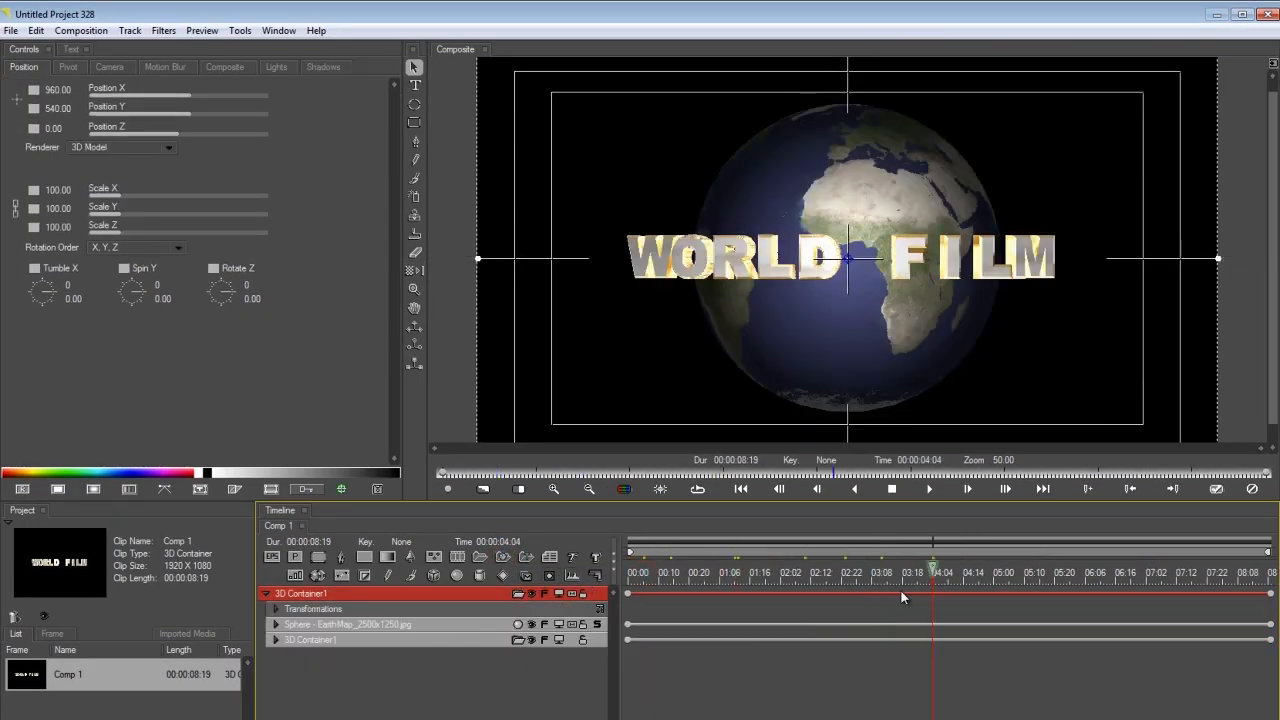
{"action": "left_click", "coordinate": [826, 593]}
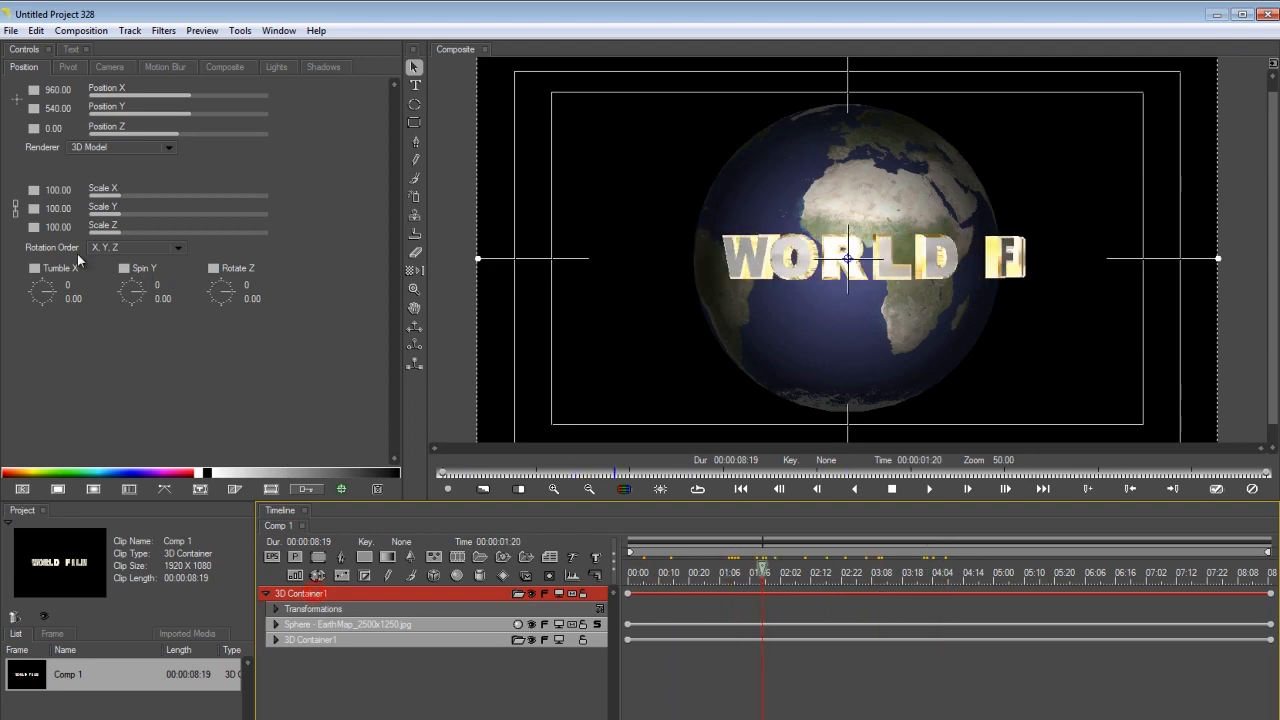
{"action": "left_click_drag", "start_coordinate": [43, 291], "coordinate": [55, 298]}
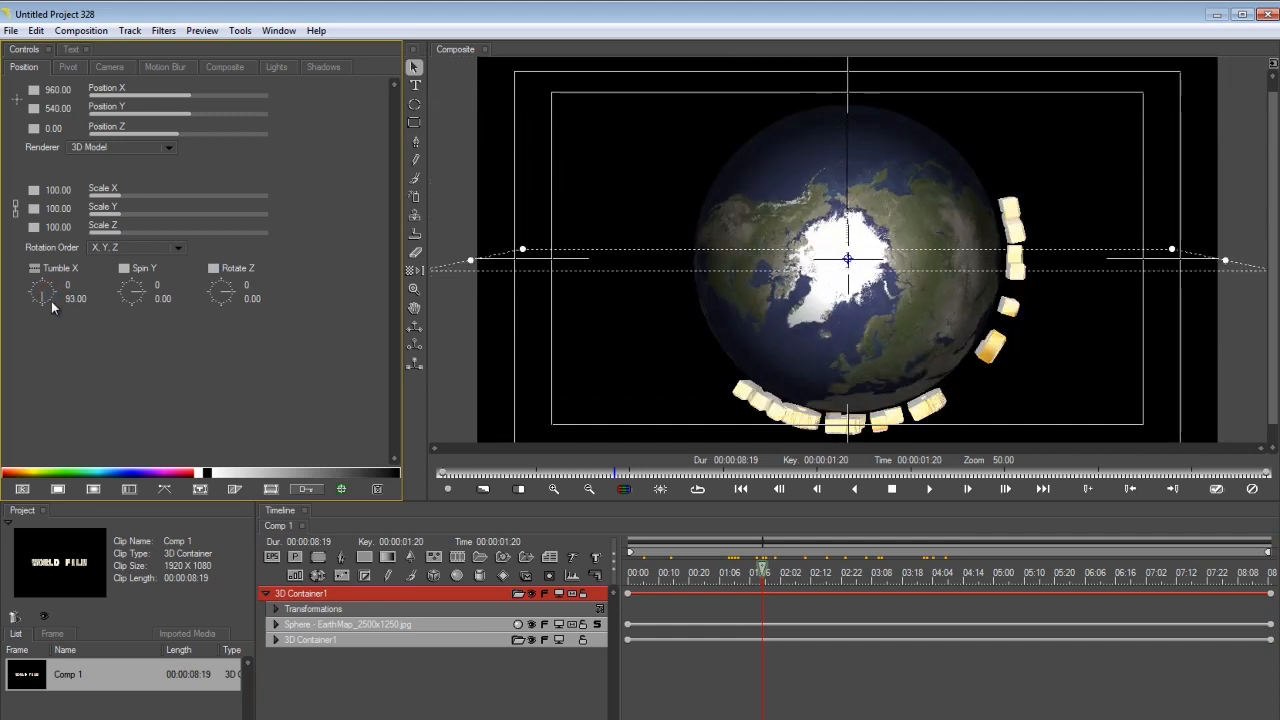
{"action": "left_click_drag", "start_coordinate": [44, 291], "coordinate": [44, 300]}
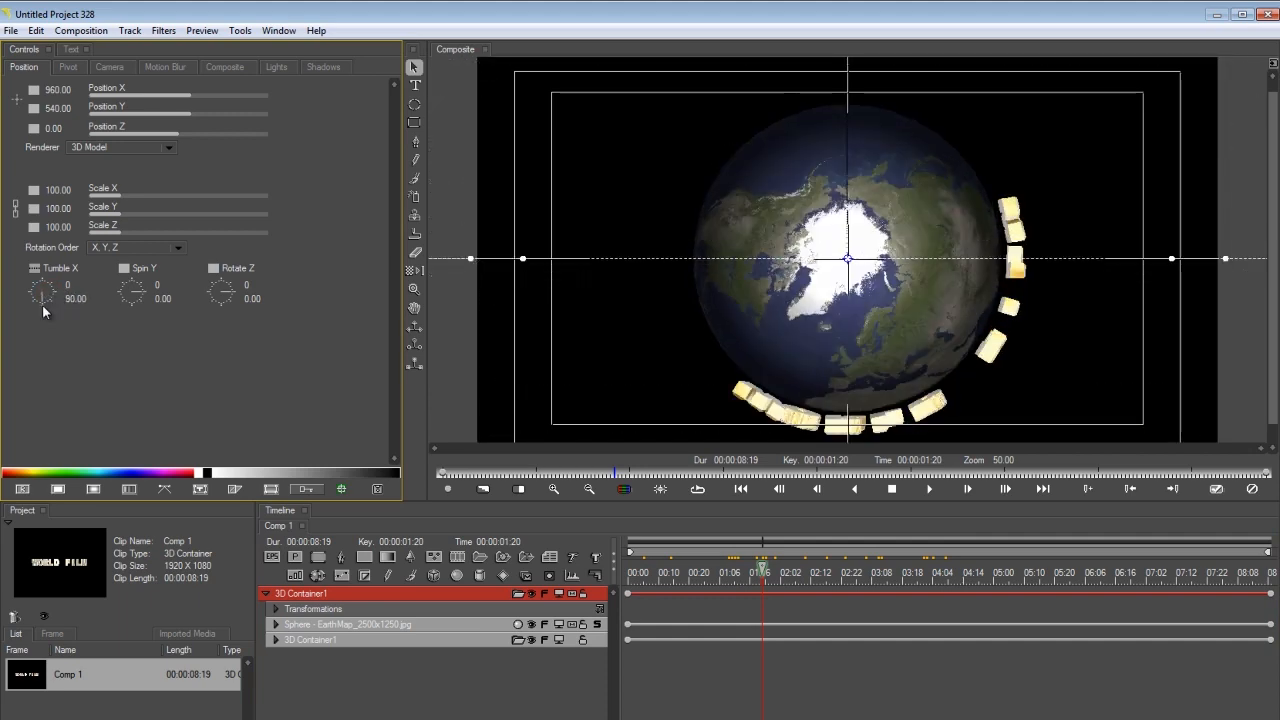
{"action": "left_click_drag", "start_coordinate": [42, 290], "coordinate": [36, 295]}
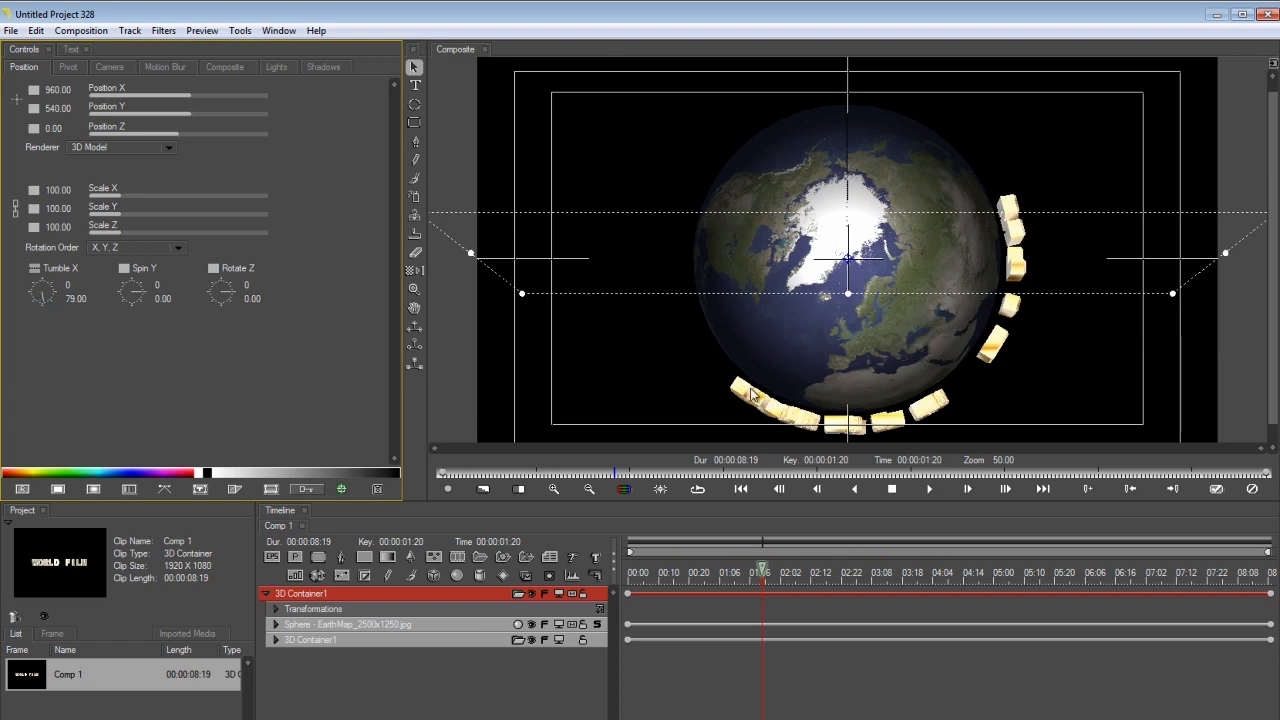
{"action": "left_click", "coordinate": [348, 624]}
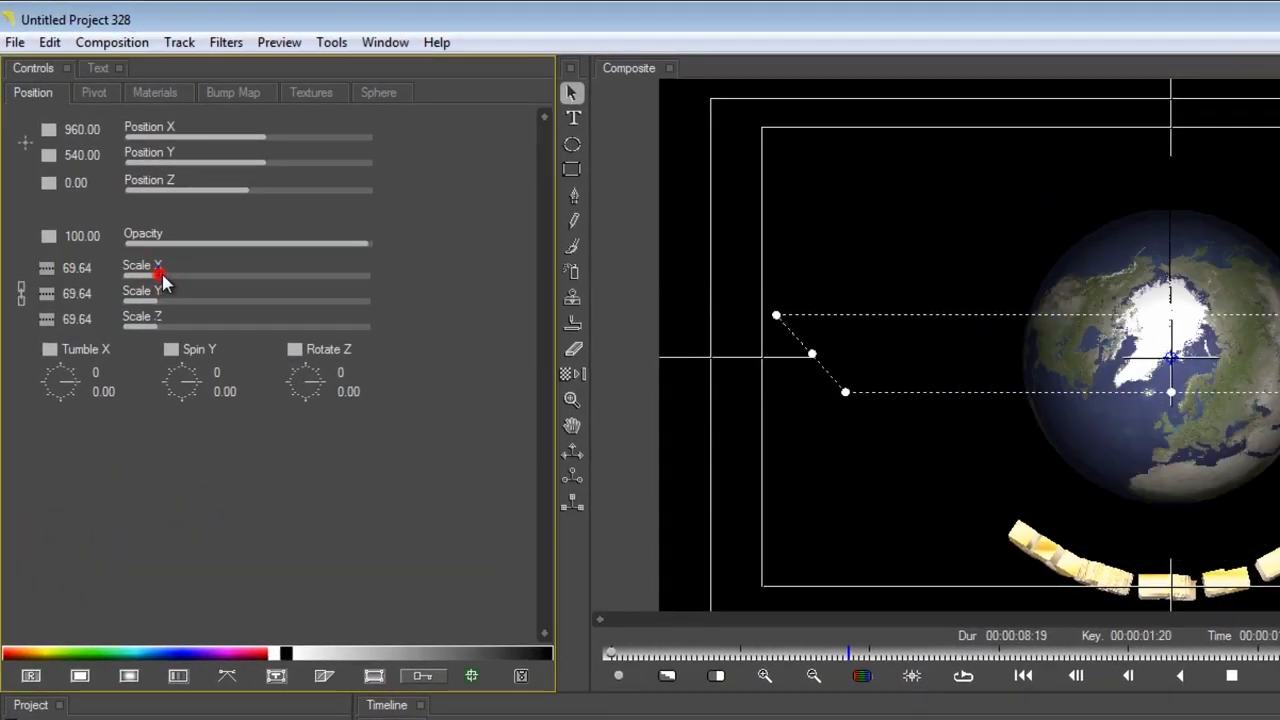
Scale the Earth sphere down to about 88.39.
{"action": "left_click_drag", "start_coordinate": [158, 277], "coordinate": [170, 277]}
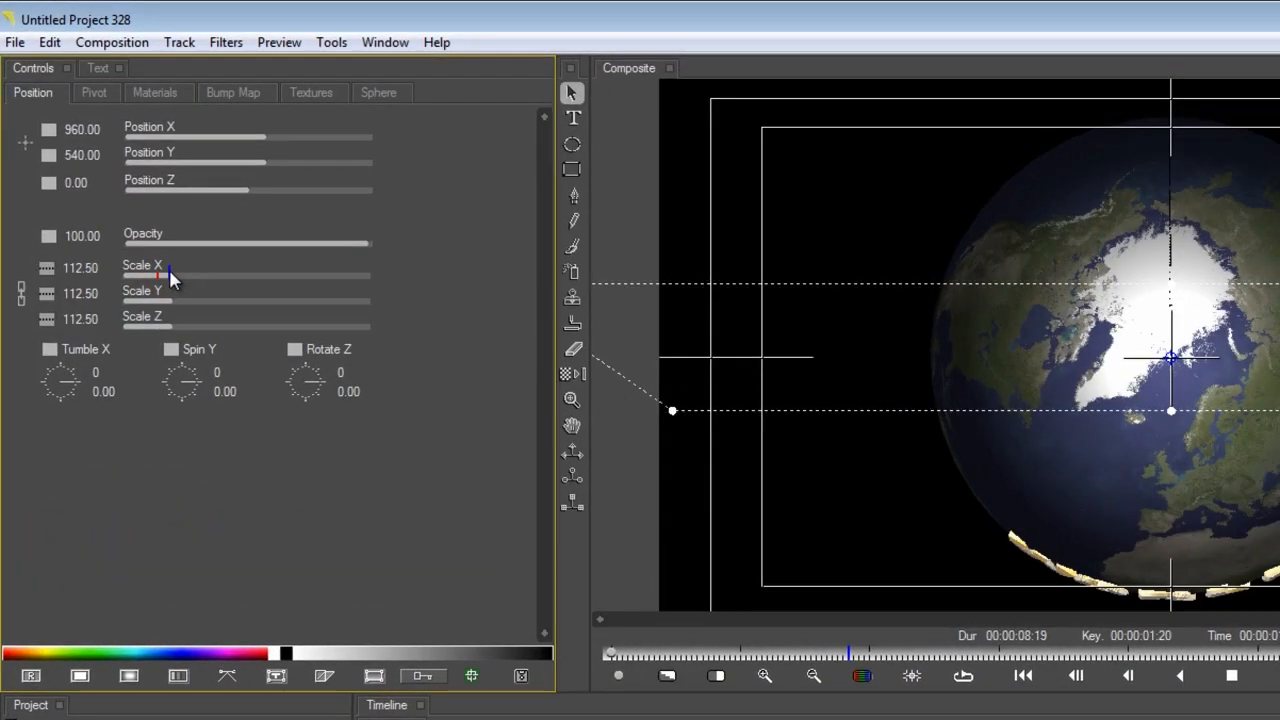
{"action": "left_click_drag", "start_coordinate": [170, 276], "coordinate": [168, 276]}
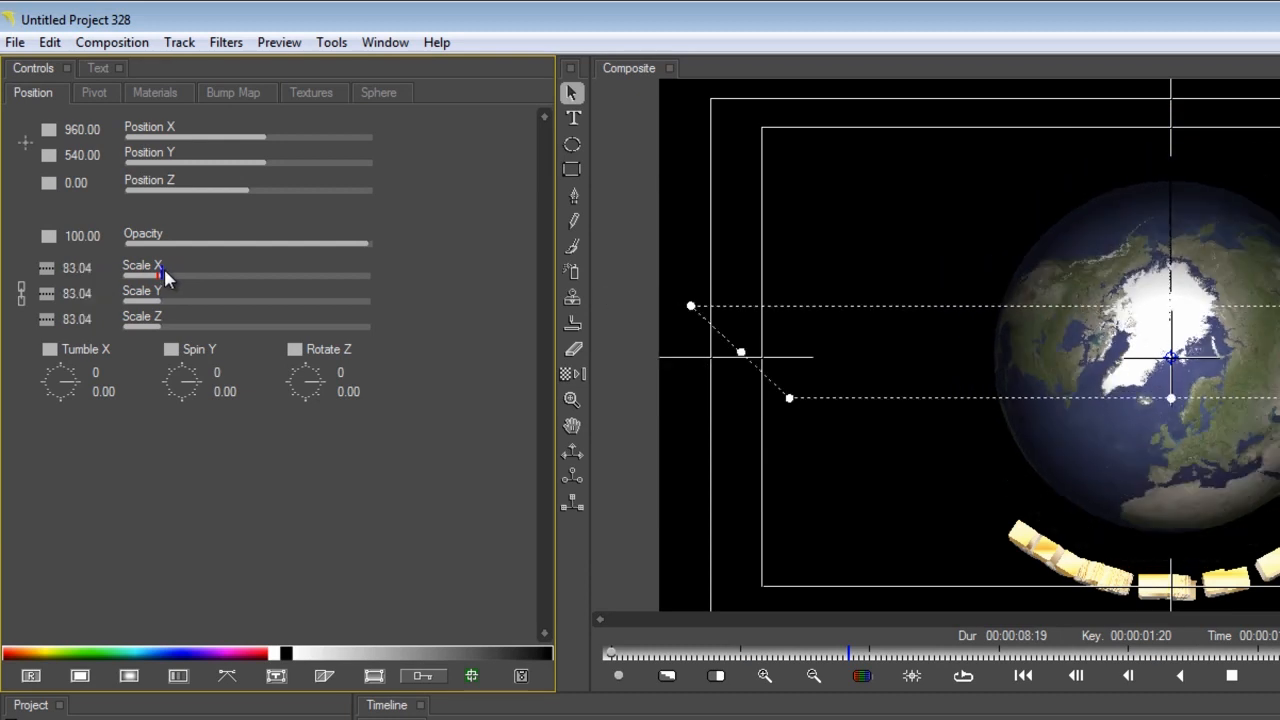
{"action": "left_click_drag", "start_coordinate": [163, 276], "coordinate": [170, 276]}
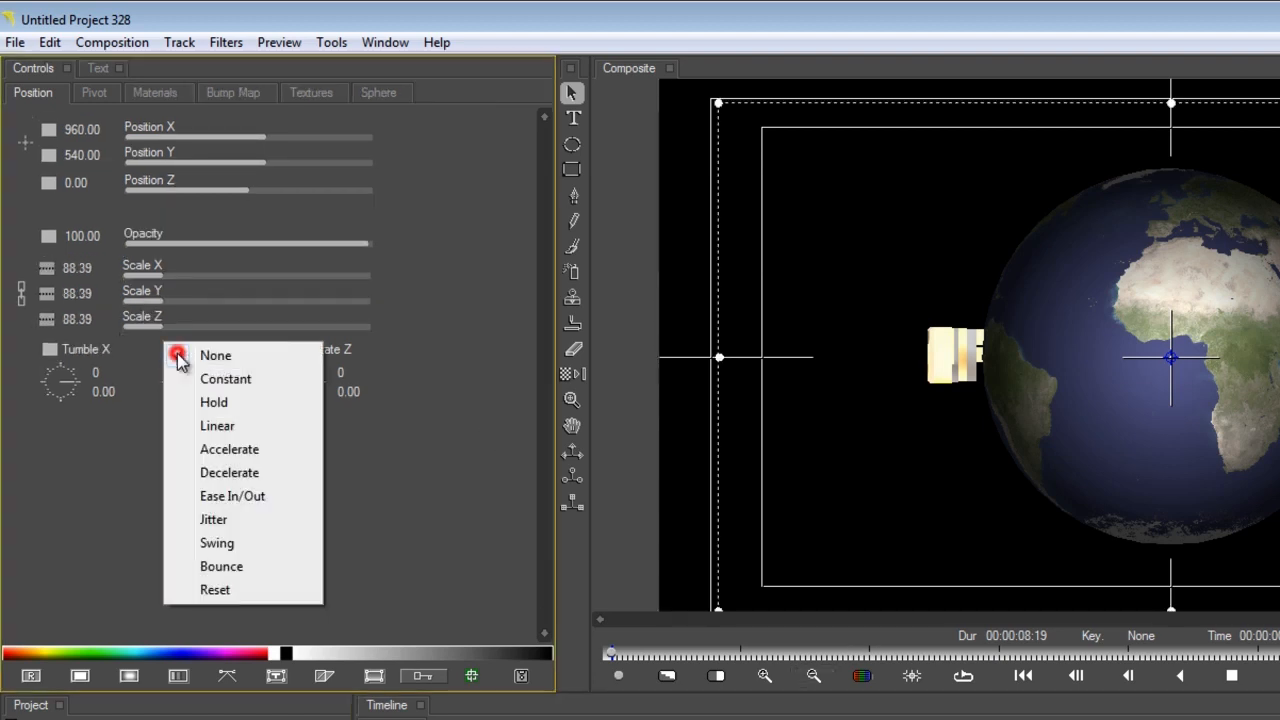
Set Spin Y interpolation and keyframe the globe to 359° at the last frame.
{"action": "left_click", "coordinate": [215, 355]}
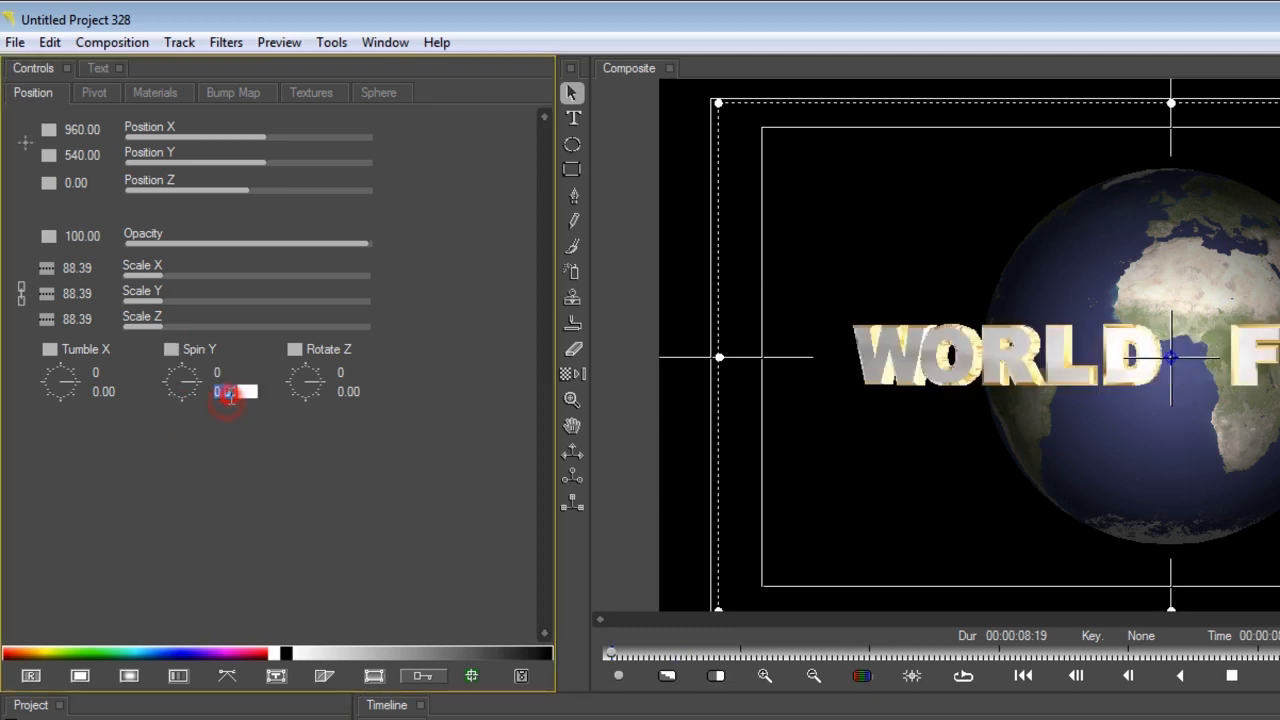
{"action": "double_click", "coordinate": [232, 391]}
{"action": "type", "text": "359"}
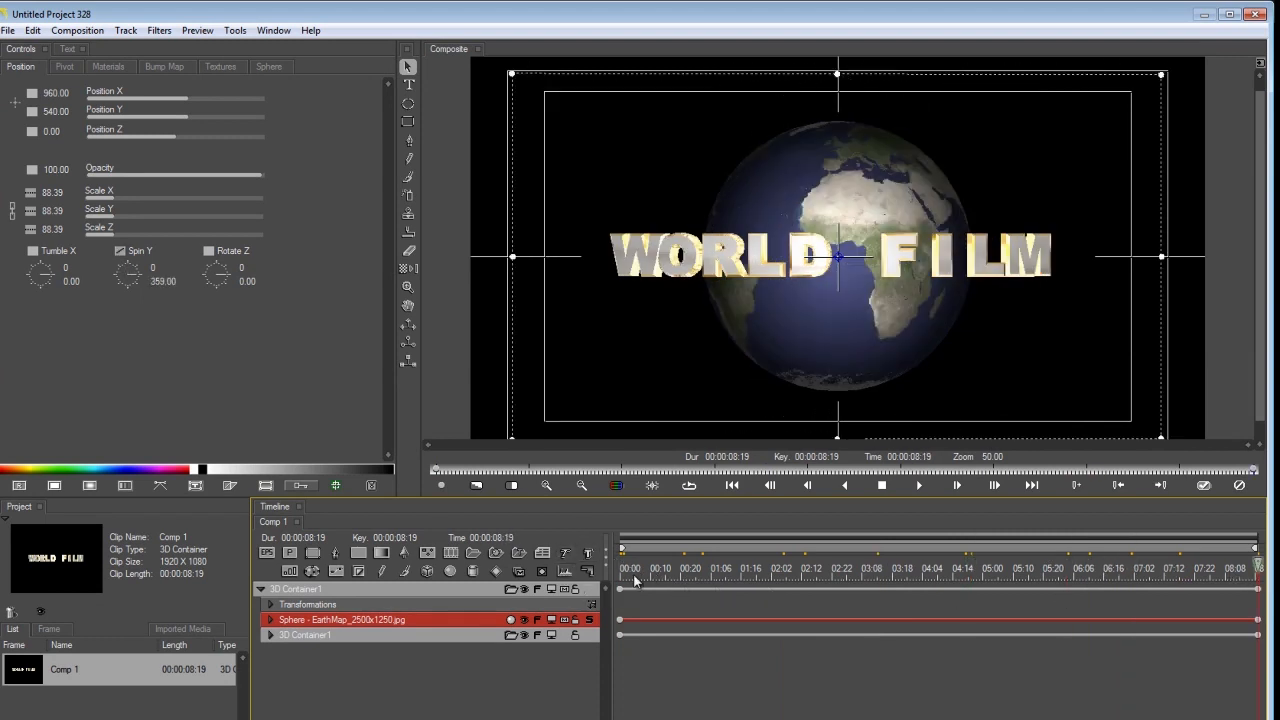
Toggle the composite preview quality several times while checking frames of the spinning globe.
{"action": "left_click", "coordinate": [815, 569]}
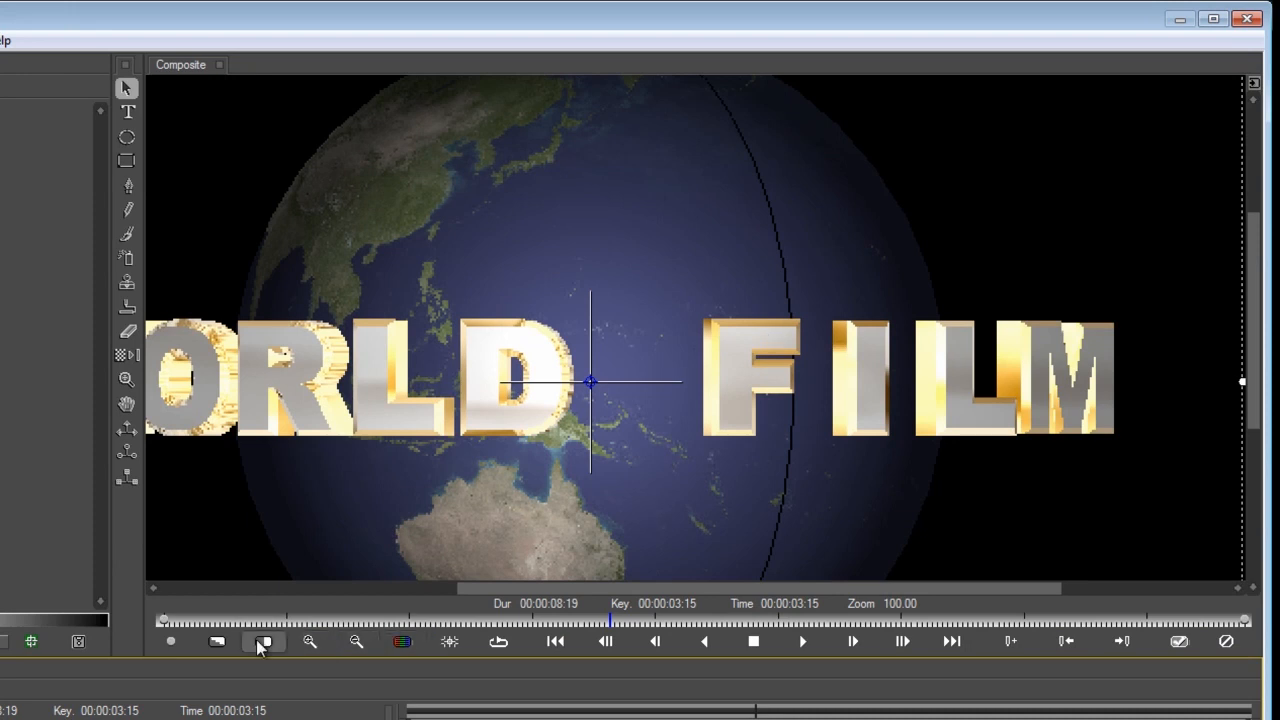
{"action": "left_click", "coordinate": [216, 641]}
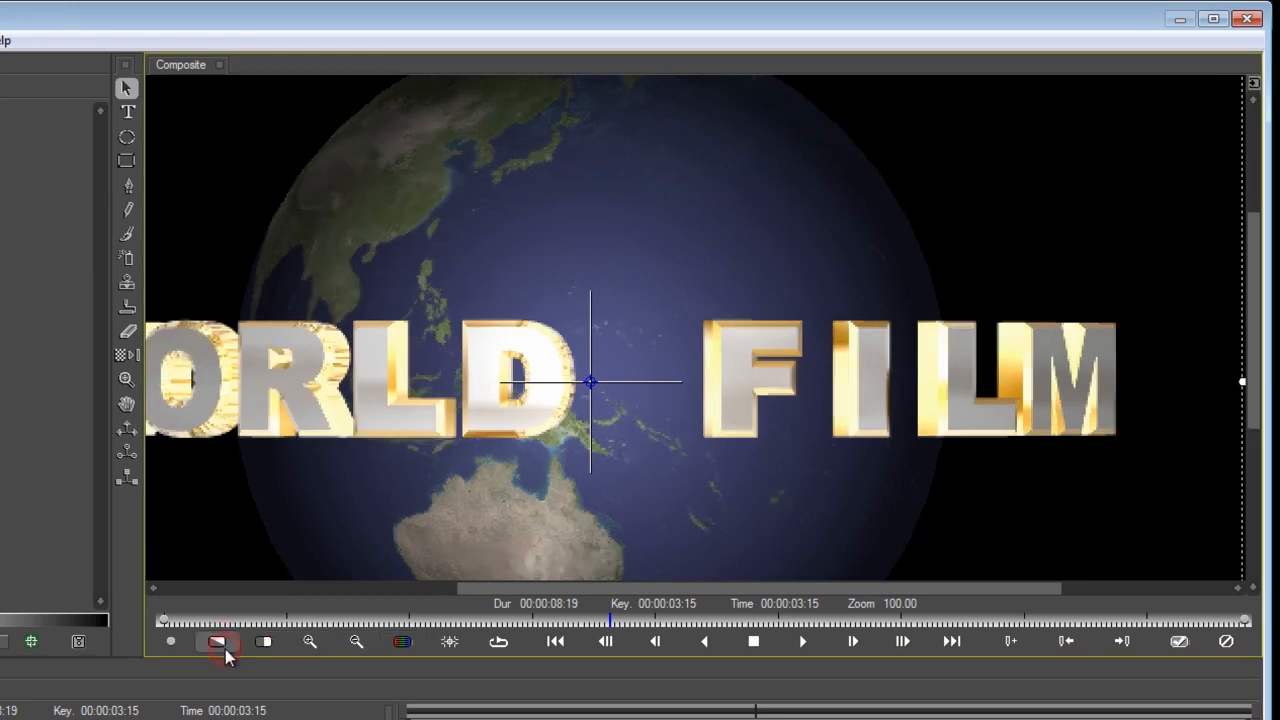
{"action": "mouse_move", "coordinate": [216, 641]}
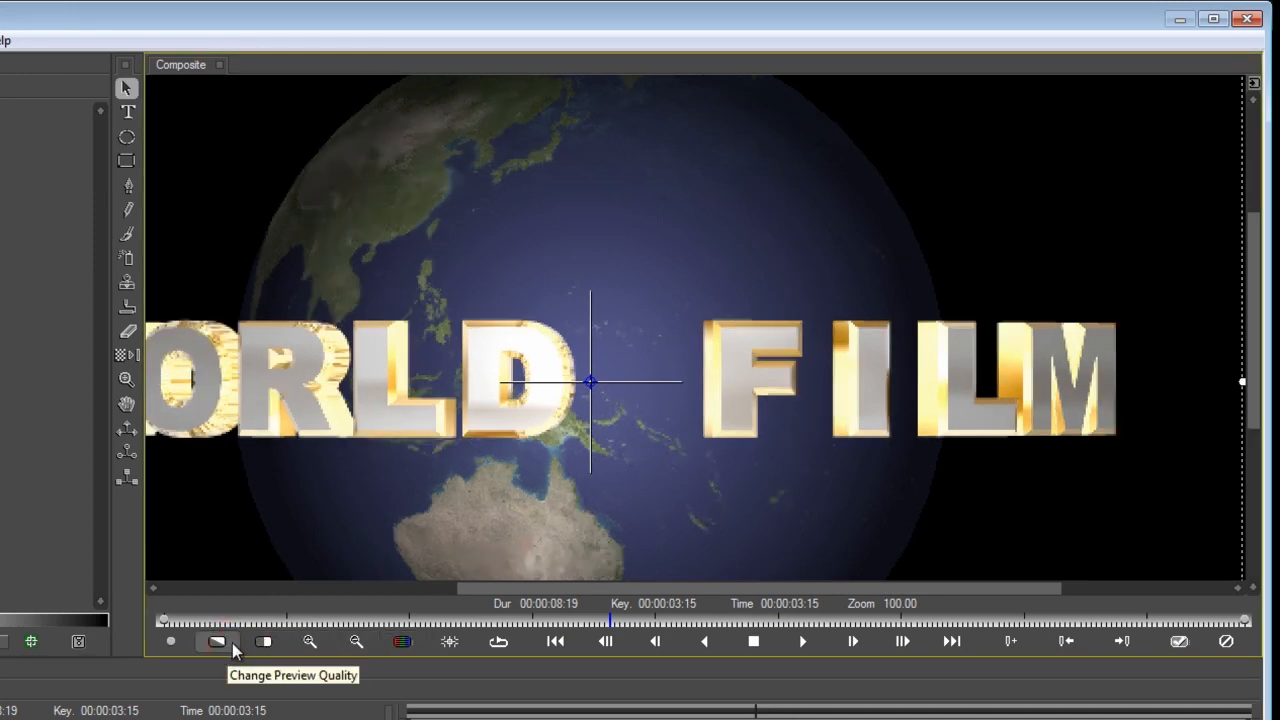
{"action": "left_click", "coordinate": [214, 641]}
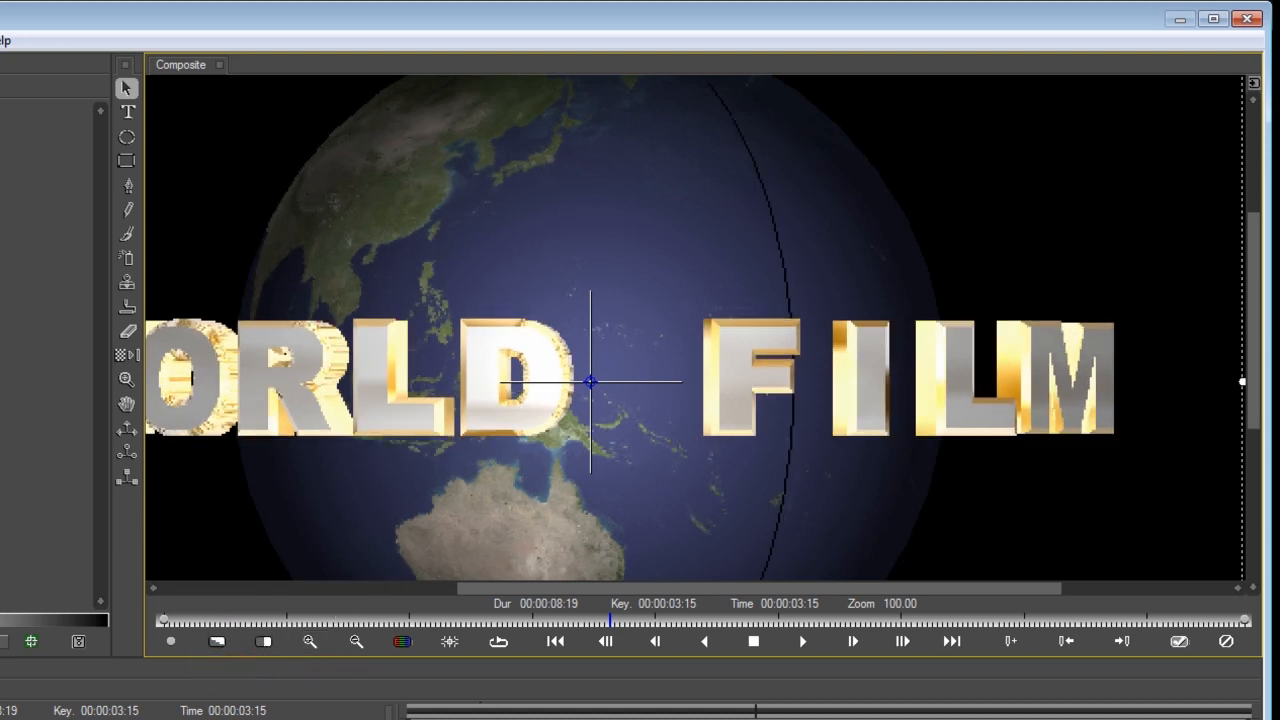
{"action": "left_click", "coordinate": [555, 641]}
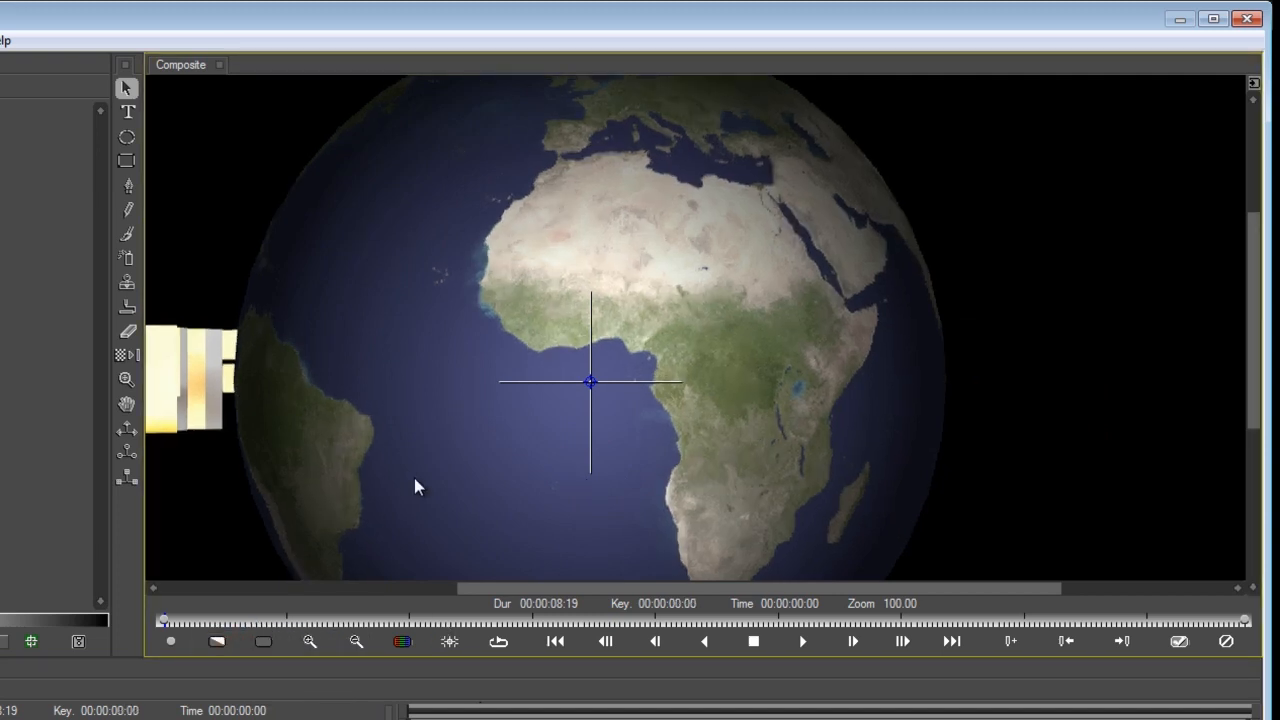
{"action": "left_click", "coordinate": [801, 641]}
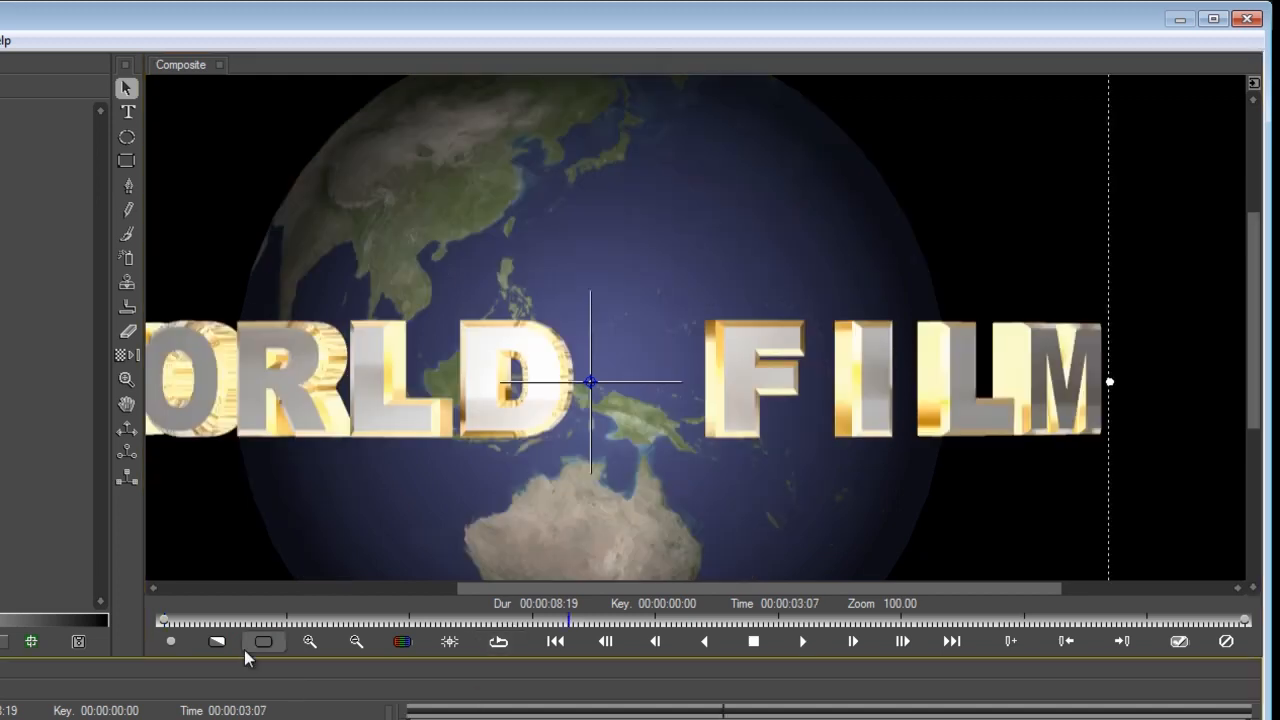
{"action": "left_click", "coordinate": [263, 641]}
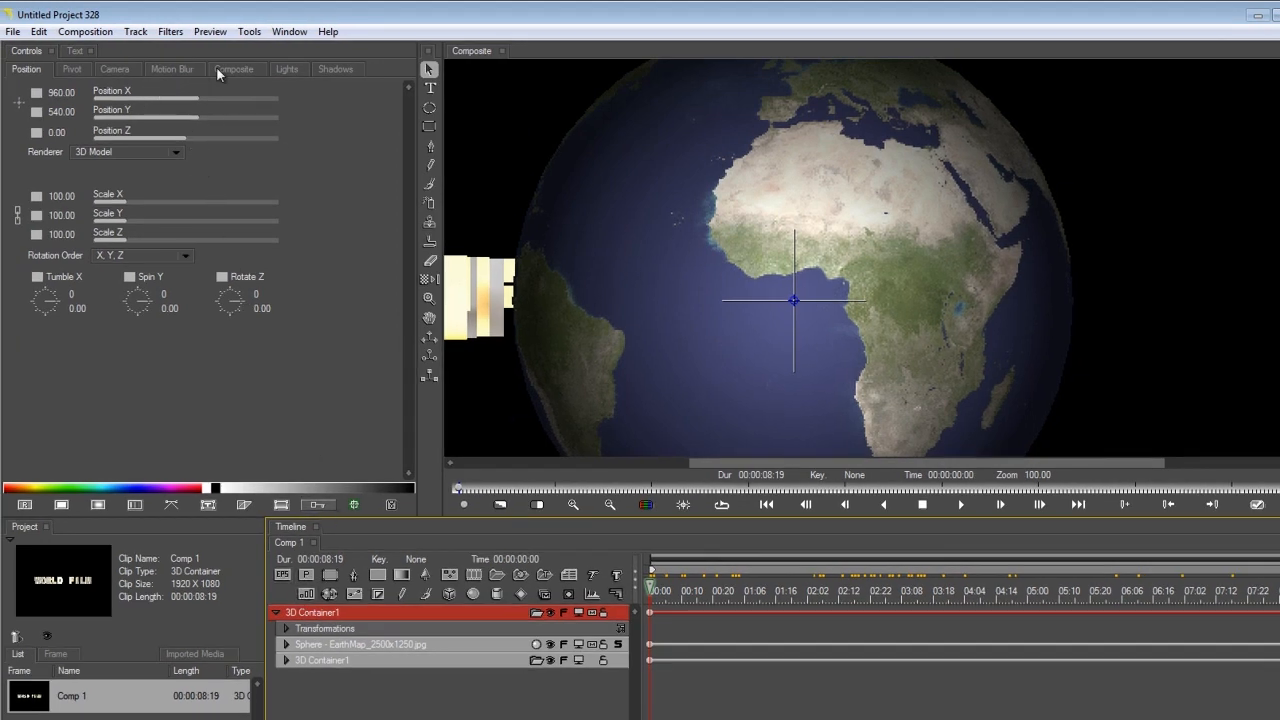
Adjust the camera sliders to place the camera close beside the gold text.
{"action": "left_click", "coordinate": [115, 69]}
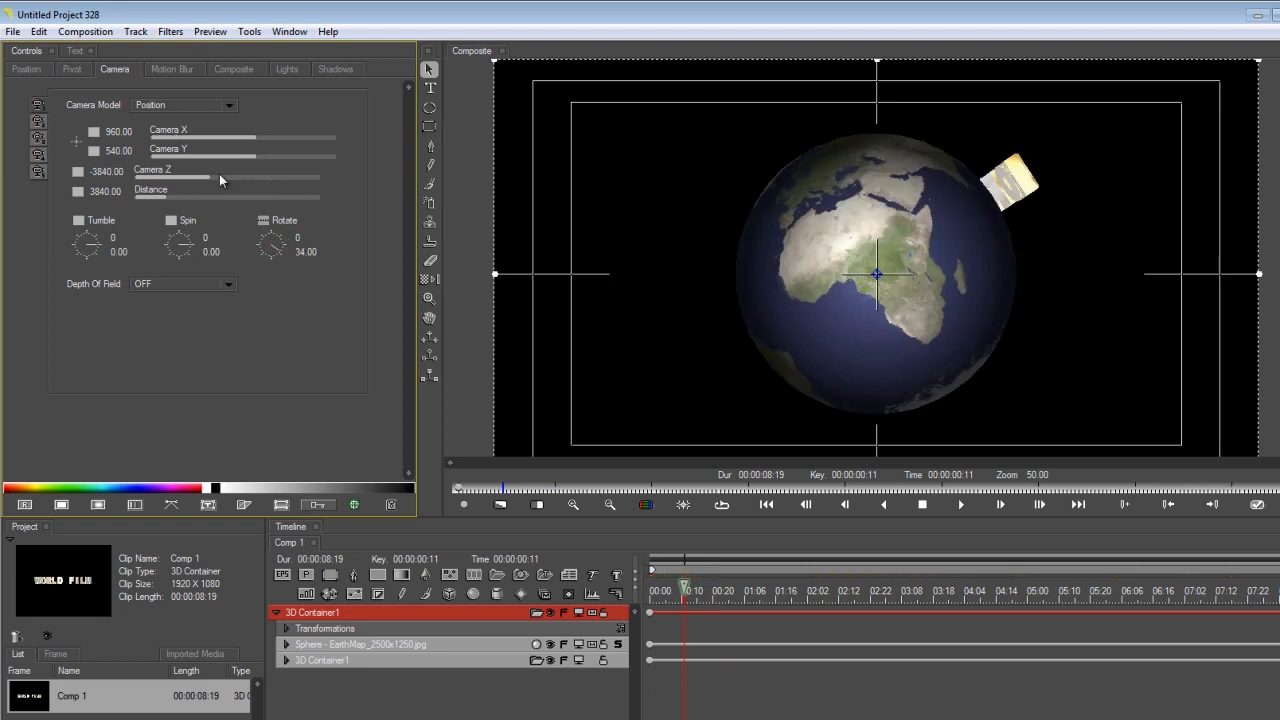
{"action": "left_click_drag", "start_coordinate": [220, 177], "coordinate": [208, 177]}
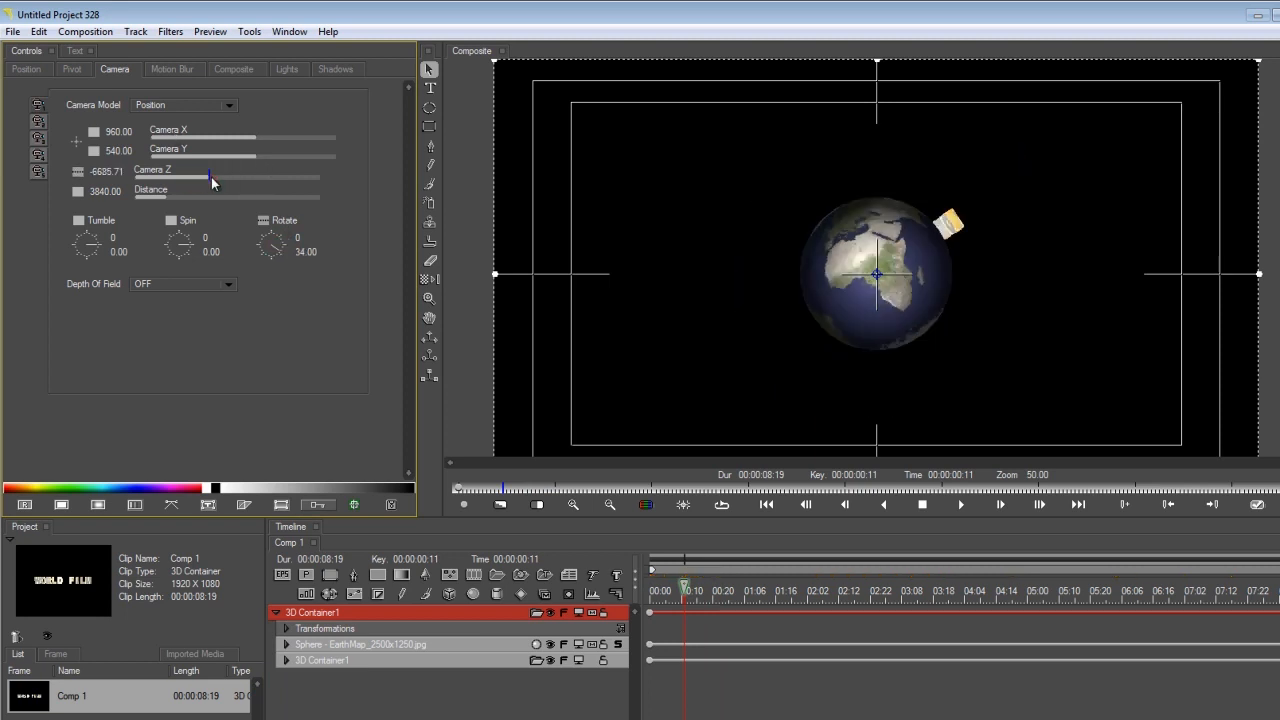
{"action": "left_click_drag", "start_coordinate": [210, 177], "coordinate": [222, 177]}
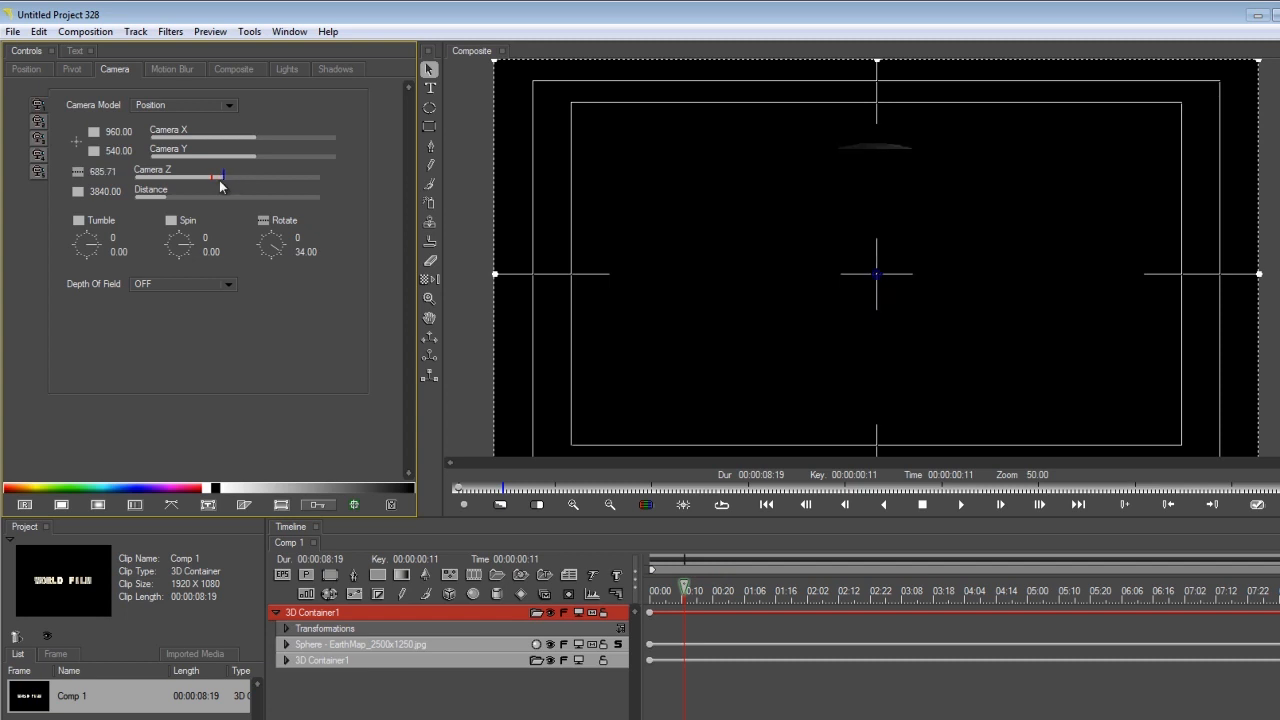
{"action": "left_click_drag", "start_coordinate": [222, 177], "coordinate": [222, 177]}
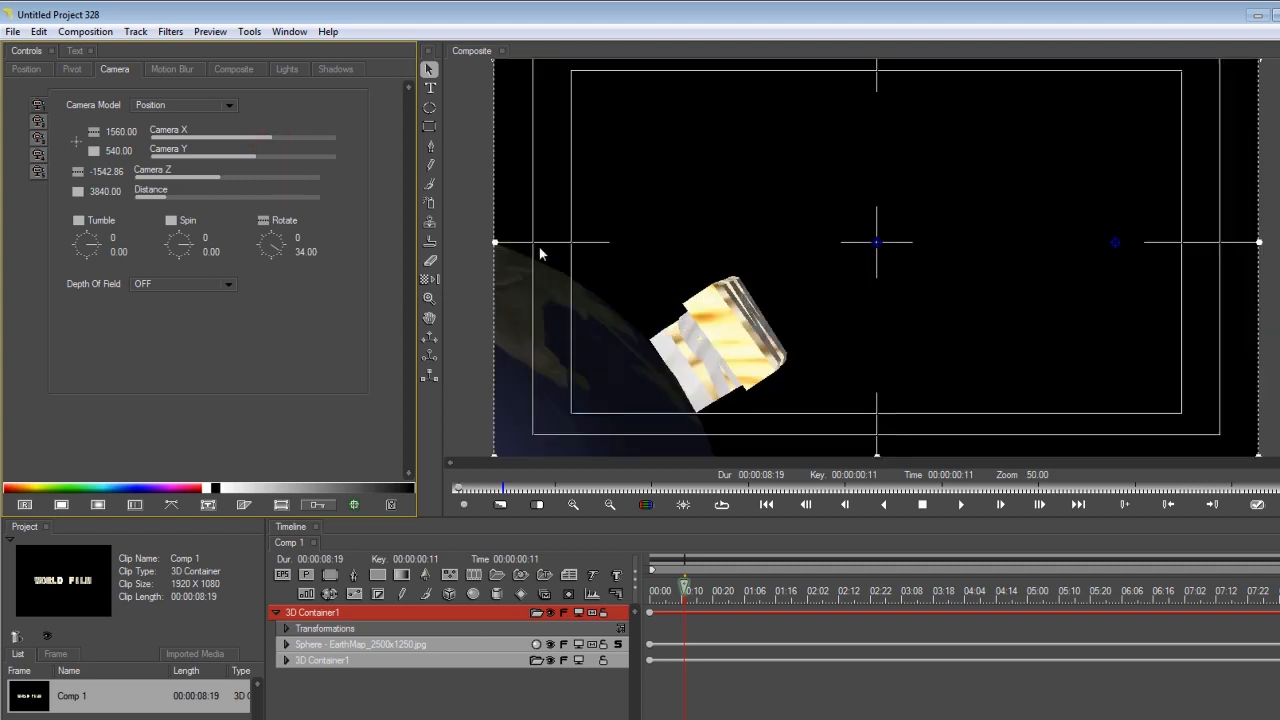
{"action": "mouse_move", "coordinate": [225, 182]}
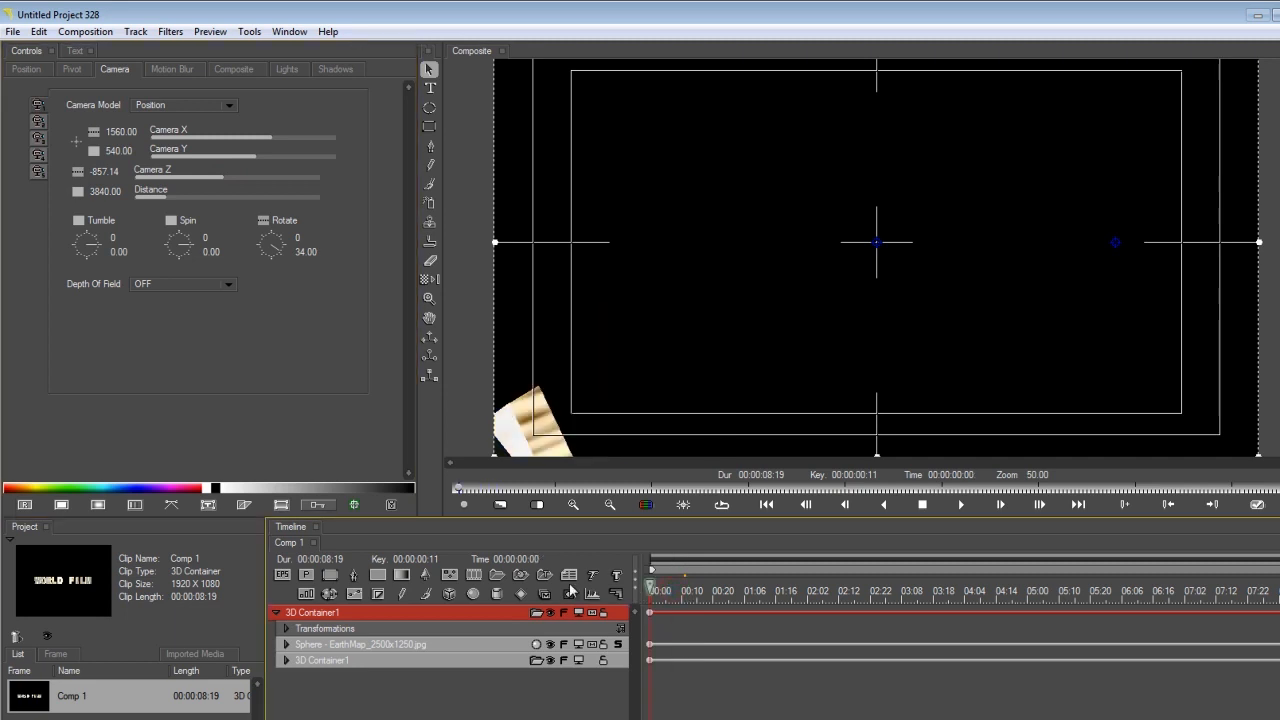
Set Decelerate interpolation and add camera depth keyframes for the move to 2:23.
{"action": "left_click", "coordinate": [90, 131]}
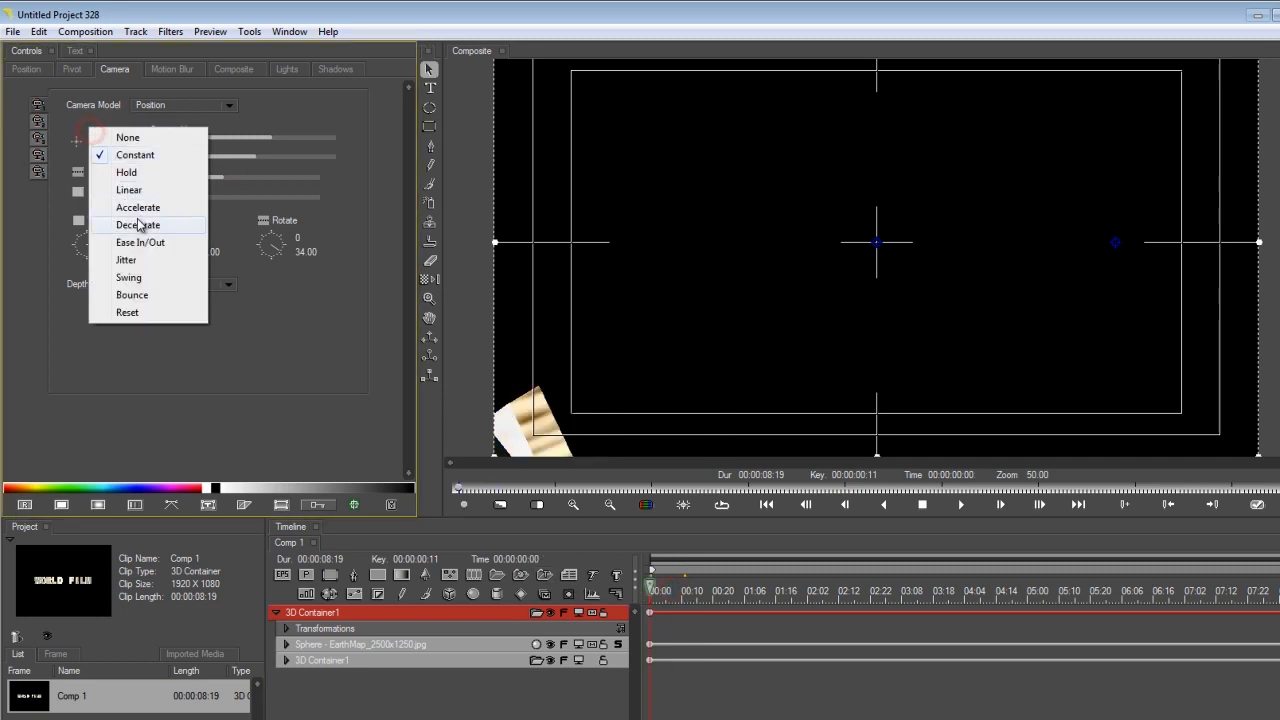
{"action": "left_click", "coordinate": [127, 137]}
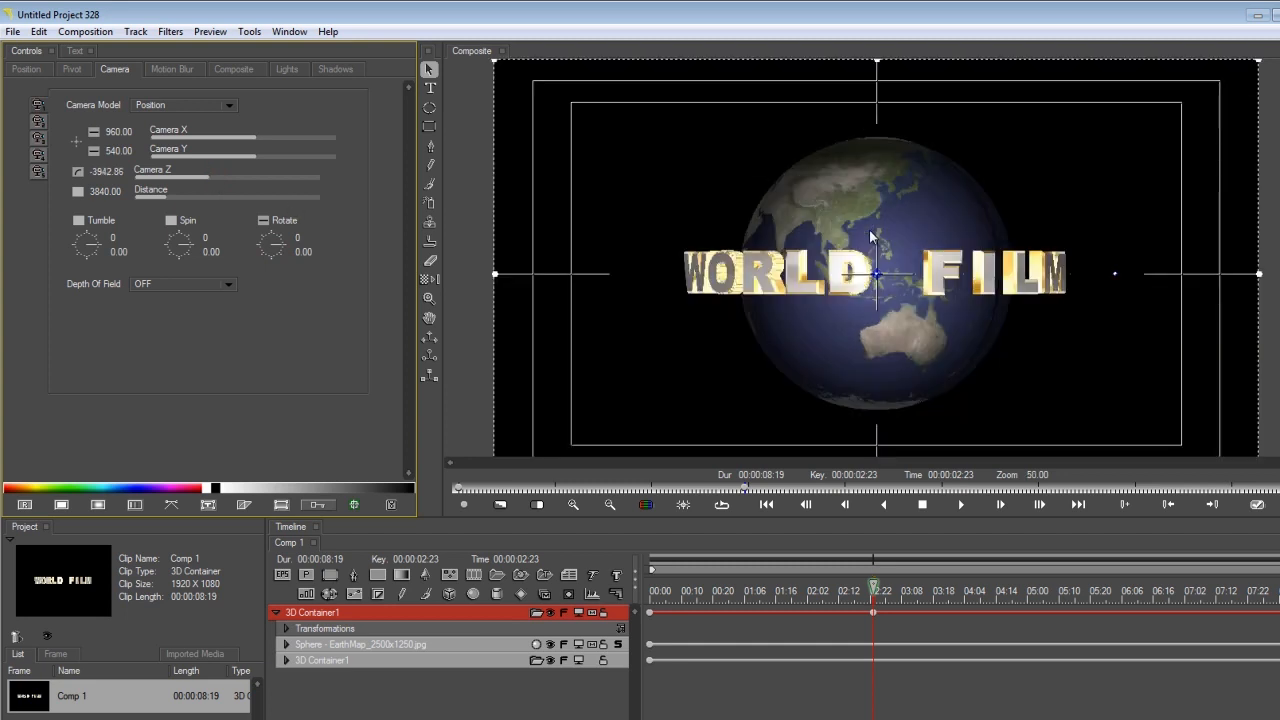
{"action": "left_click", "coordinate": [79, 171]}
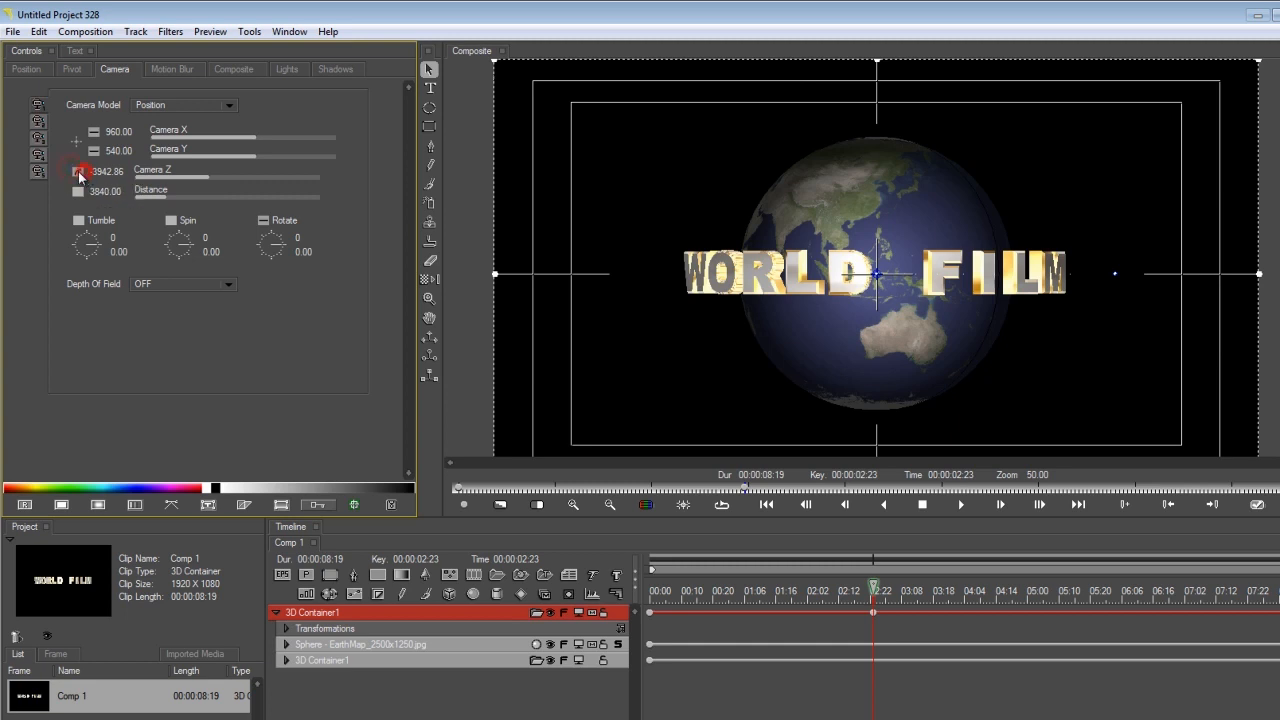
{"action": "left_click", "coordinate": [80, 171]}
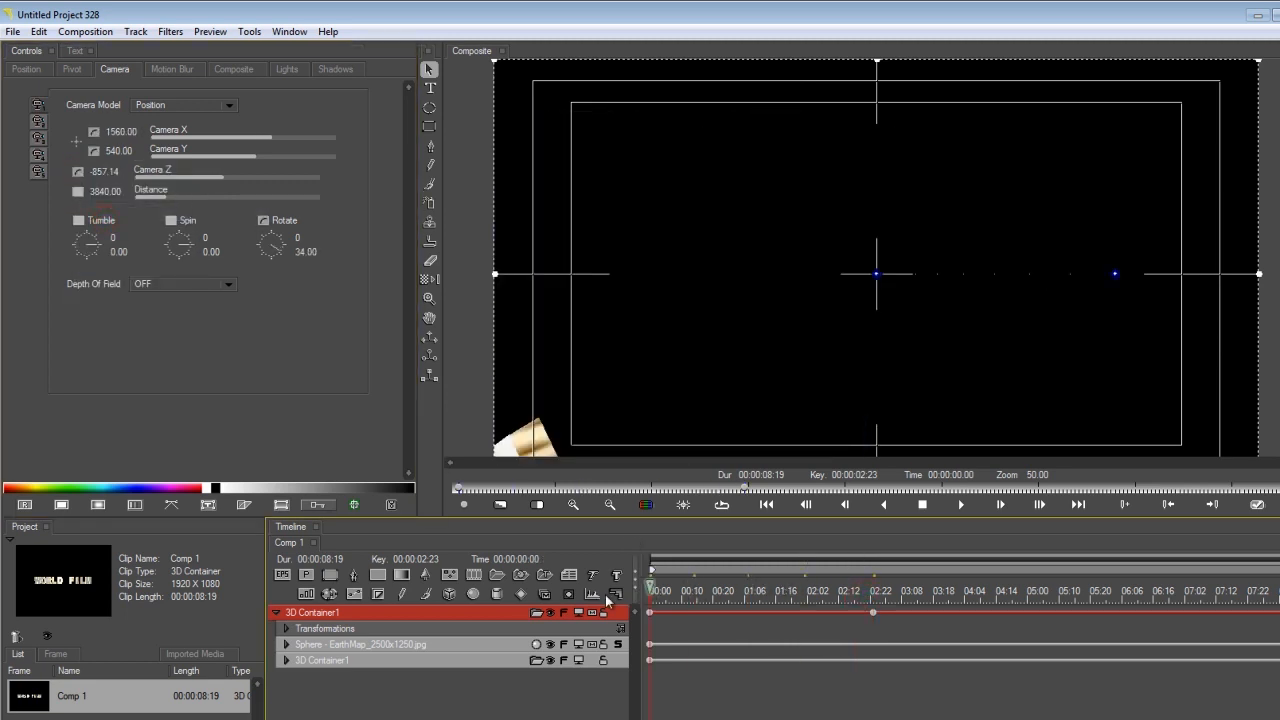
{"action": "left_click", "coordinate": [1043, 590]}
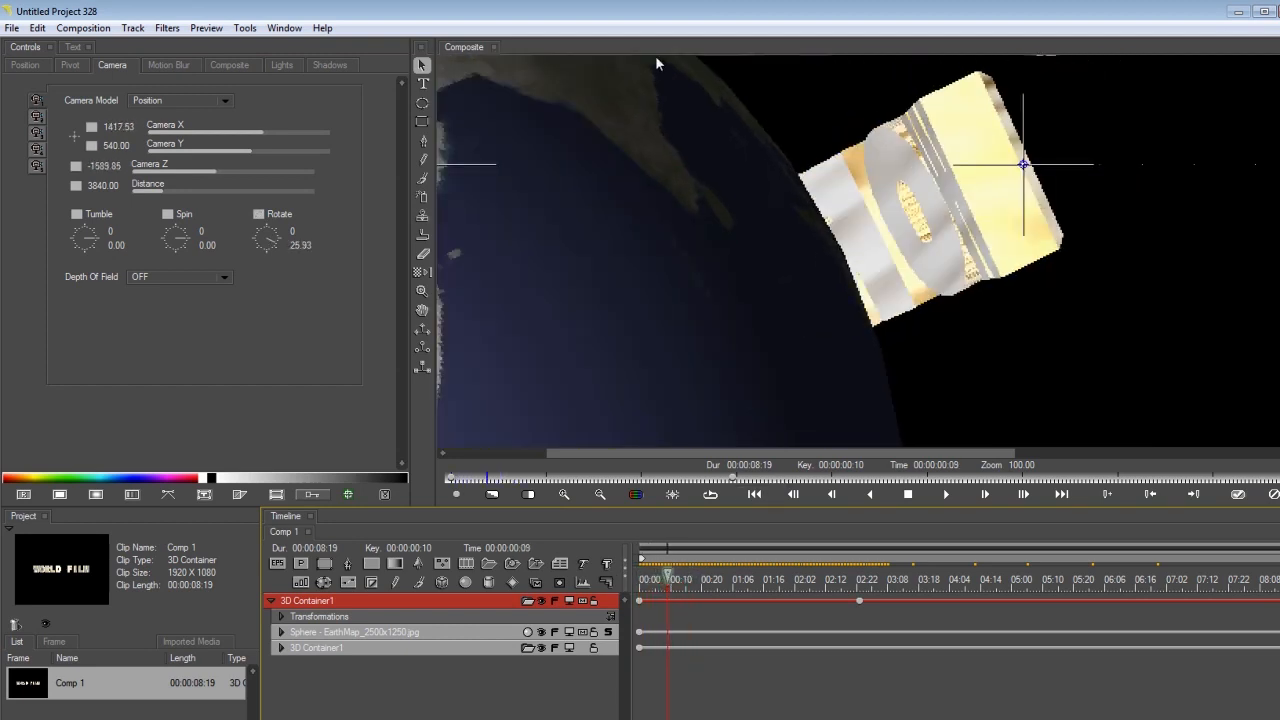
{"action": "left_click", "coordinate": [354, 631]}
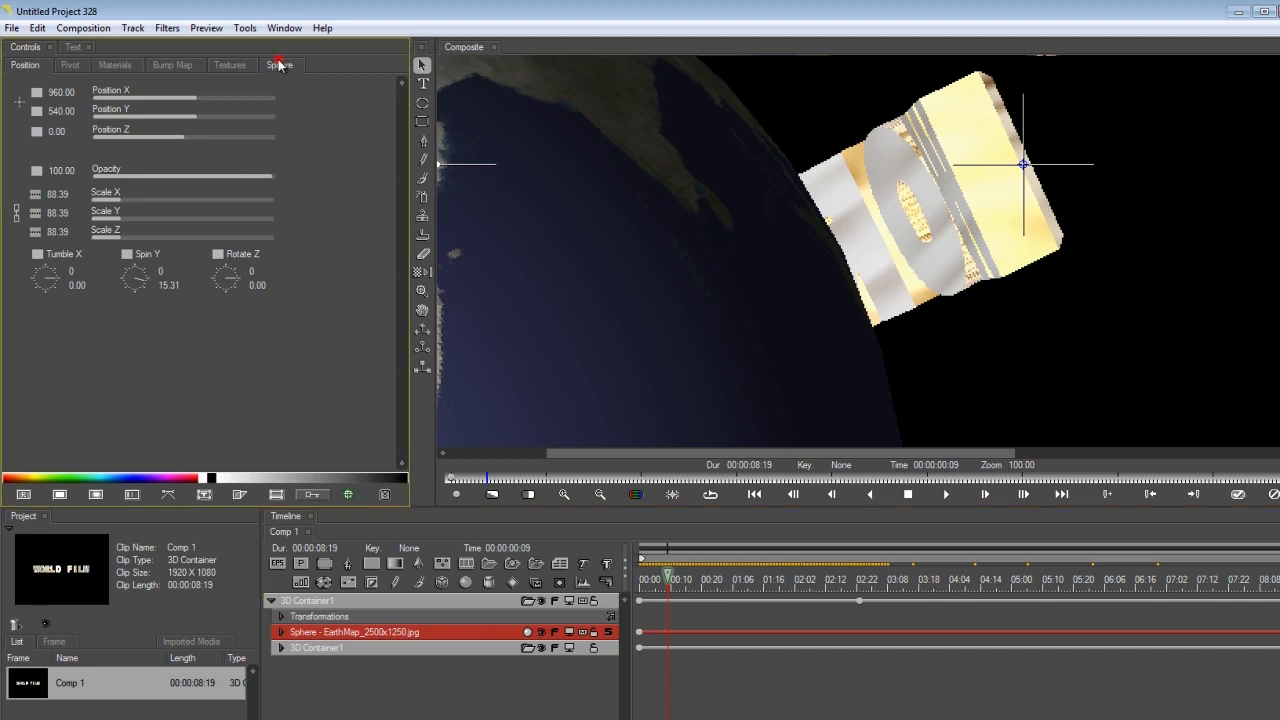
Drag the Earth sphere's Smoothness to about 55.65 and jump to the 2:23 keyframe.
{"action": "left_click", "coordinate": [280, 65]}
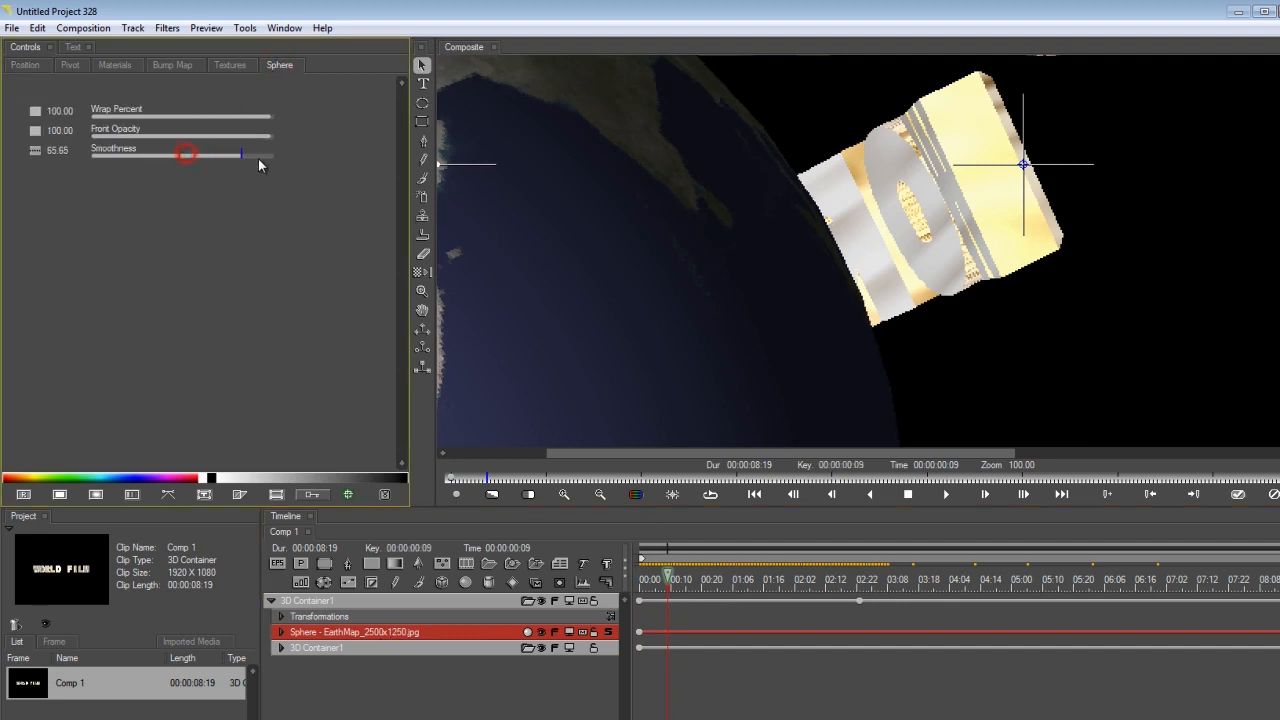
{"action": "left_click_drag", "start_coordinate": [186, 153], "coordinate": [270, 153]}
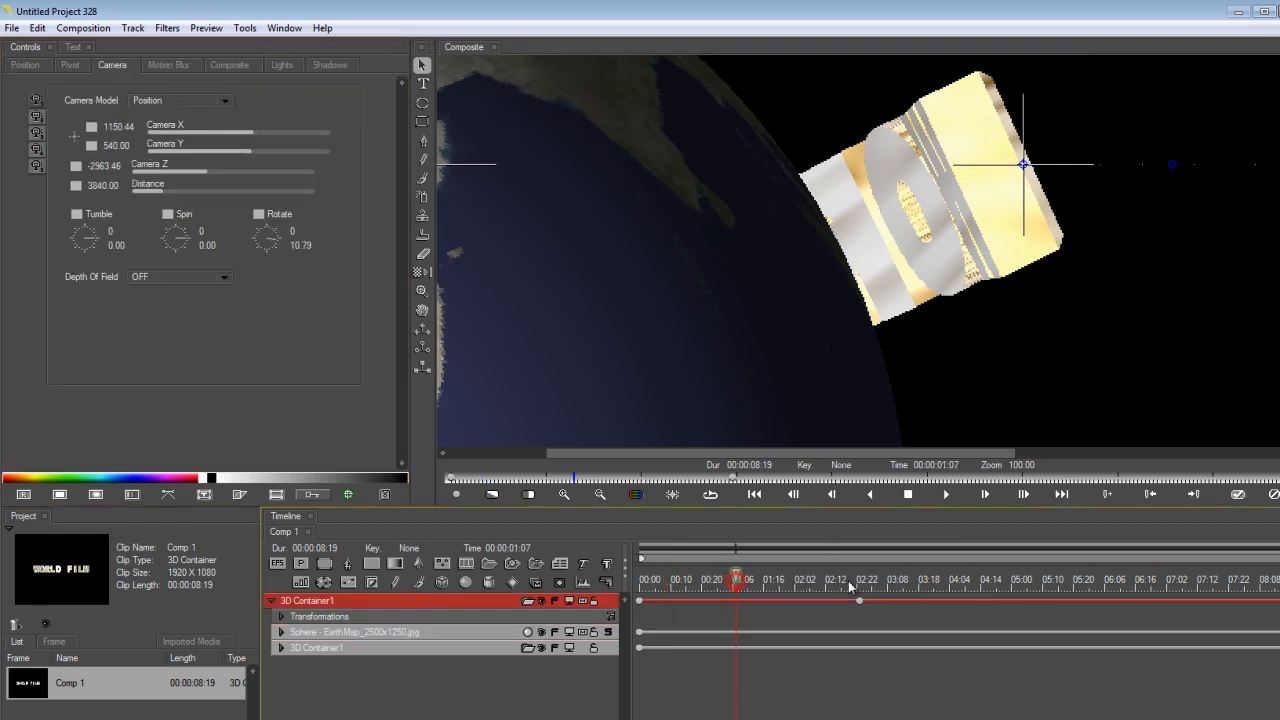
{"action": "left_click", "coordinate": [858, 580]}
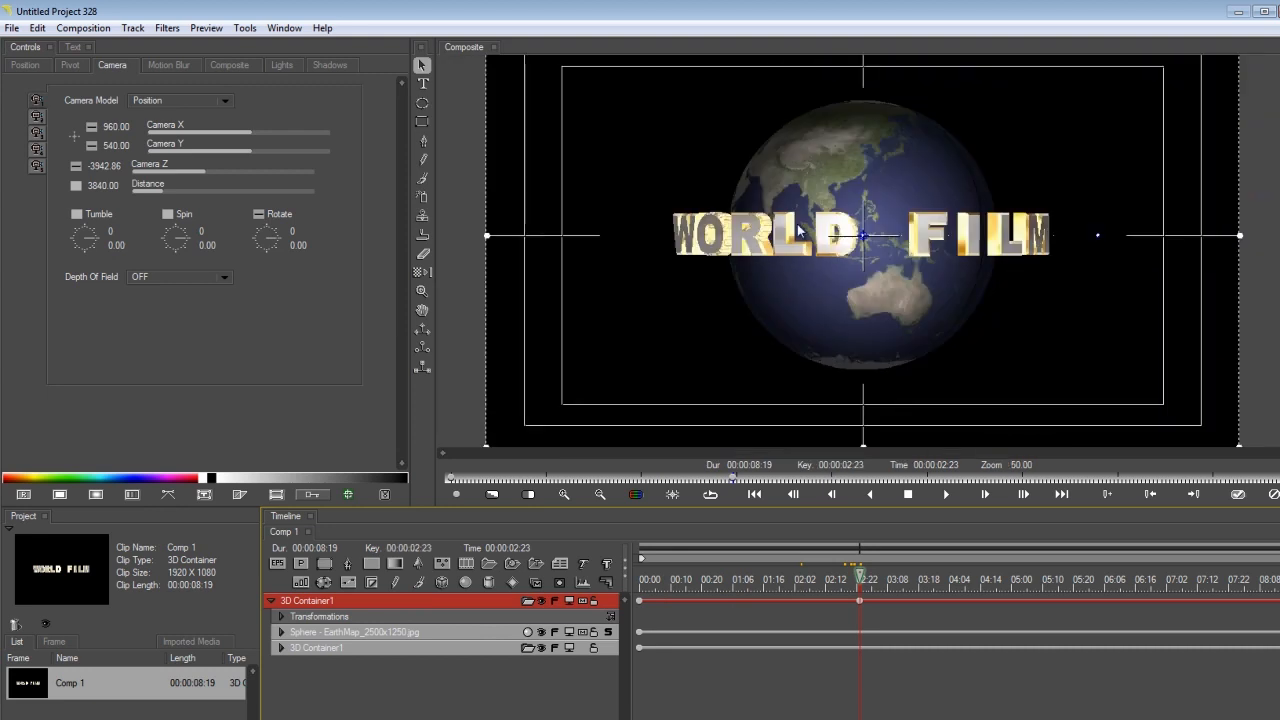
{"action": "mouse_move", "coordinate": [293, 70]}
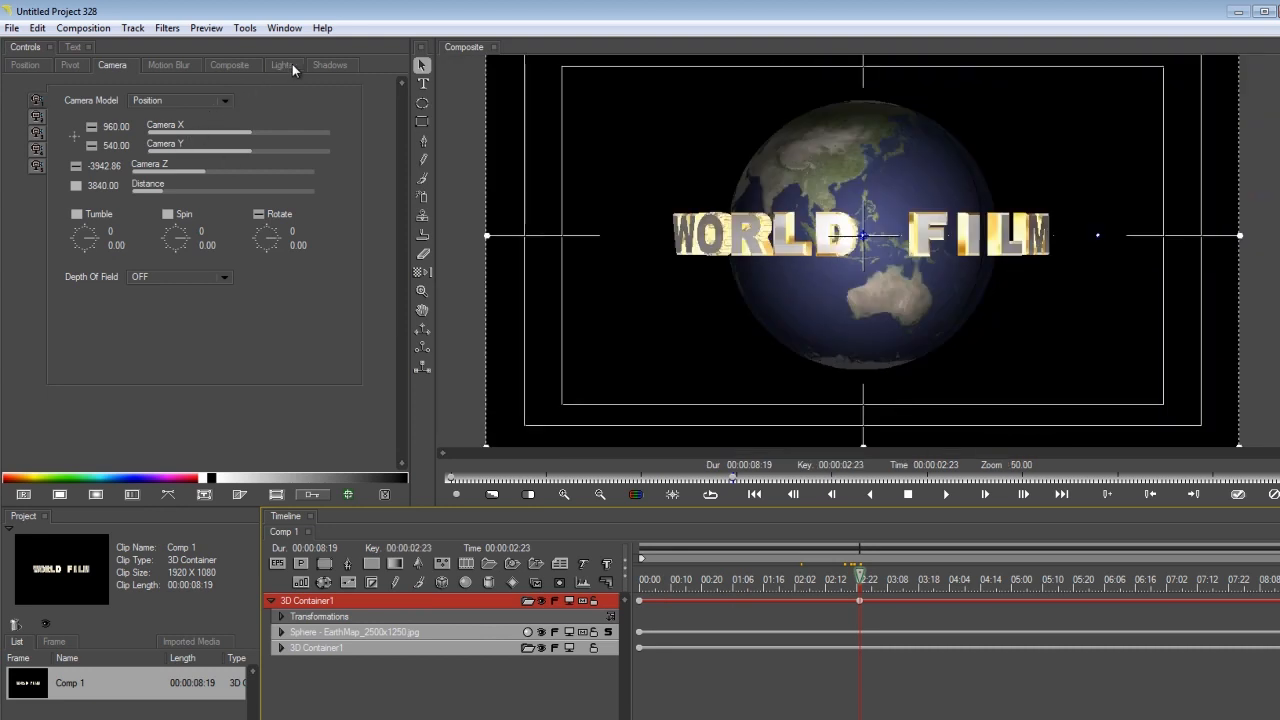
Show the Lights tab and adjust the point light at X 960, Y 540.
{"action": "left_click", "coordinate": [283, 64]}
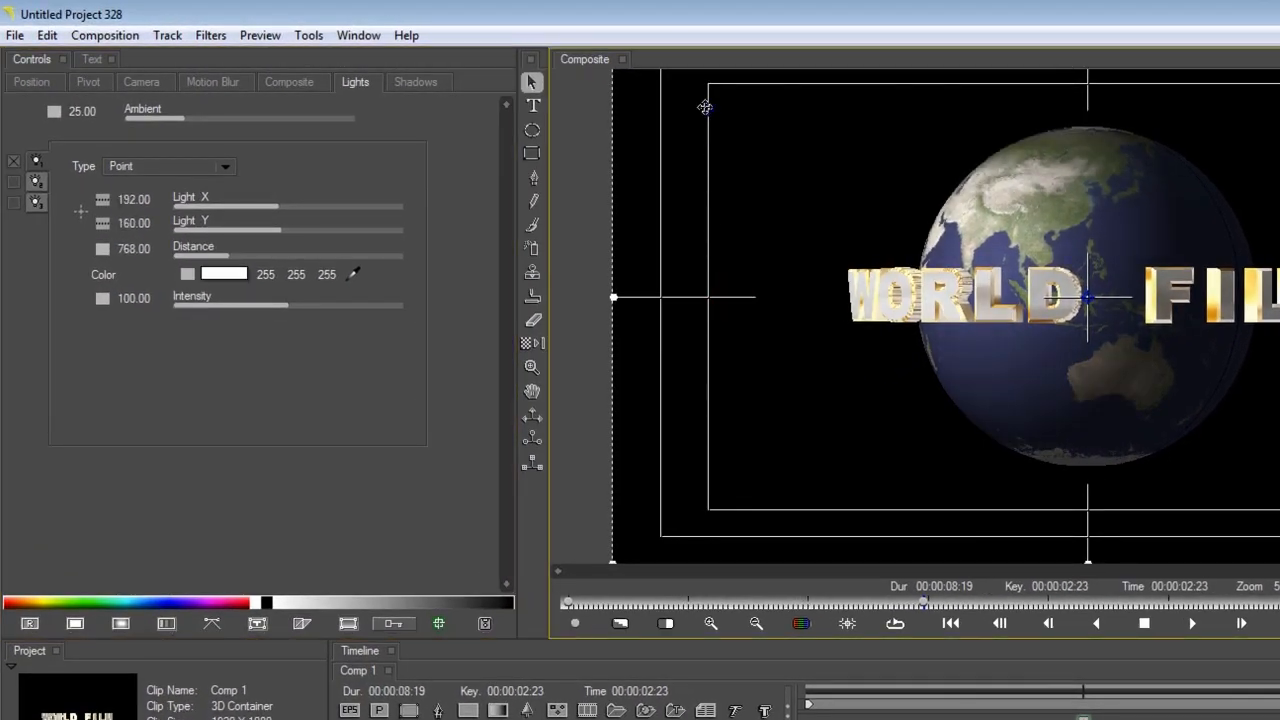
{"action": "left_click_drag", "start_coordinate": [200, 257], "coordinate": [260, 257]}
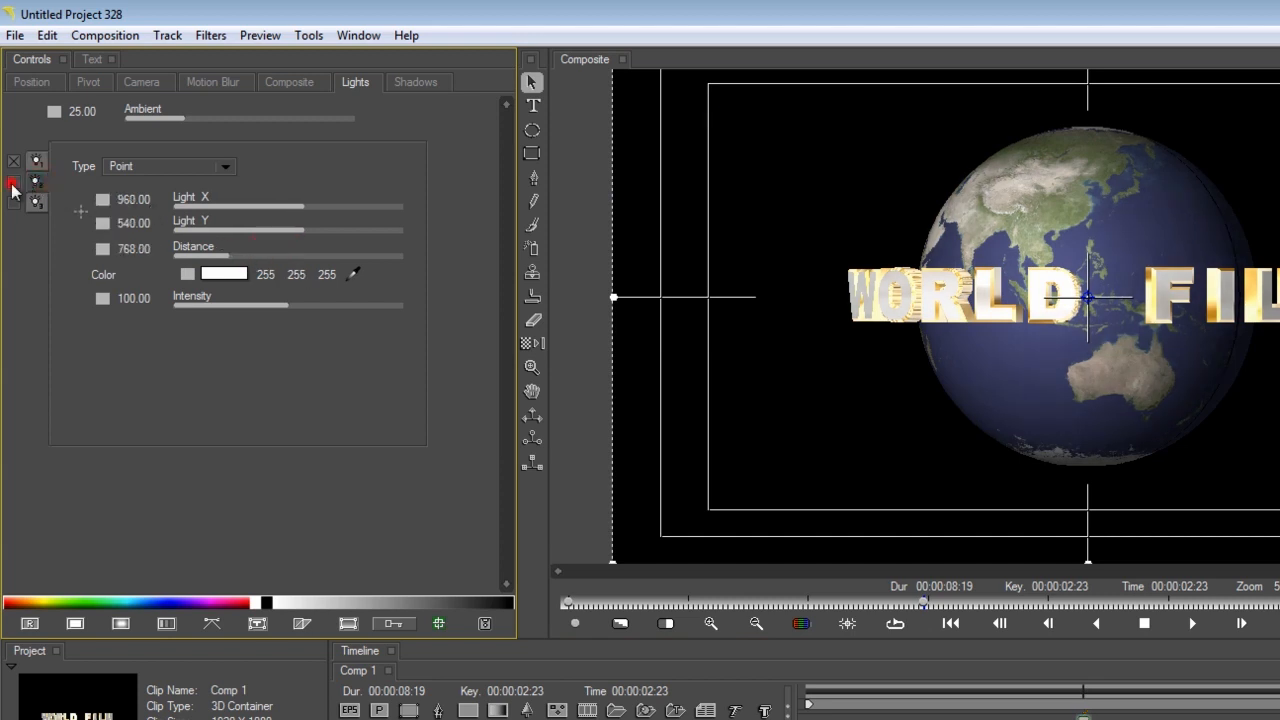
Place the second point light at X 1948, Y 938 with distance -840.
{"action": "left_click_drag", "start_coordinate": [240, 206], "coordinate": [318, 206]}
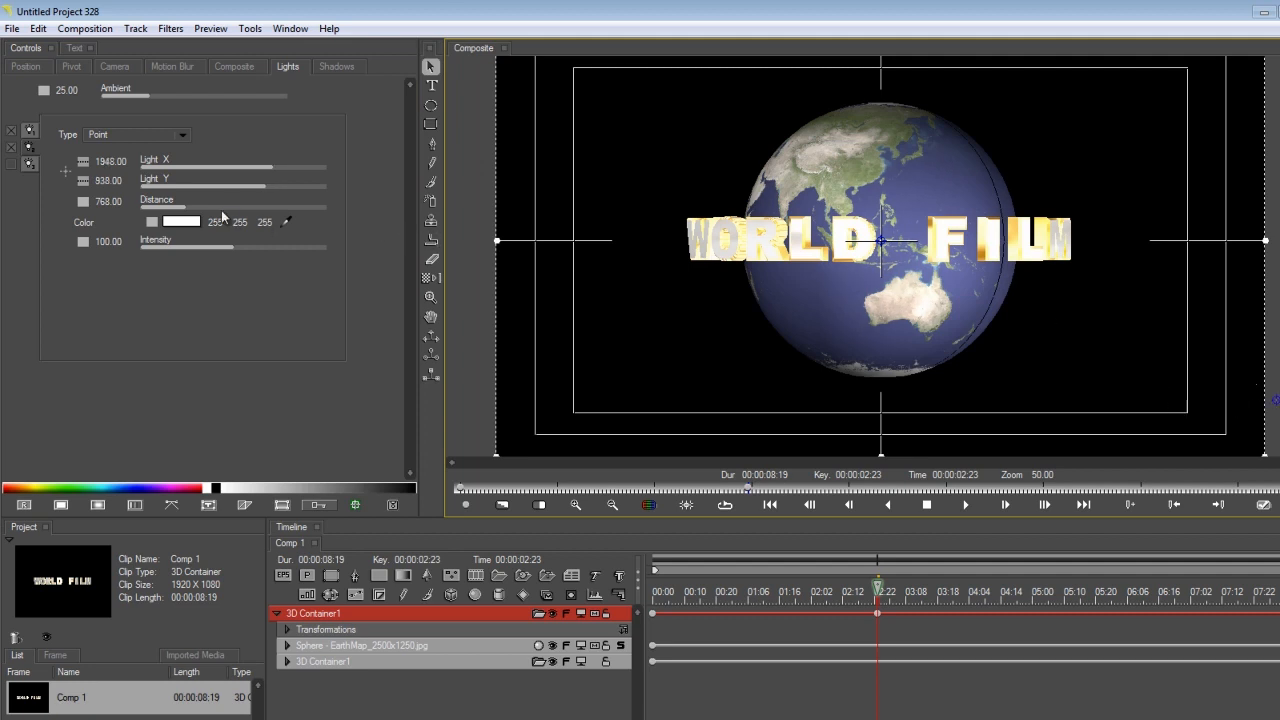
{"action": "left_click_drag", "start_coordinate": [250, 207], "coordinate": [165, 207]}
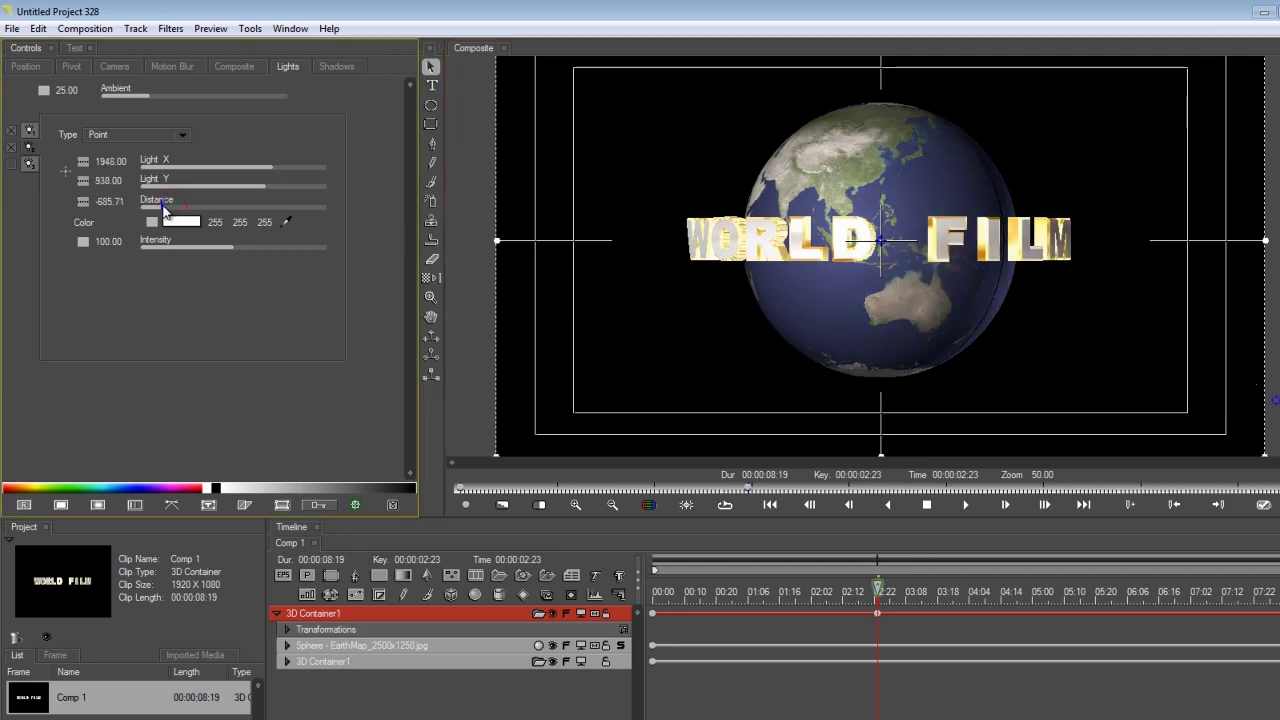
{"action": "left_click_drag", "start_coordinate": [185, 207], "coordinate": [165, 207]}
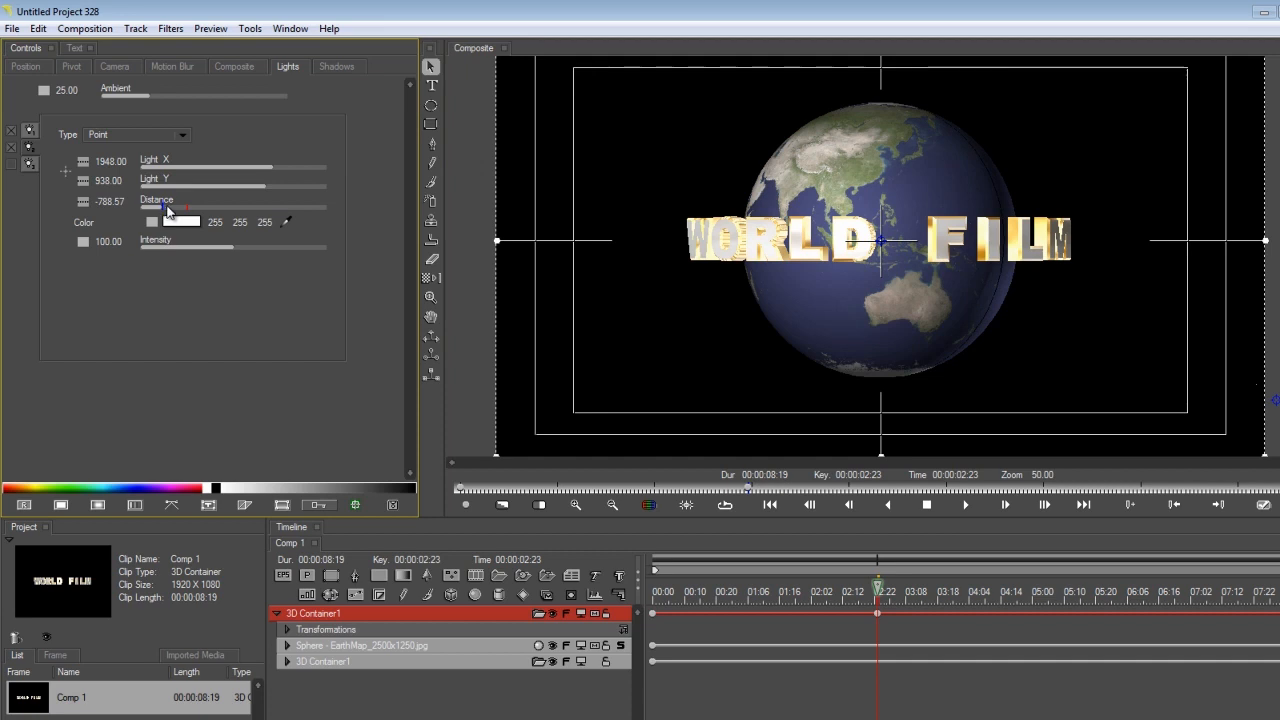
{"action": "left_click_drag", "start_coordinate": [165, 207], "coordinate": [162, 207]}
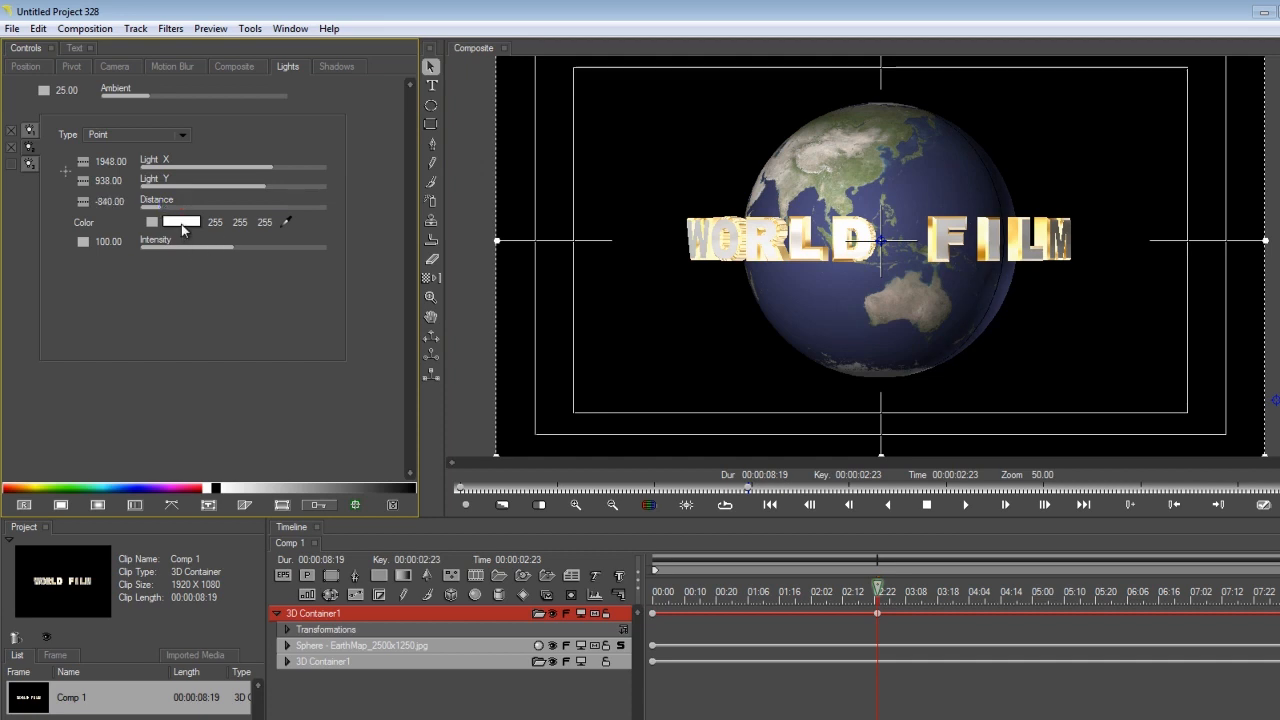
Tint the light pale blue (142, 142, 244) and check an early frame.
{"action": "left_click", "coordinate": [180, 221]}
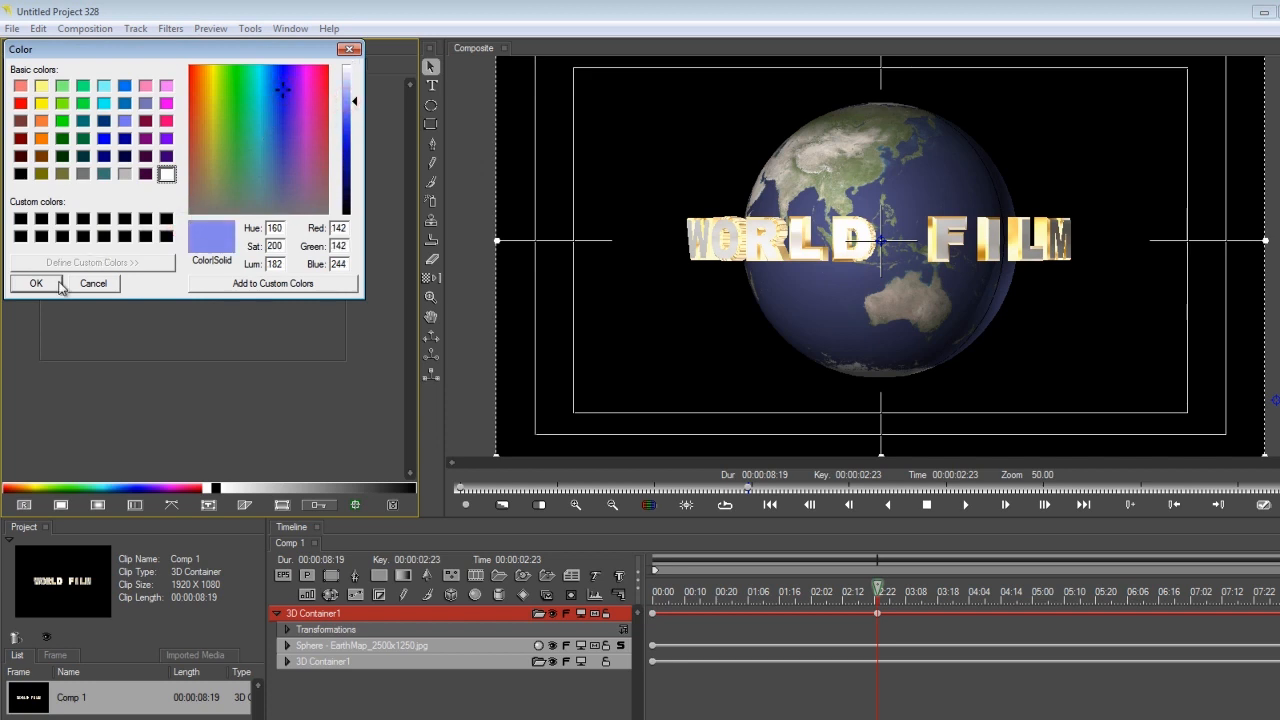
{"action": "left_click", "coordinate": [36, 283]}
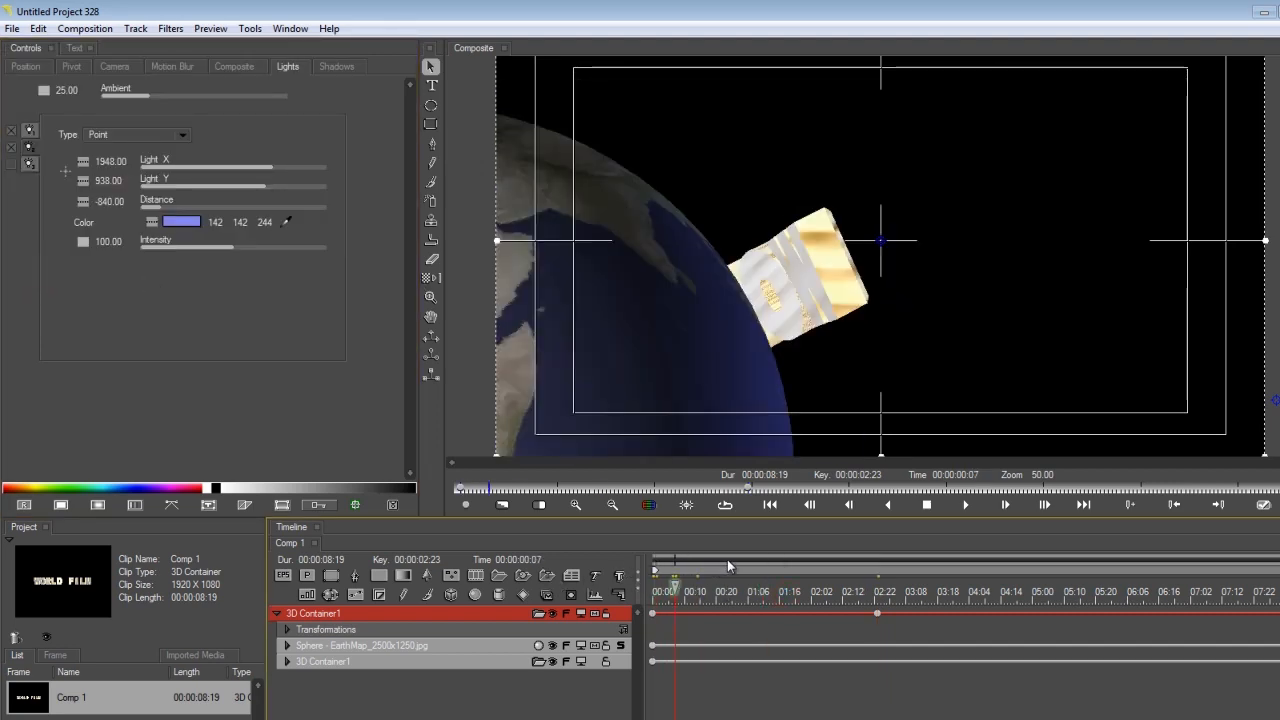
{"action": "left_click", "coordinate": [1017, 591]}
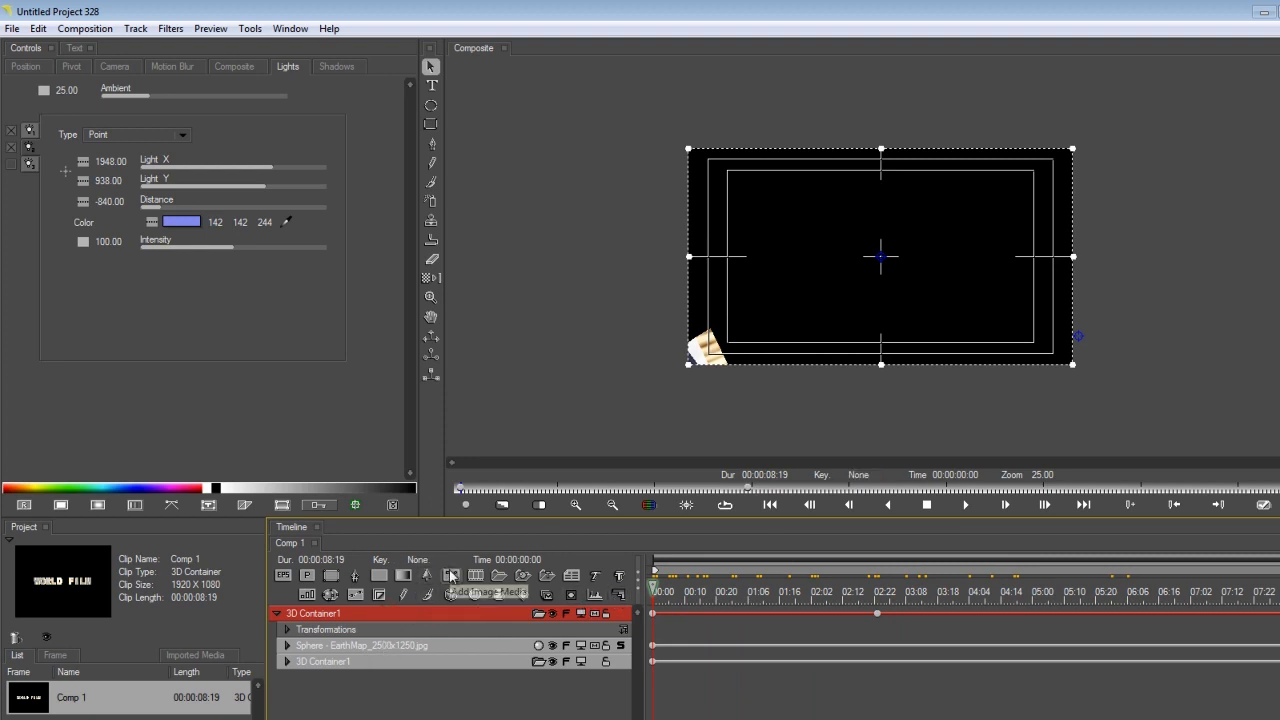
{"action": "left_click", "coordinate": [452, 575]}
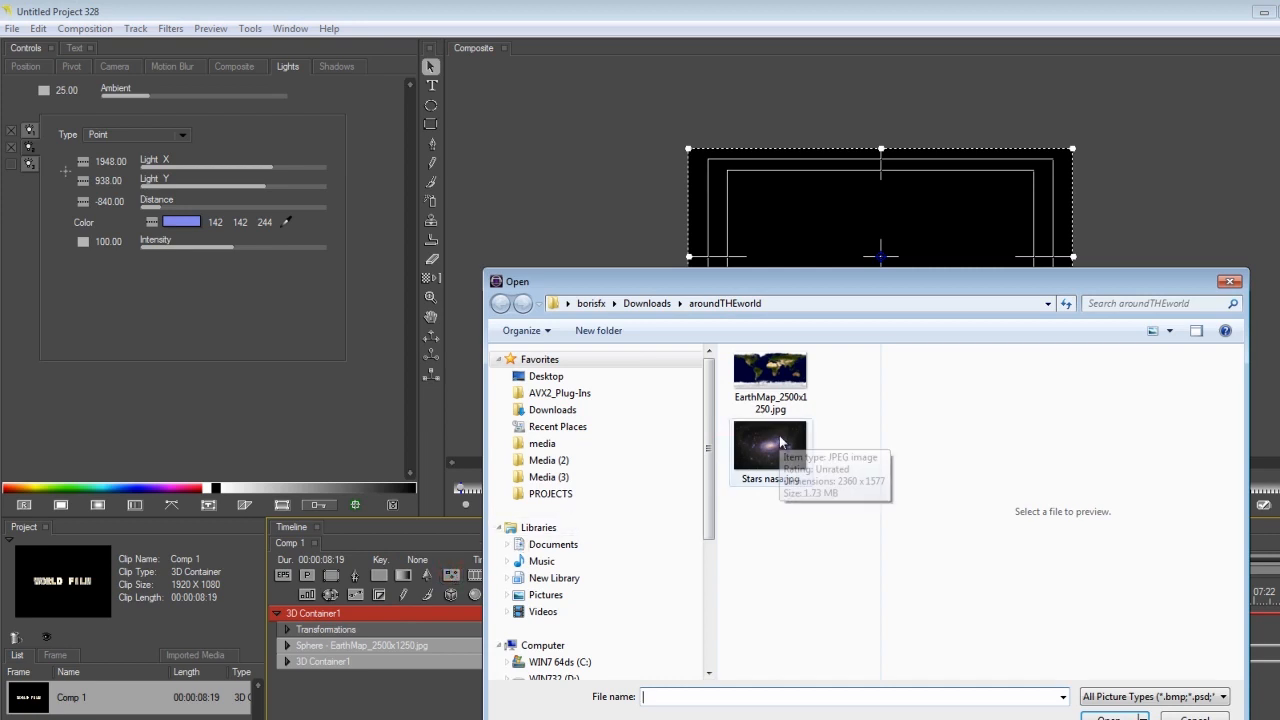
{"action": "double_click", "coordinate": [769, 445]}
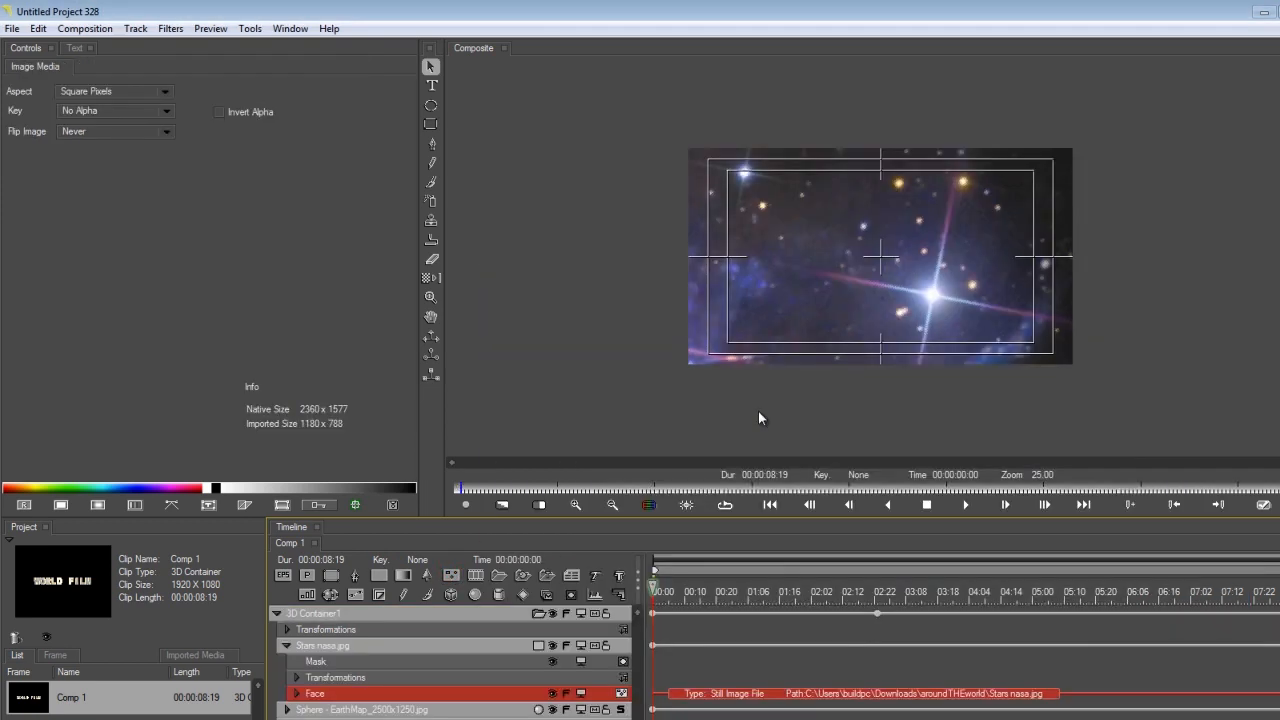
{"action": "left_click", "coordinate": [807, 591]}
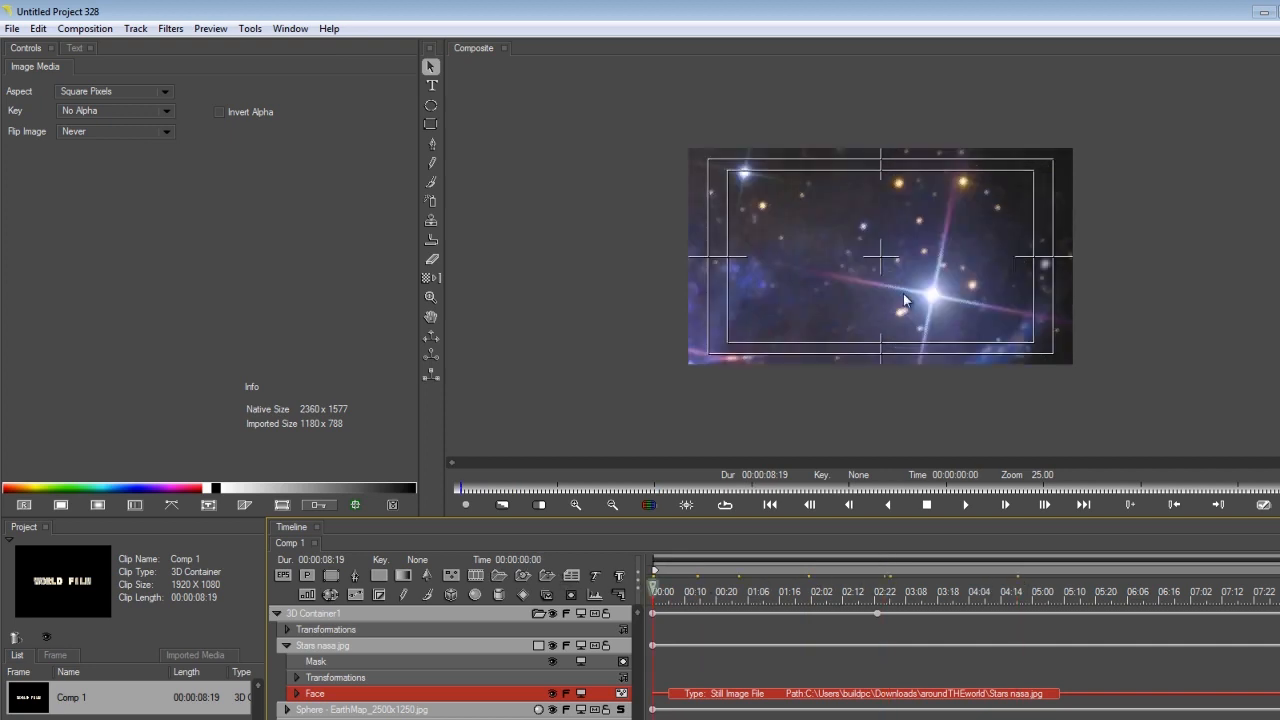
{"action": "left_click", "coordinate": [716, 592]}
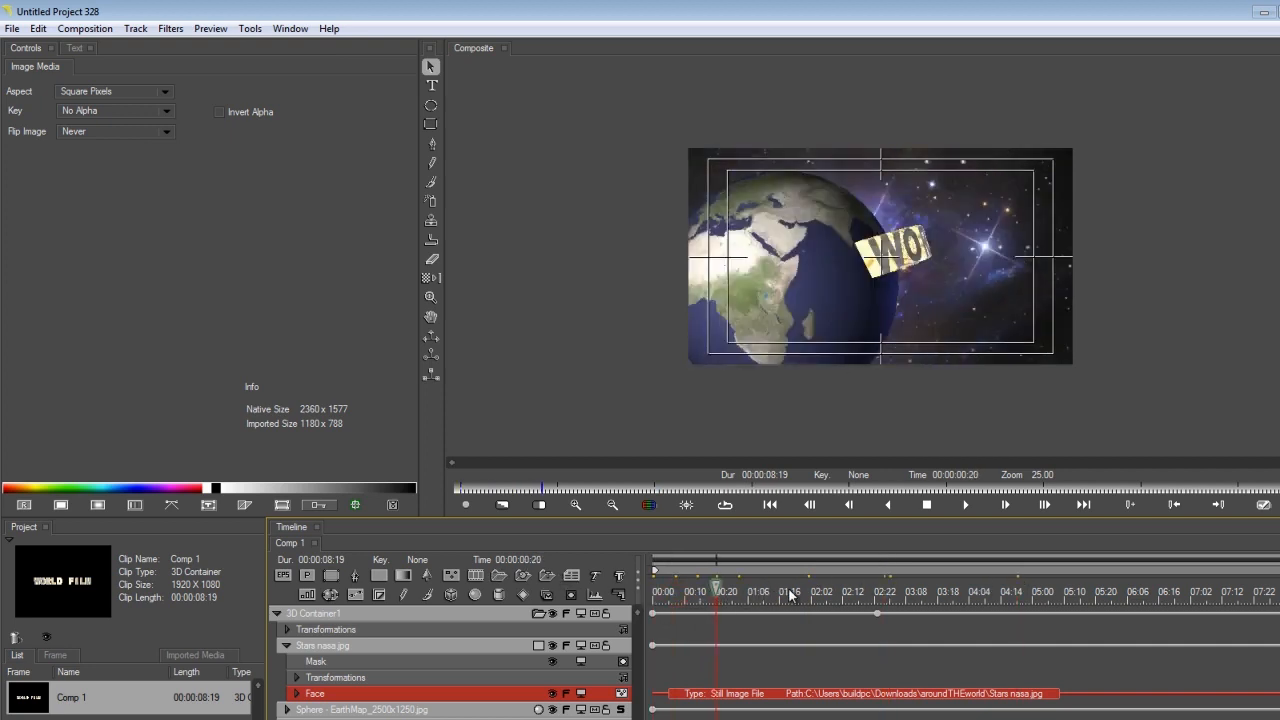
{"action": "left_click", "coordinate": [884, 591]}
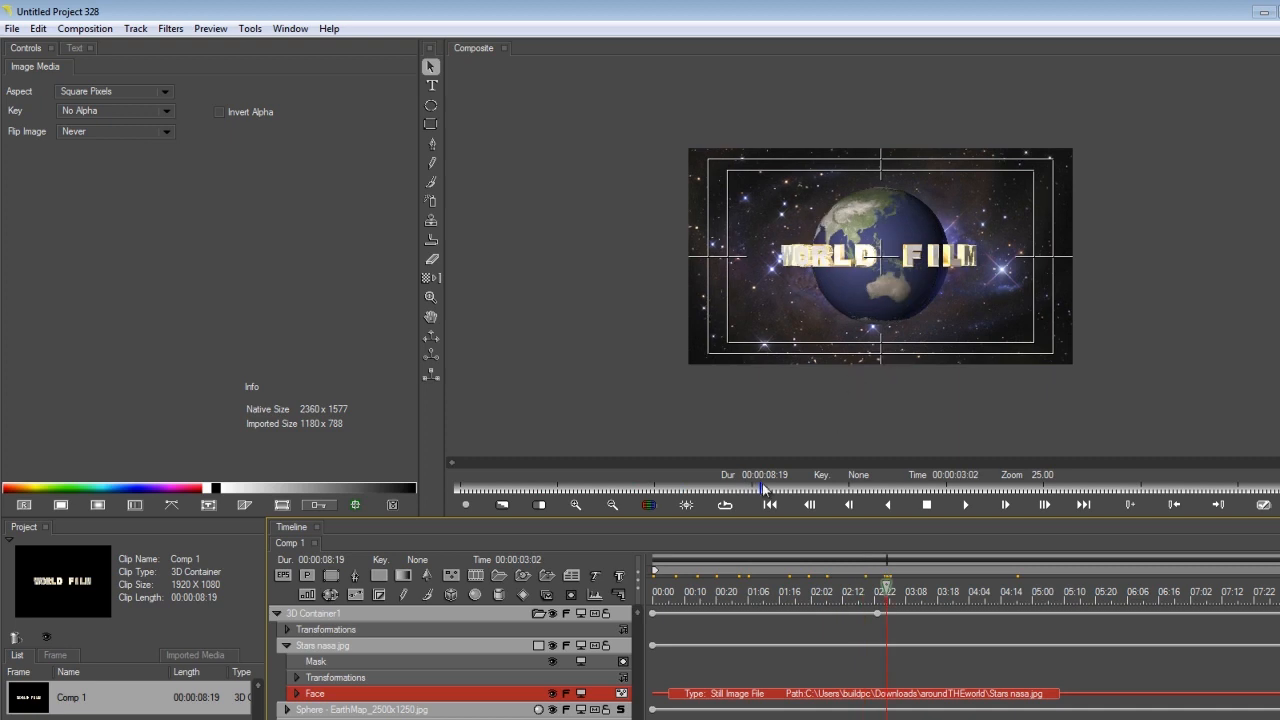
{"action": "left_click", "coordinate": [651, 582]}
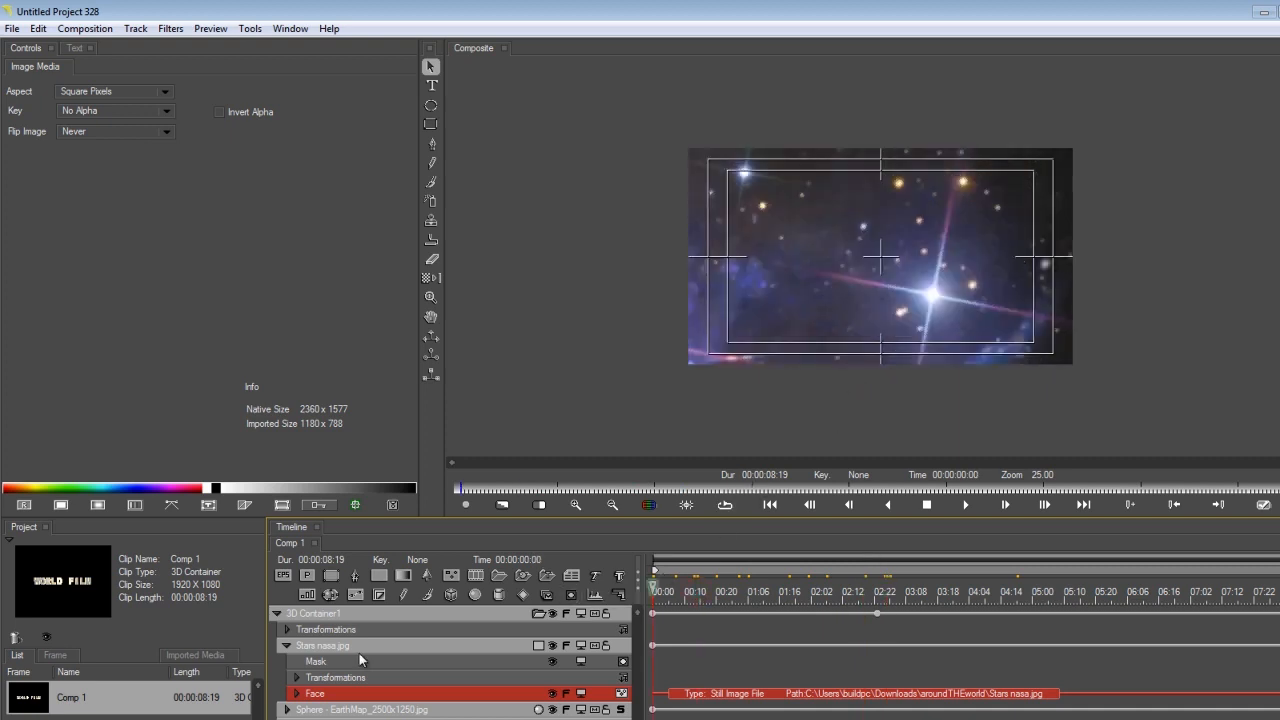
Select Stars nasa.jpg and push its Position Z back to 8400.
{"action": "left_click", "coordinate": [322, 645]}
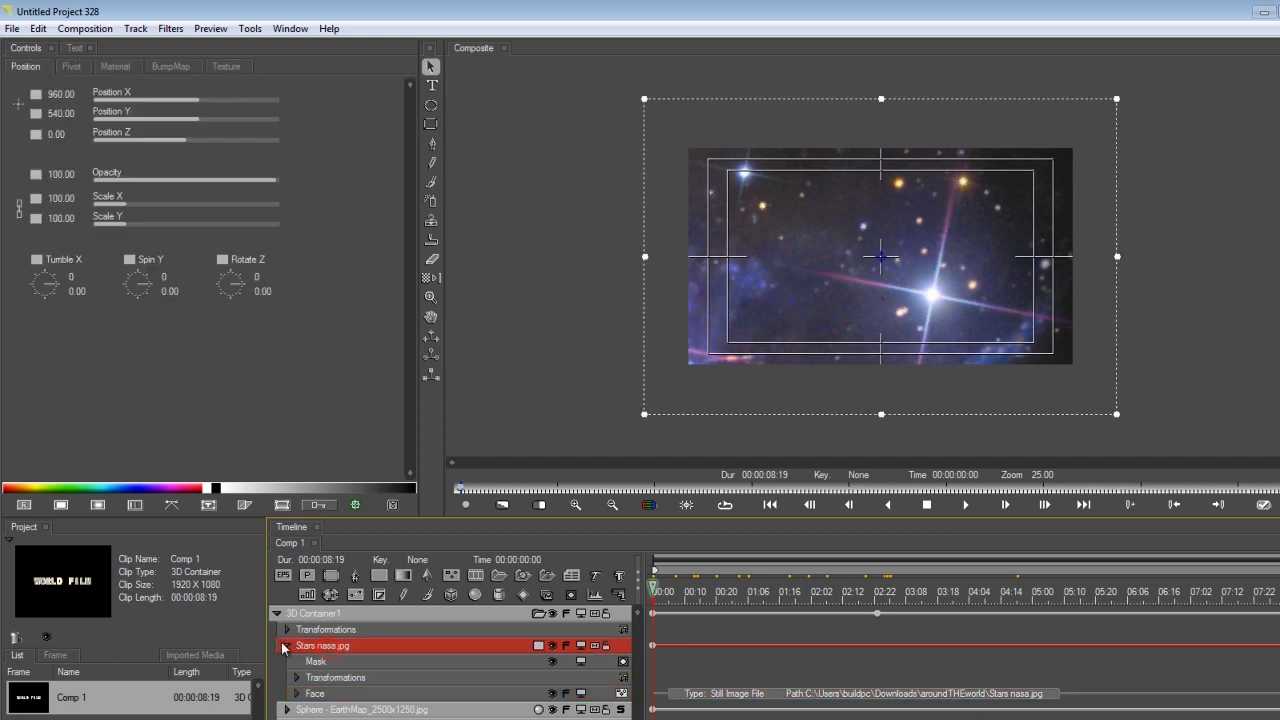
{"action": "left_click", "coordinate": [287, 645]}
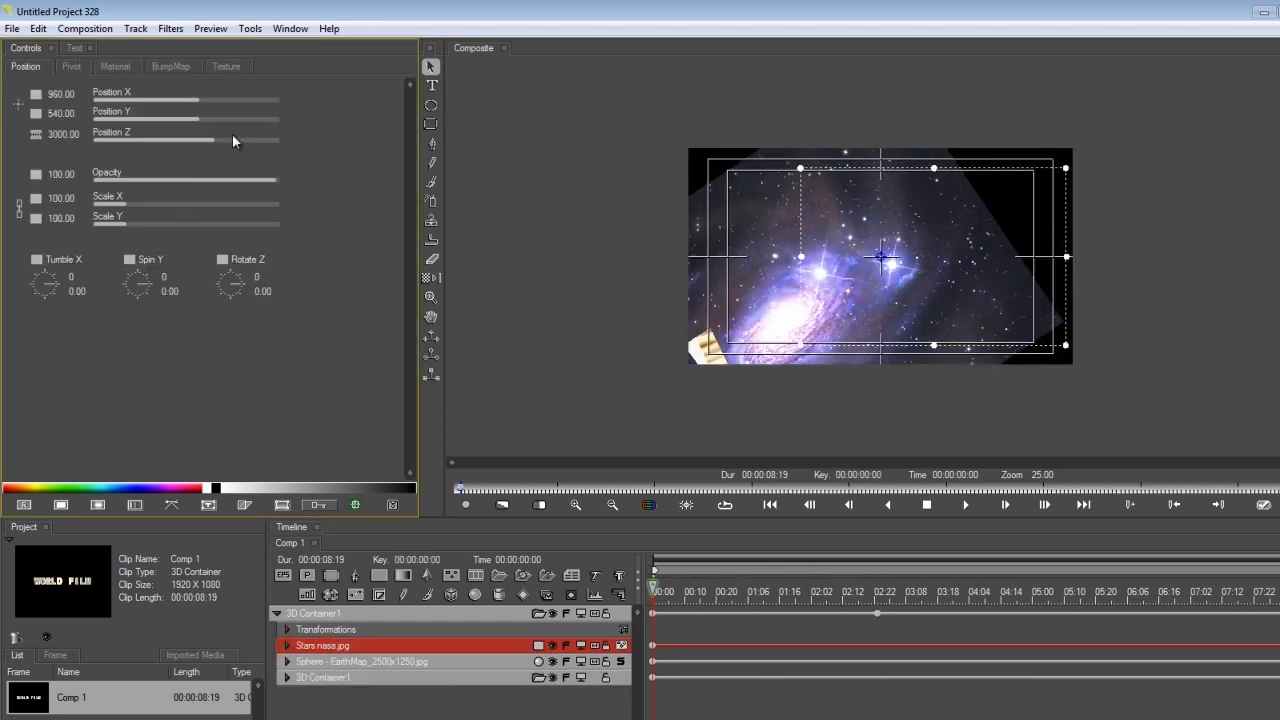
{"action": "left_click_drag", "start_coordinate": [210, 139], "coordinate": [245, 139]}
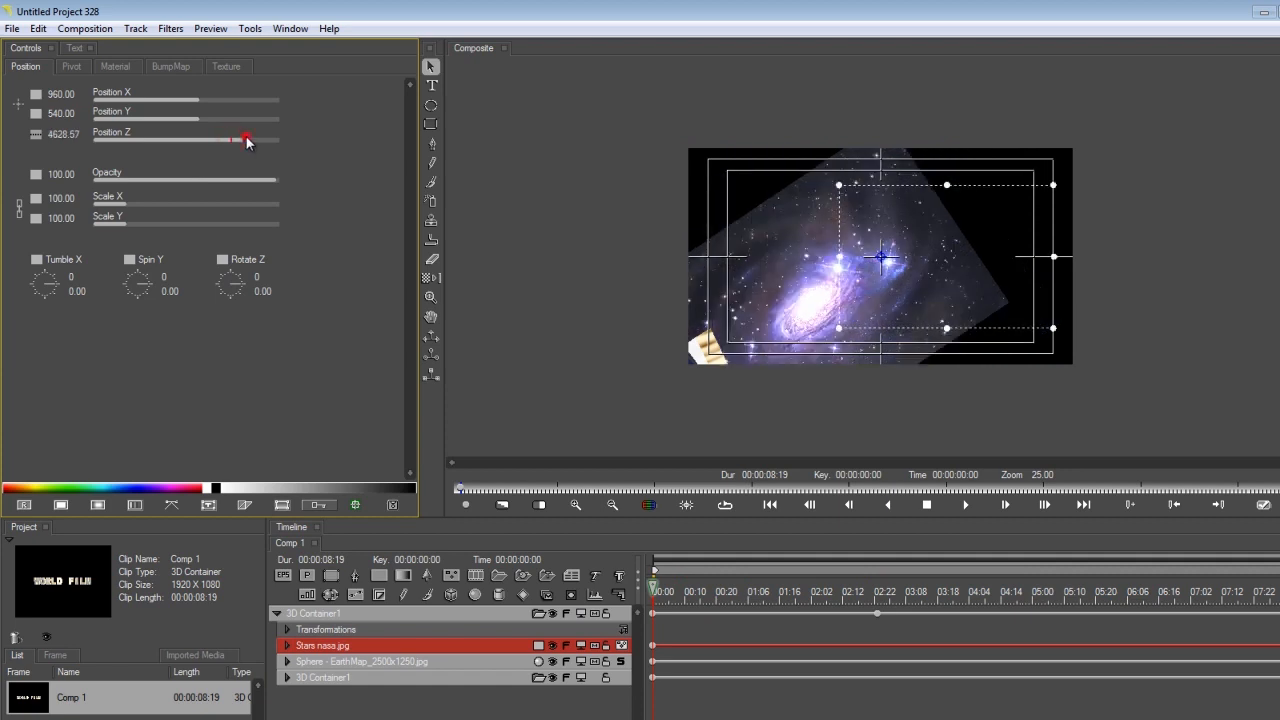
{"action": "left_click_drag", "start_coordinate": [232, 139], "coordinate": [266, 139]}
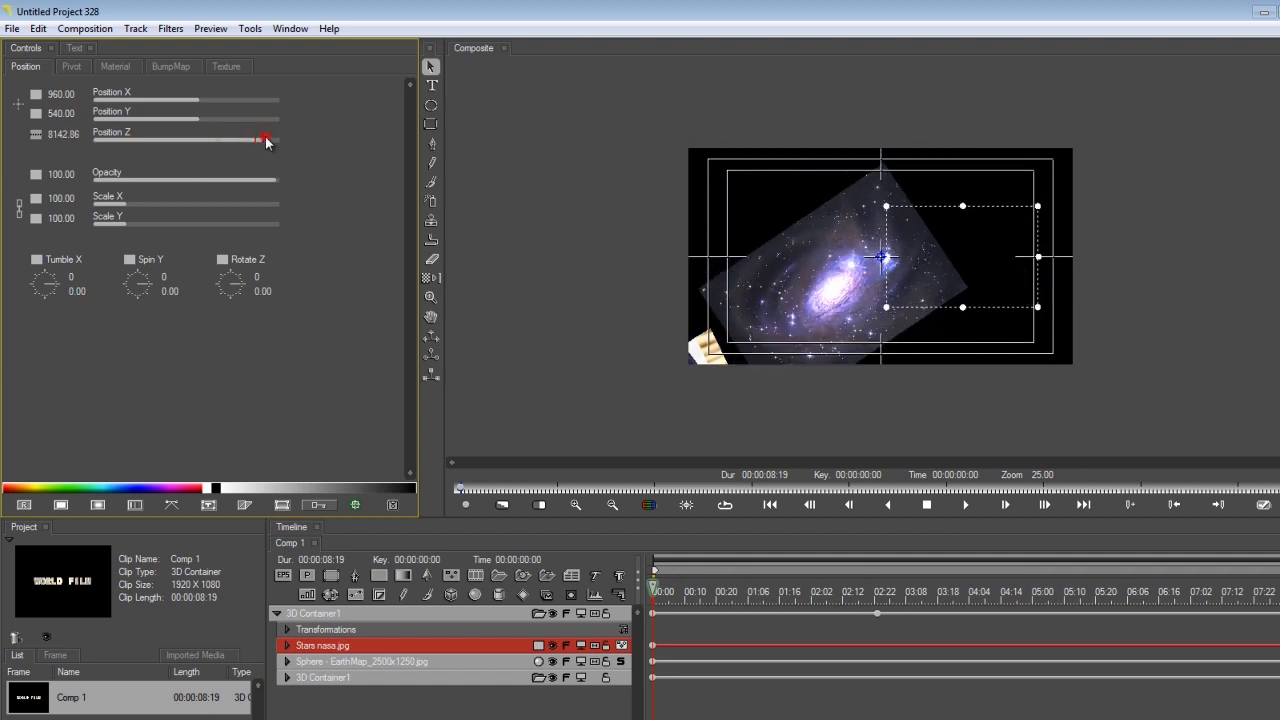
{"action": "left_click_drag", "start_coordinate": [265, 139], "coordinate": [269, 139]}
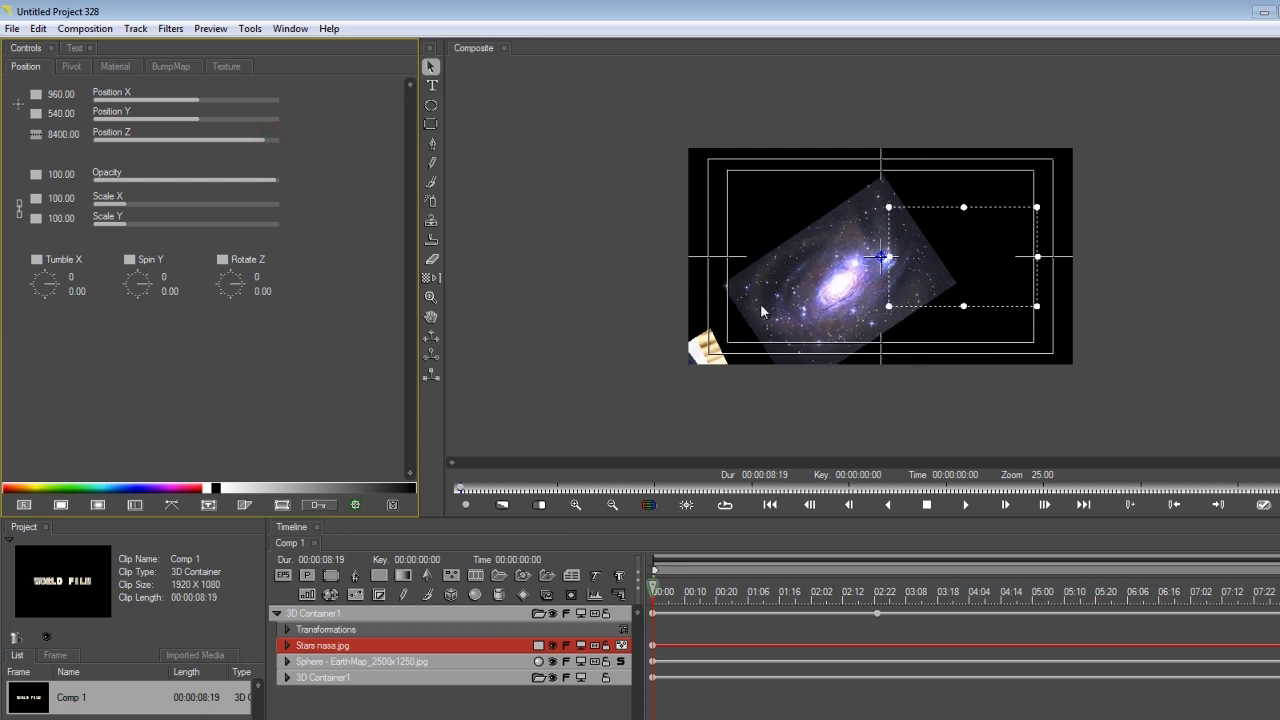
Zoom the Composite view and scale the star background up to about 302.
{"action": "left_click", "coordinate": [575, 504]}
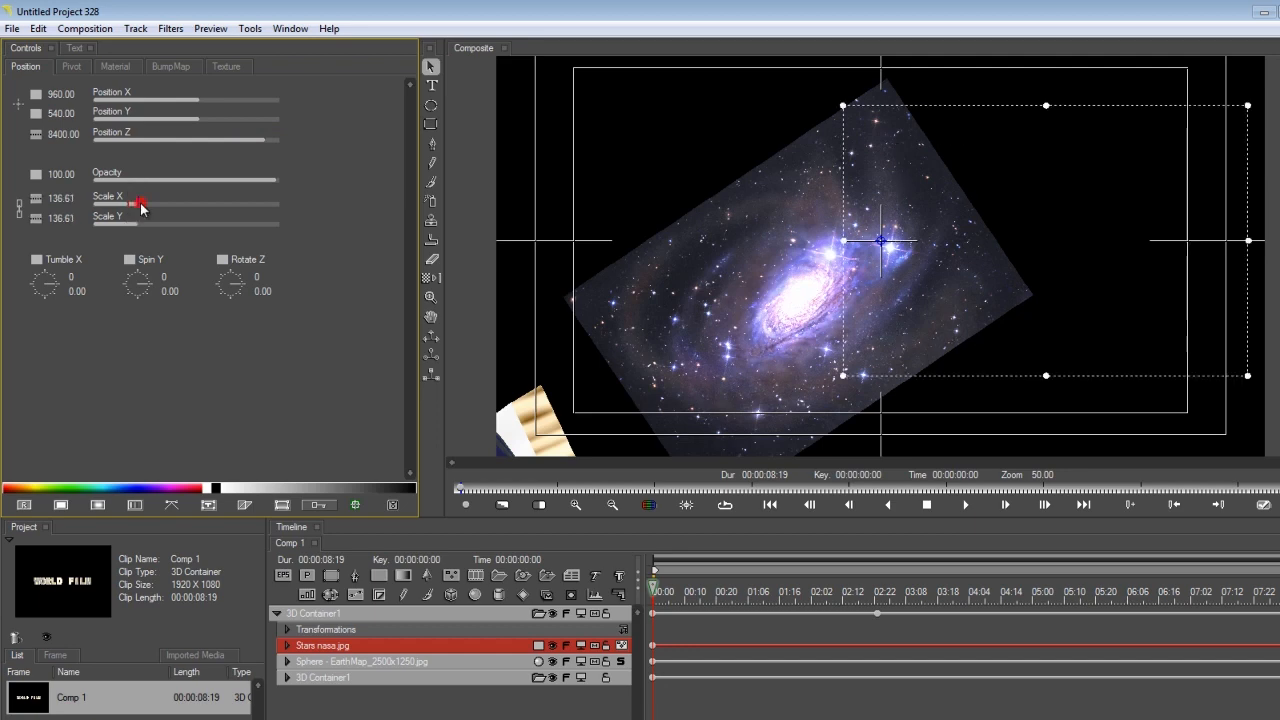
{"action": "left_click_drag", "start_coordinate": [140, 204], "coordinate": [185, 204]}
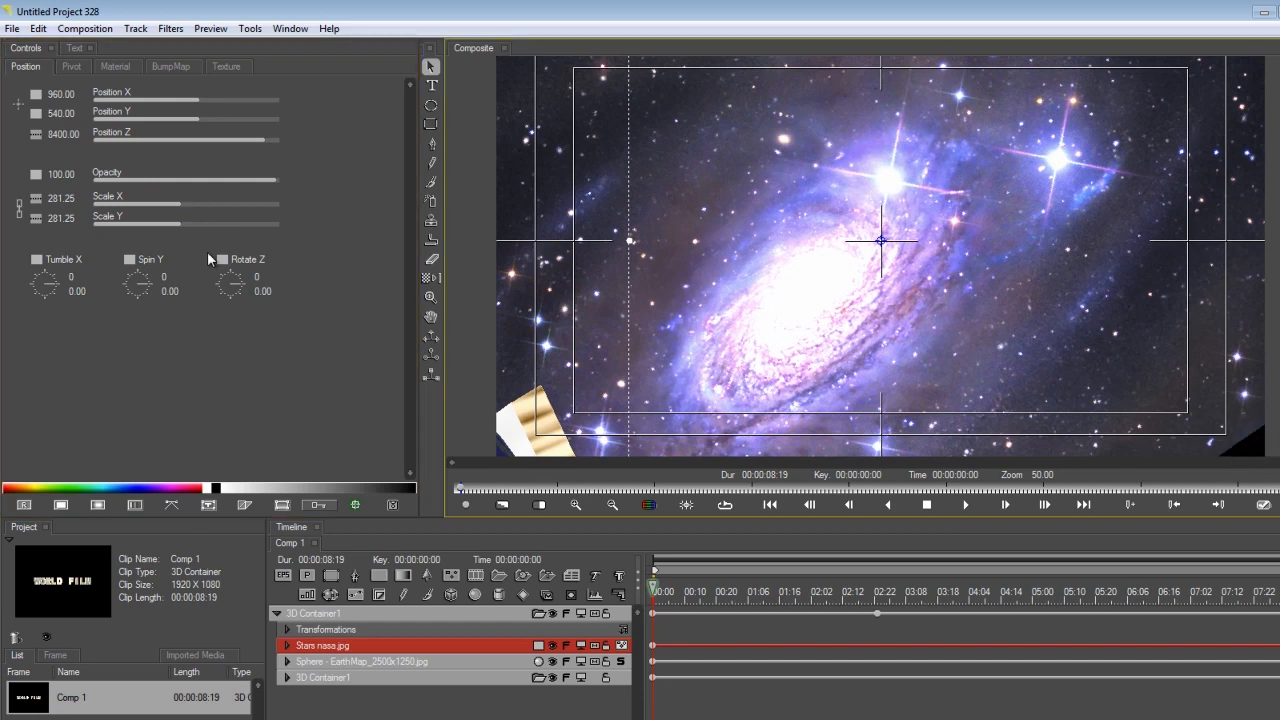
{"action": "left_click_drag", "start_coordinate": [165, 205], "coordinate": [187, 205]}
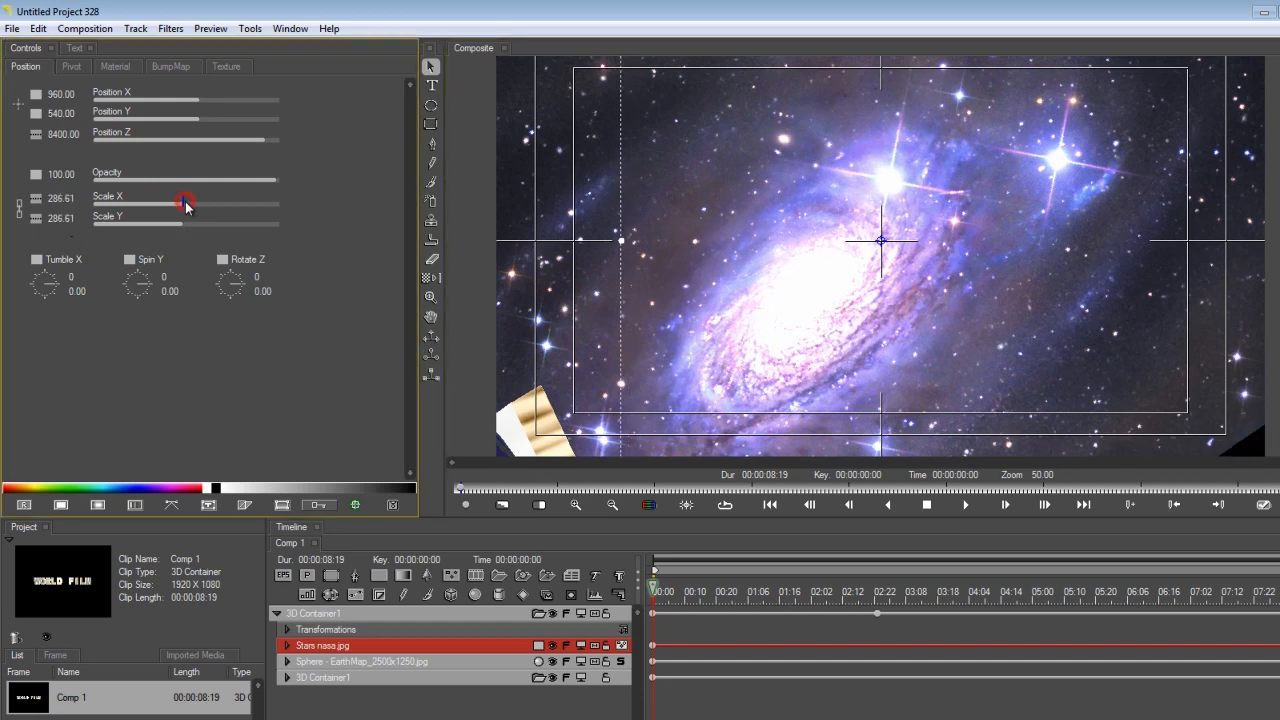
{"action": "left_click_drag", "start_coordinate": [185, 204], "coordinate": [200, 204]}
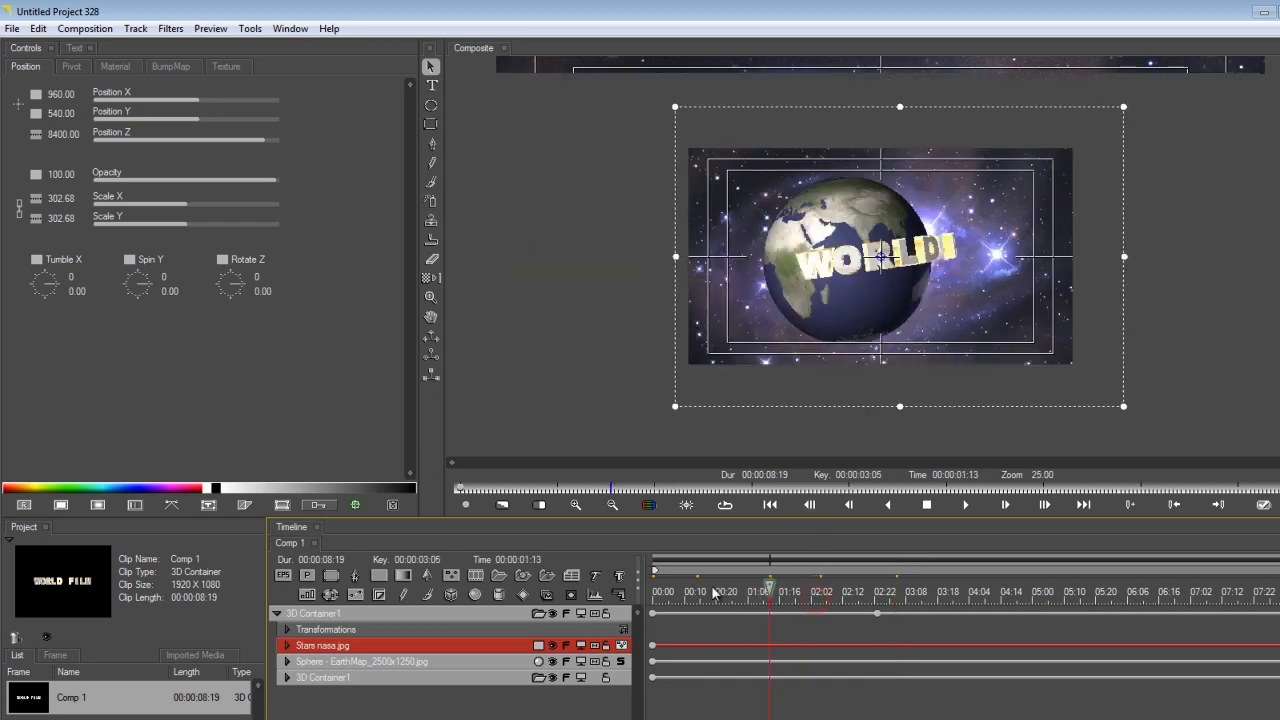
{"action": "left_click", "coordinate": [658, 591]}
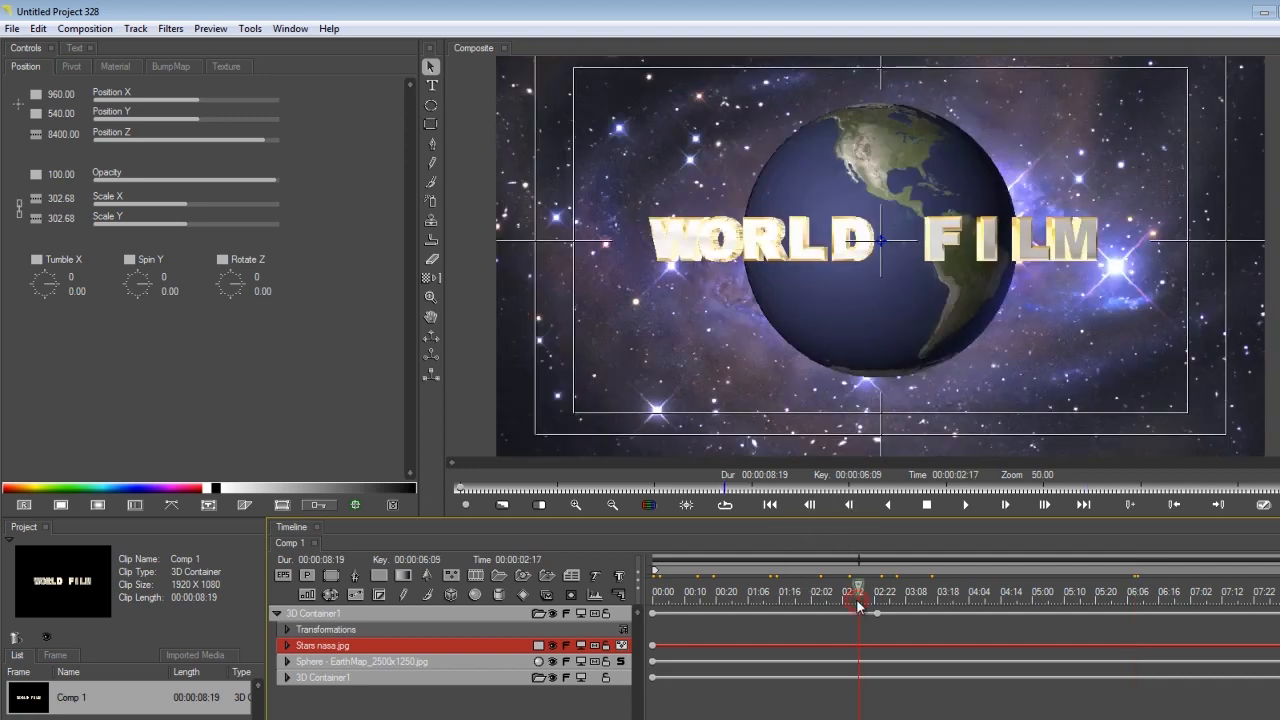
{"action": "left_click_drag", "start_coordinate": [857, 590], "coordinate": [783, 590]}
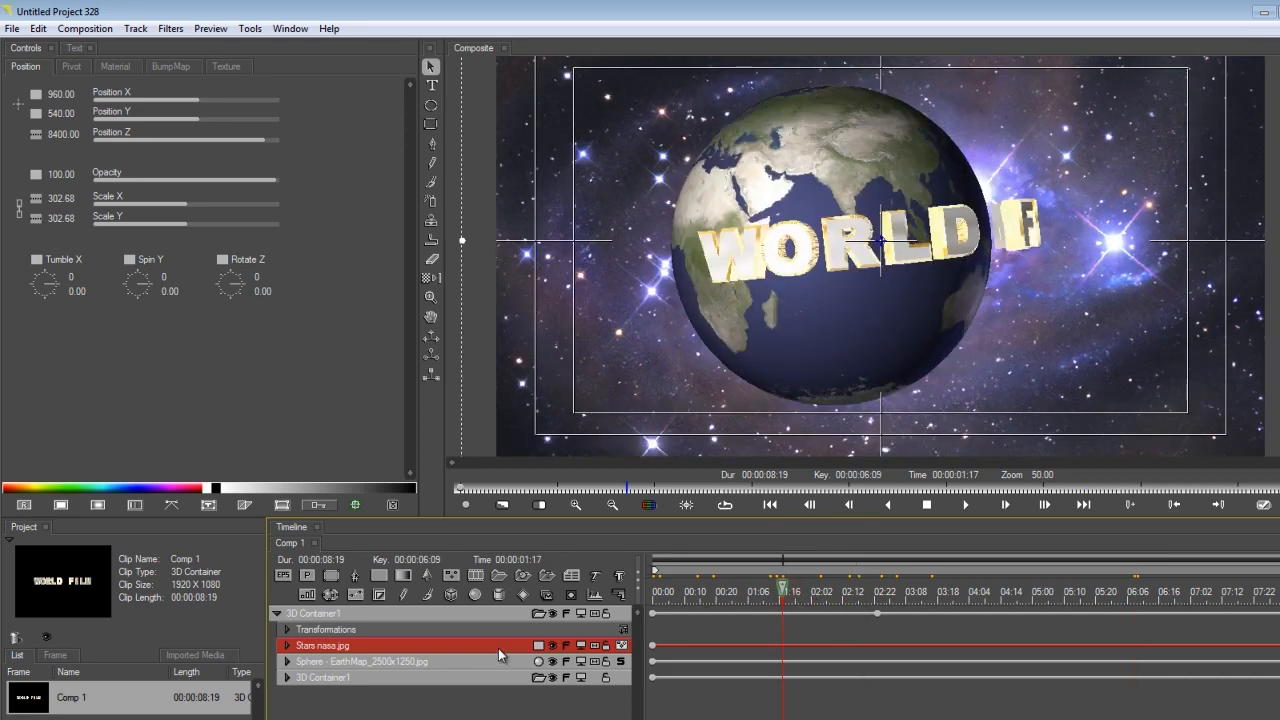
{"action": "left_click", "coordinate": [170, 28]}
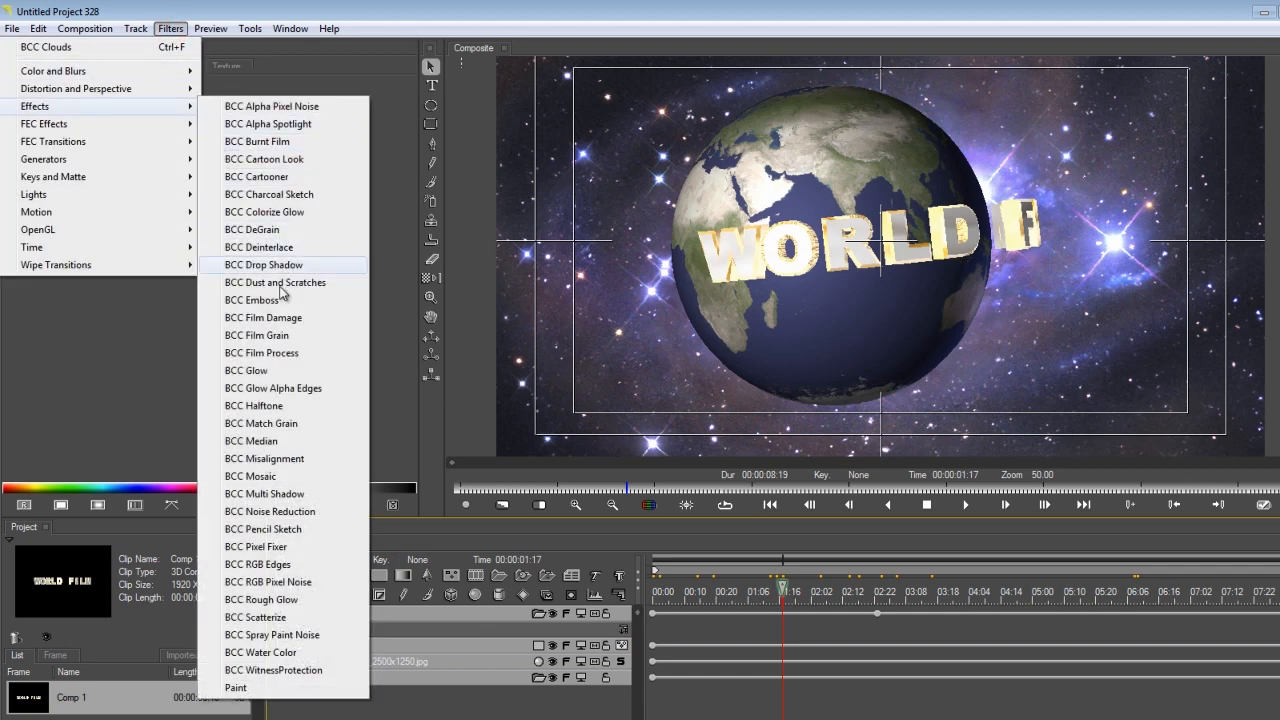
Apply BCC Glow, then set preview quality to High and resolution to Full.
{"action": "left_click", "coordinate": [246, 370]}
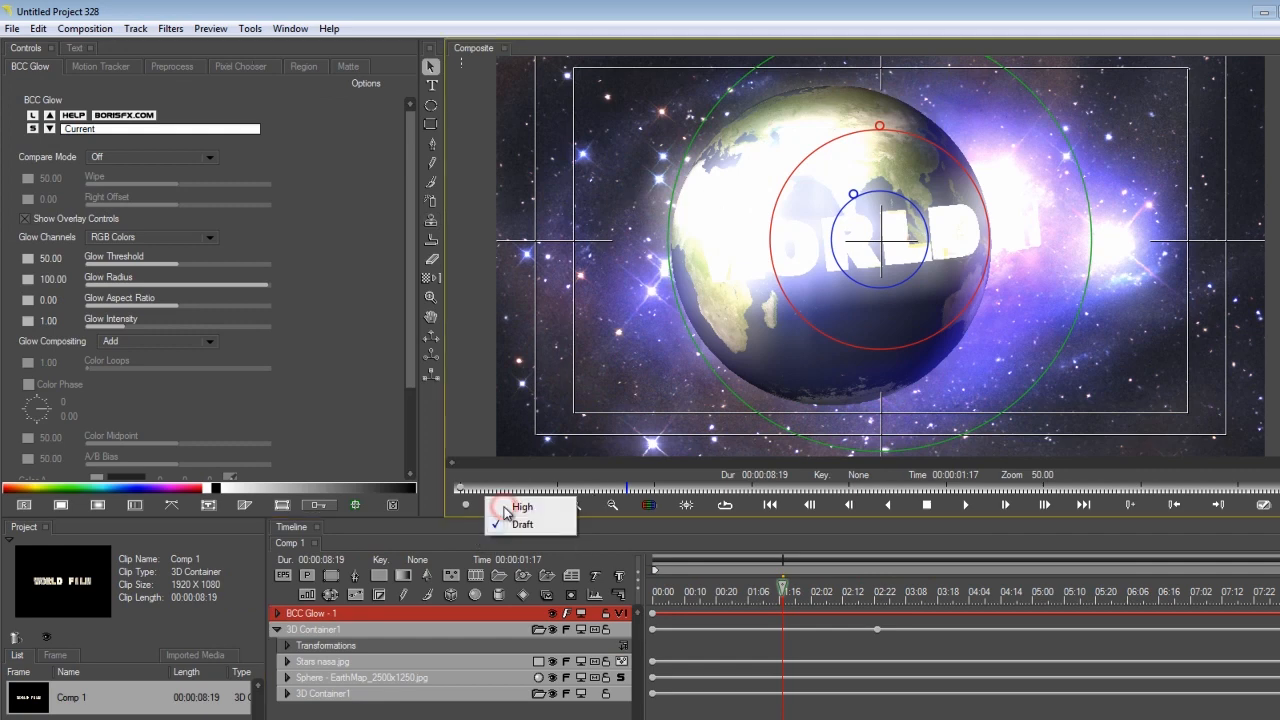
{"action": "left_click", "coordinate": [523, 524]}
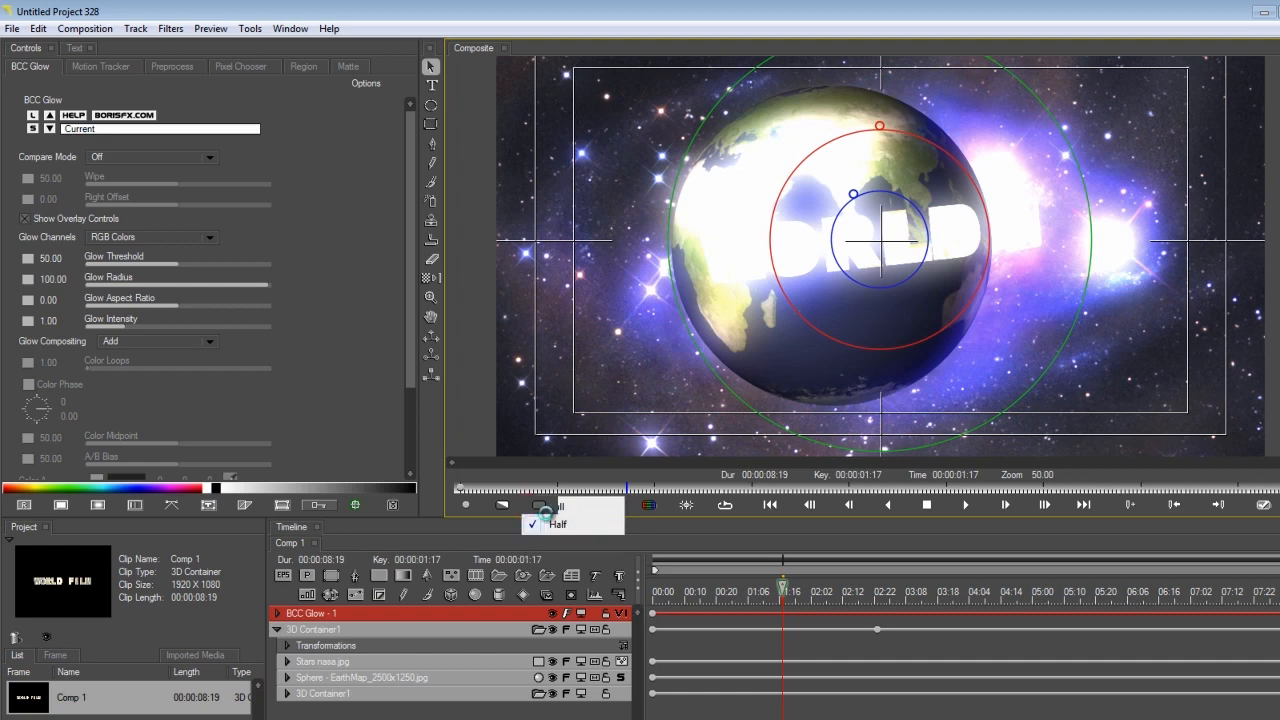
{"action": "left_click", "coordinate": [556, 524]}
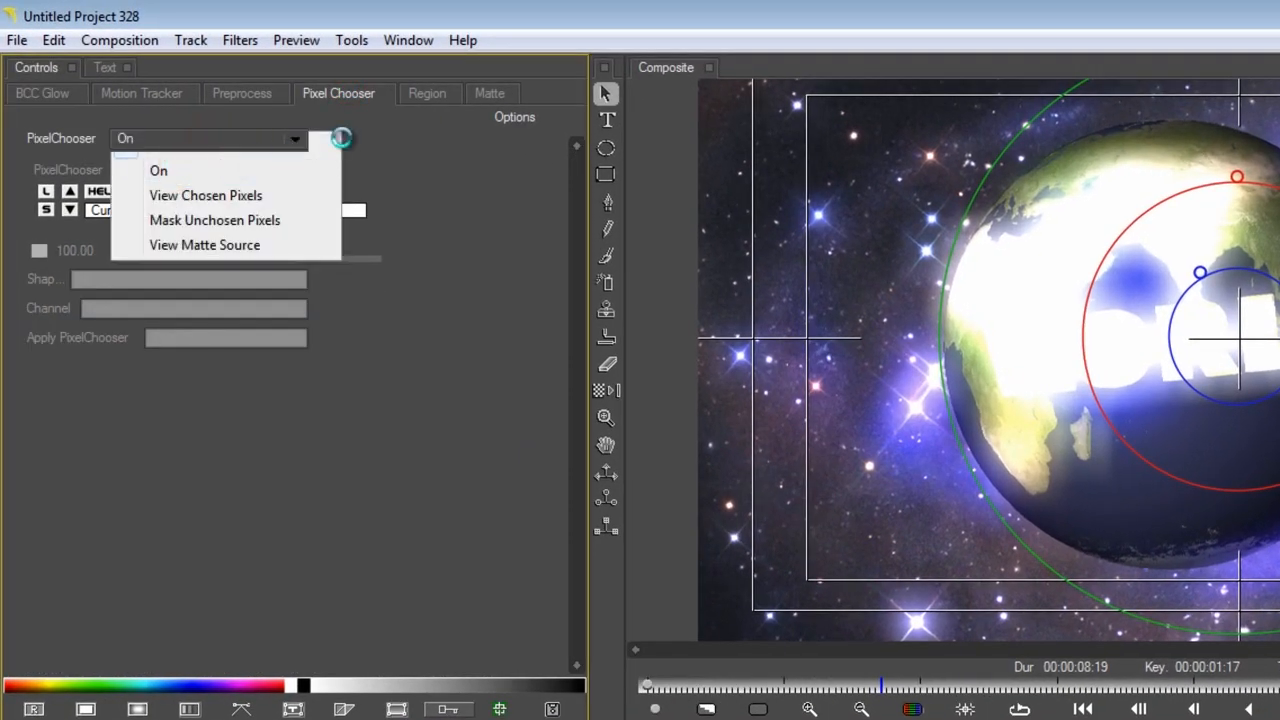
Set the PixelChooser to Inside Oval with Region Blend about 167, then turn it On.
{"action": "left_click", "coordinate": [427, 93]}
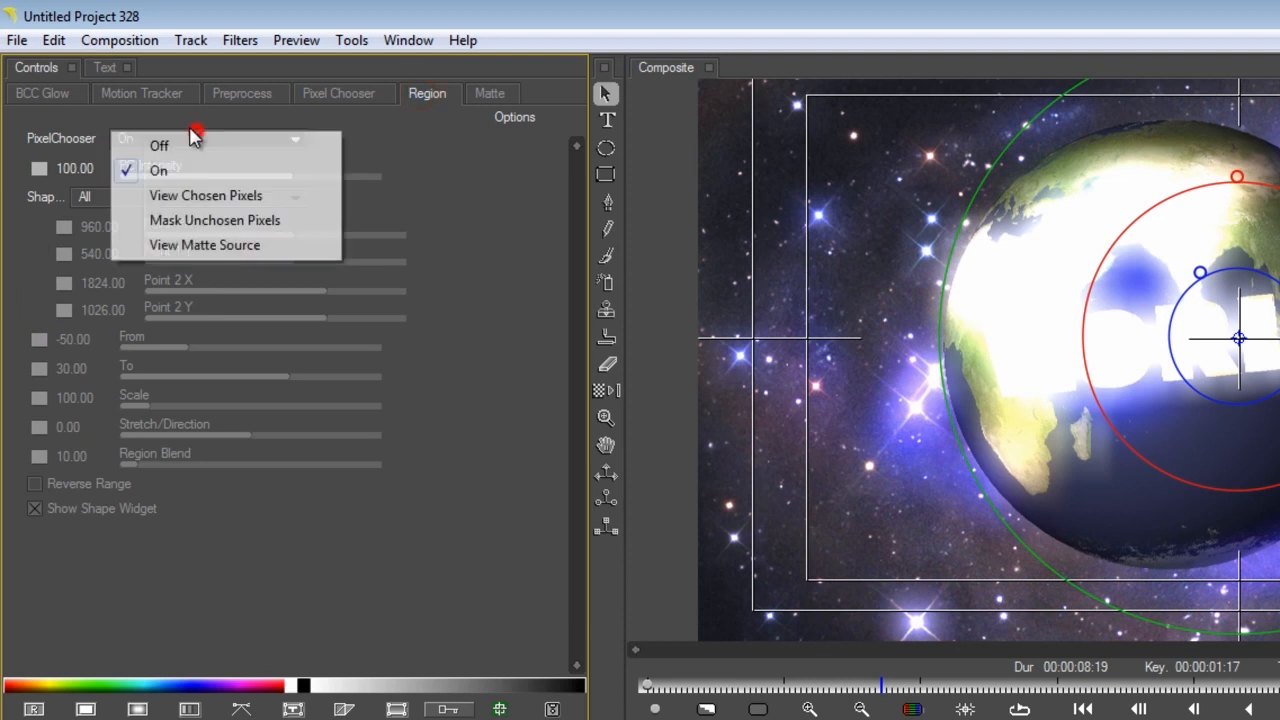
{"action": "left_click", "coordinate": [205, 195]}
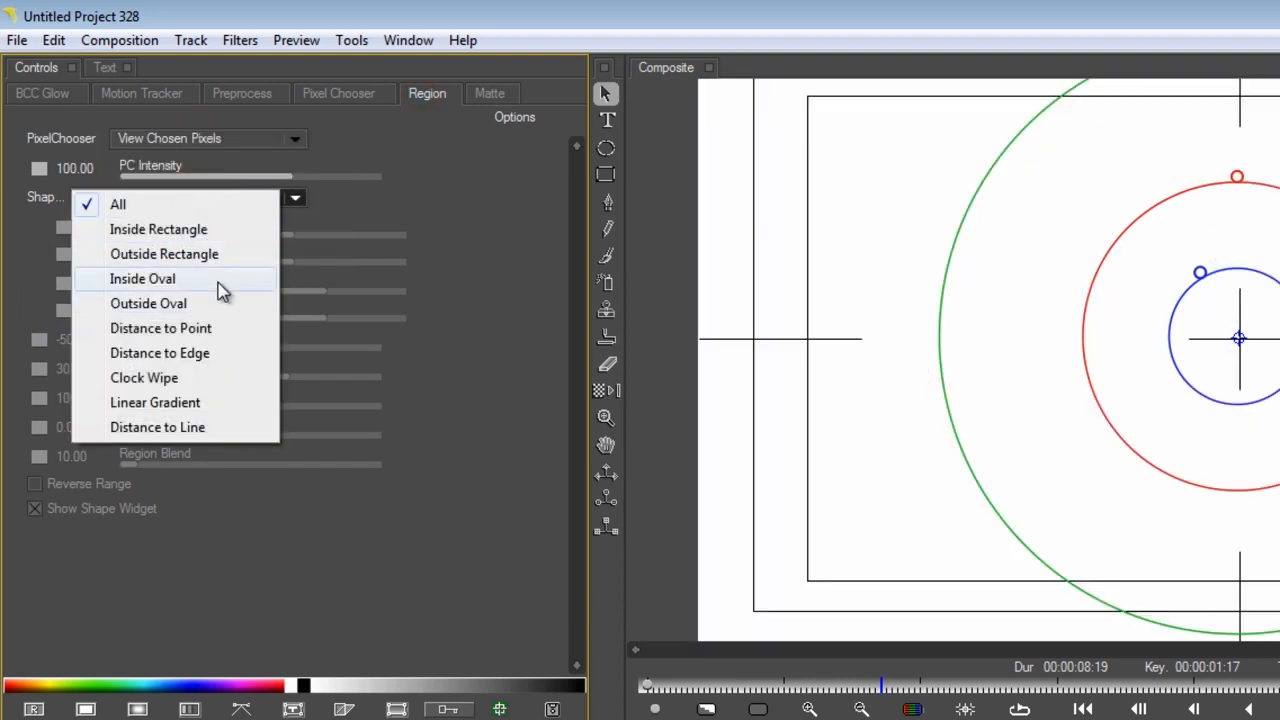
{"action": "left_click", "coordinate": [142, 278]}
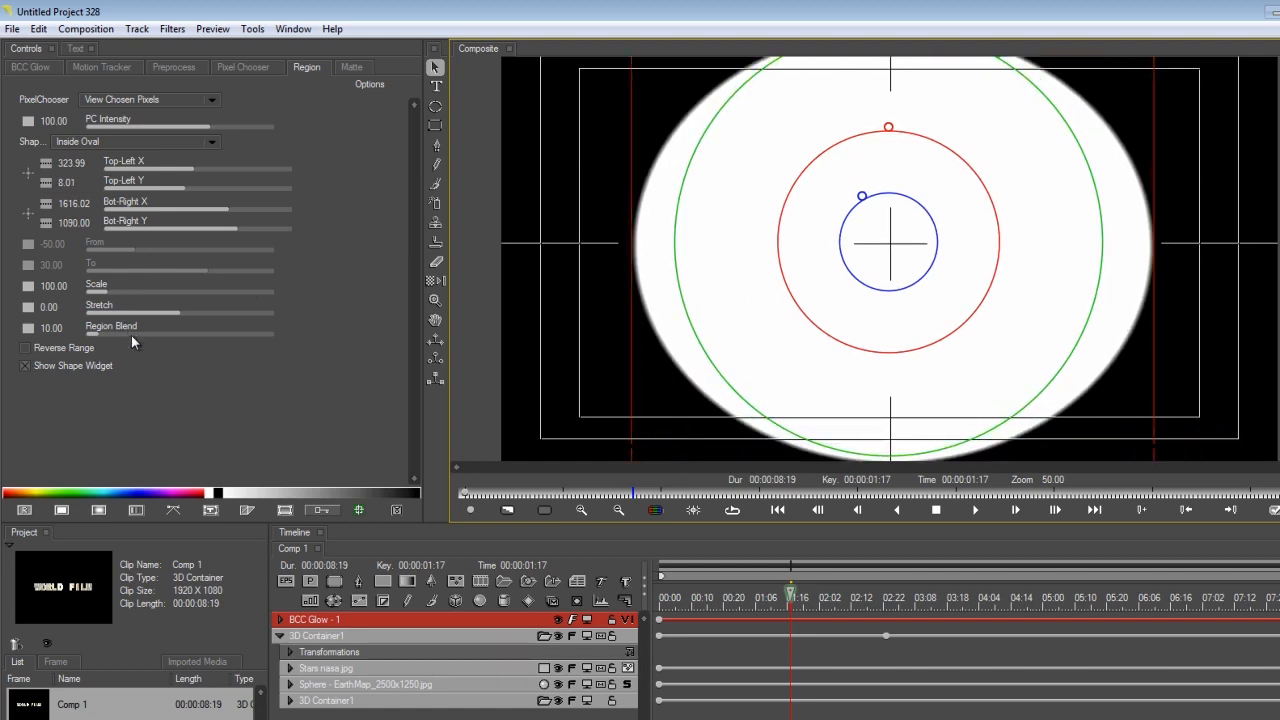
{"action": "left_click_drag", "start_coordinate": [130, 338], "coordinate": [307, 443]}
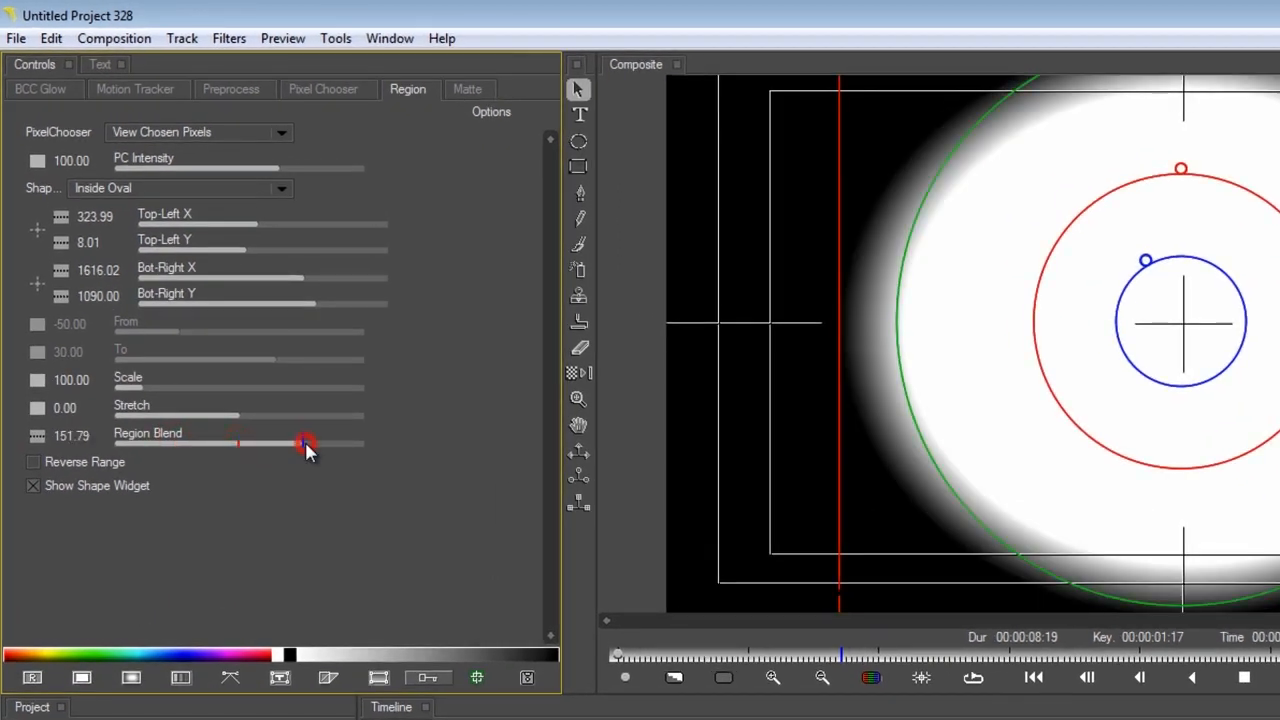
{"action": "left_click_drag", "start_coordinate": [307, 443], "coordinate": [340, 443]}
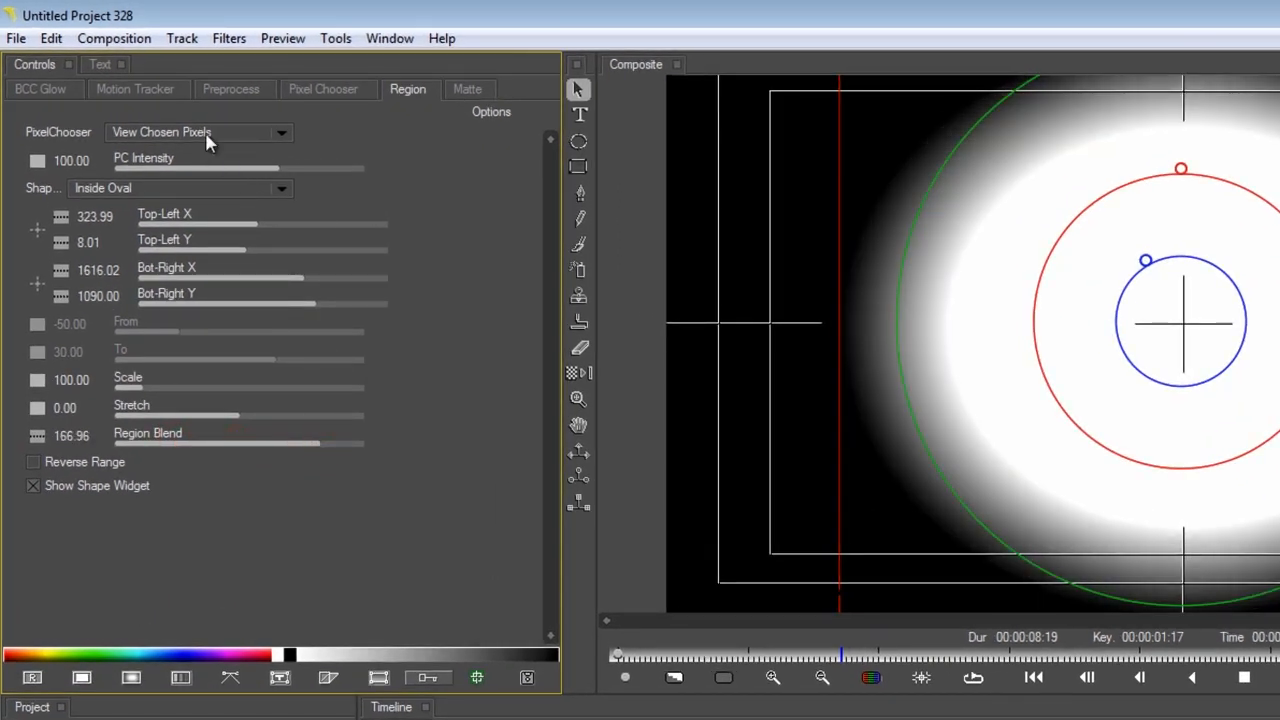
{"action": "left_click", "coordinate": [280, 132]}
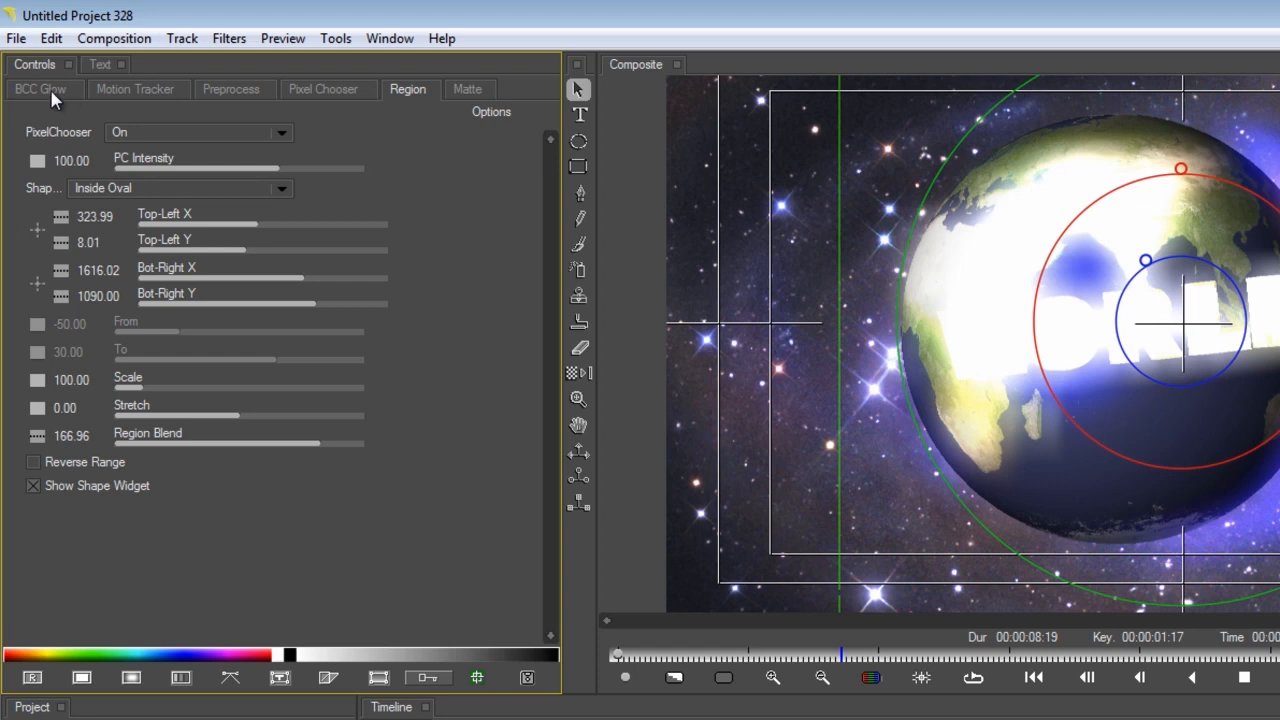
{"action": "left_click", "coordinate": [39, 89]}
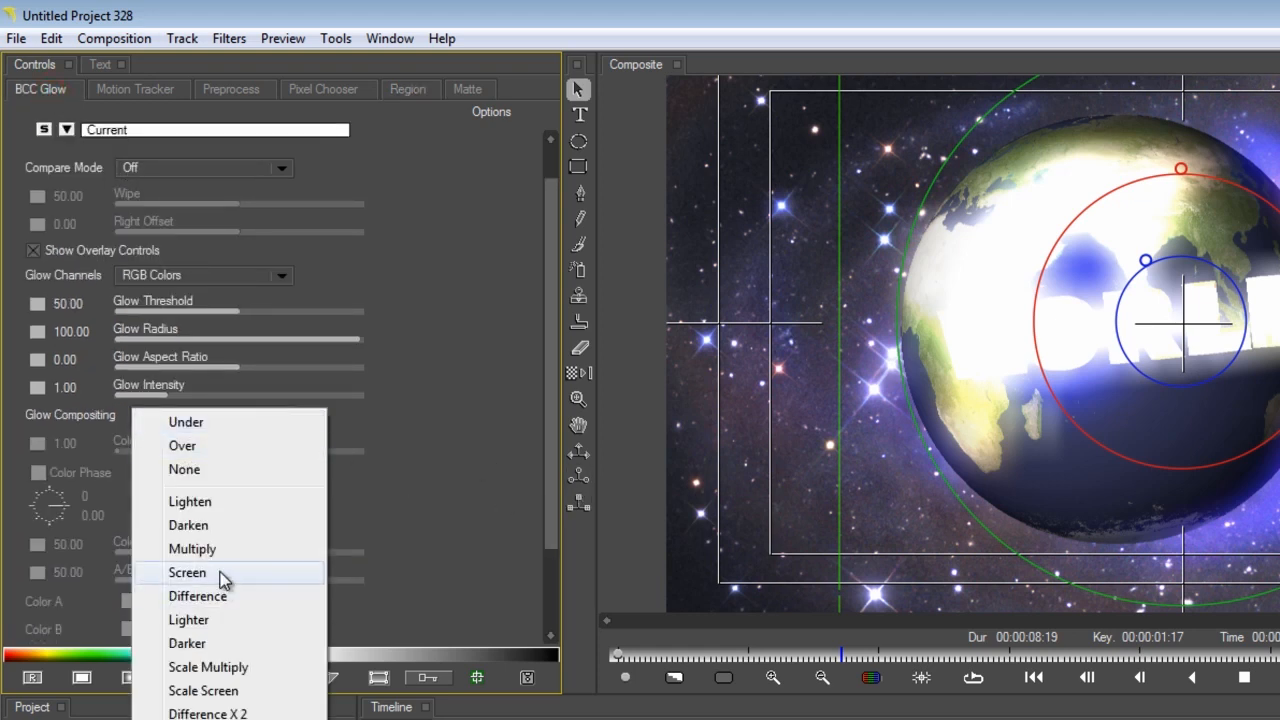
Composite the glow in Screen mode and lower Glow Intensity to about 0.76.
{"action": "left_click", "coordinate": [187, 572]}
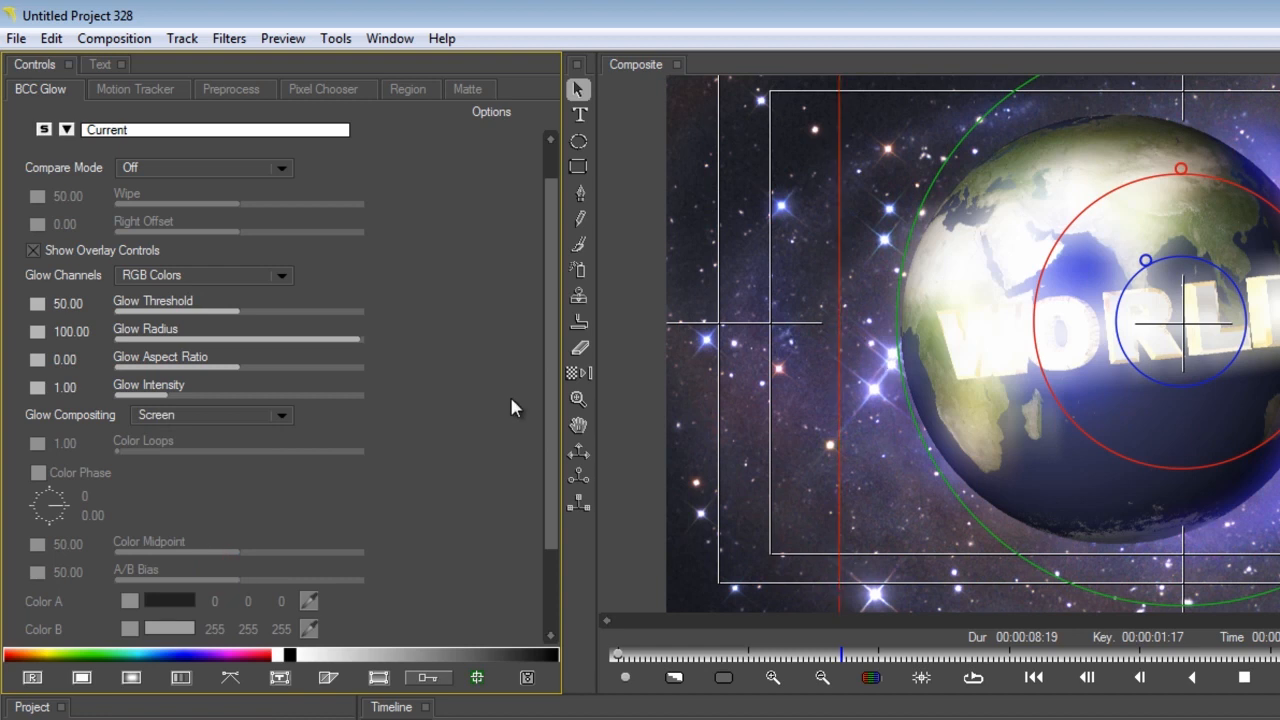
{"action": "mouse_move", "coordinate": [165, 405]}
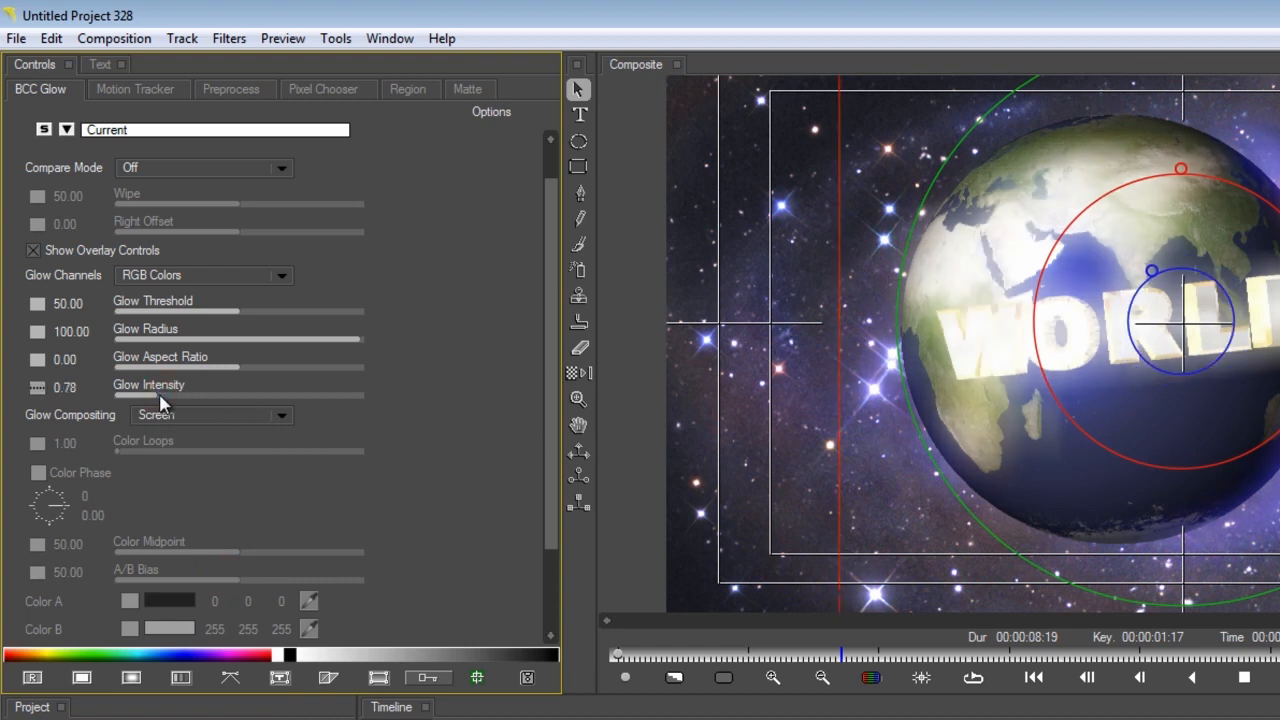
{"action": "left_click_drag", "start_coordinate": [165, 395], "coordinate": [160, 395]}
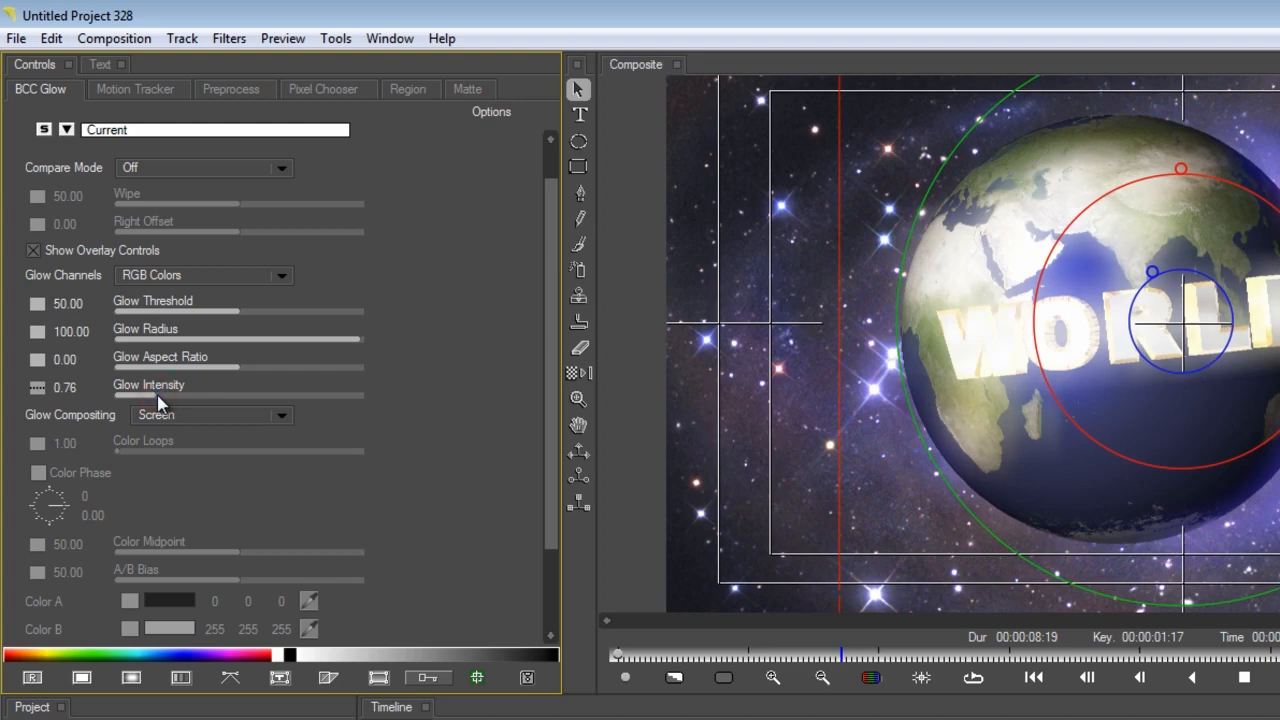
{"action": "left_click_drag", "start_coordinate": [160, 394], "coordinate": [150, 394]}
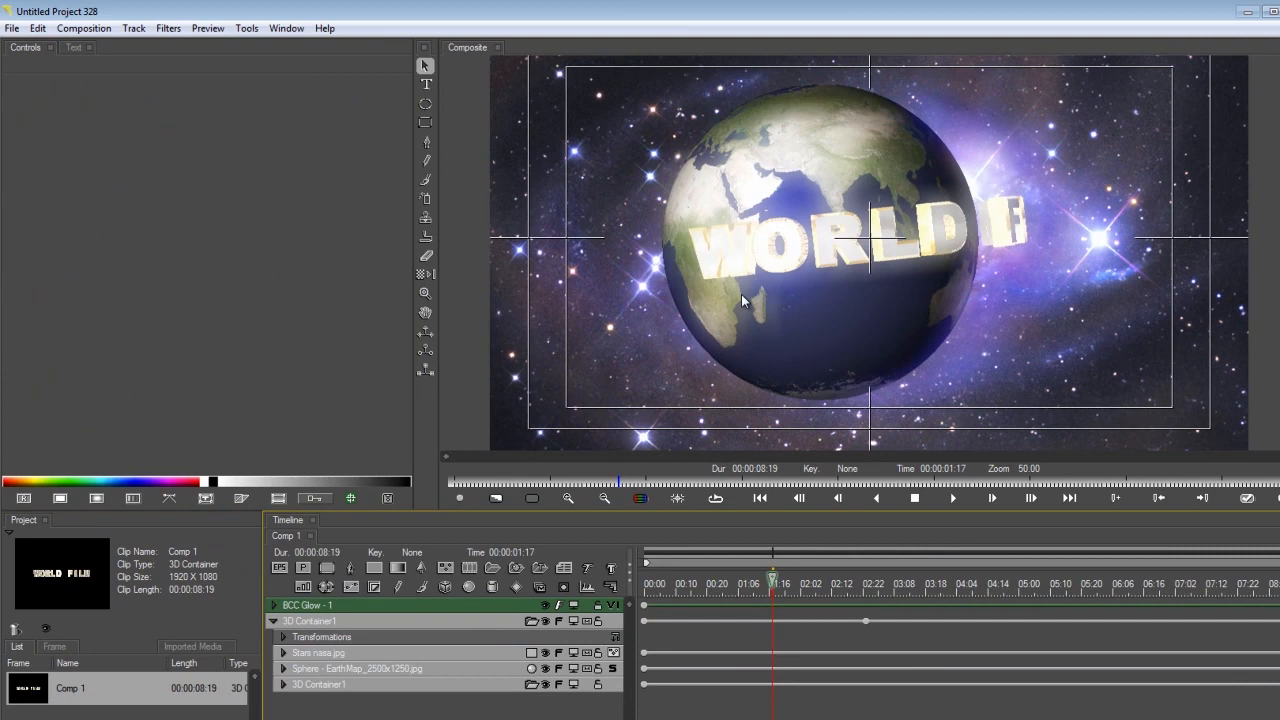
Set the Sphere's Bump Map source to the still image EarthMap_2500x1250.jpg.
{"action": "left_click", "coordinate": [495, 498]}
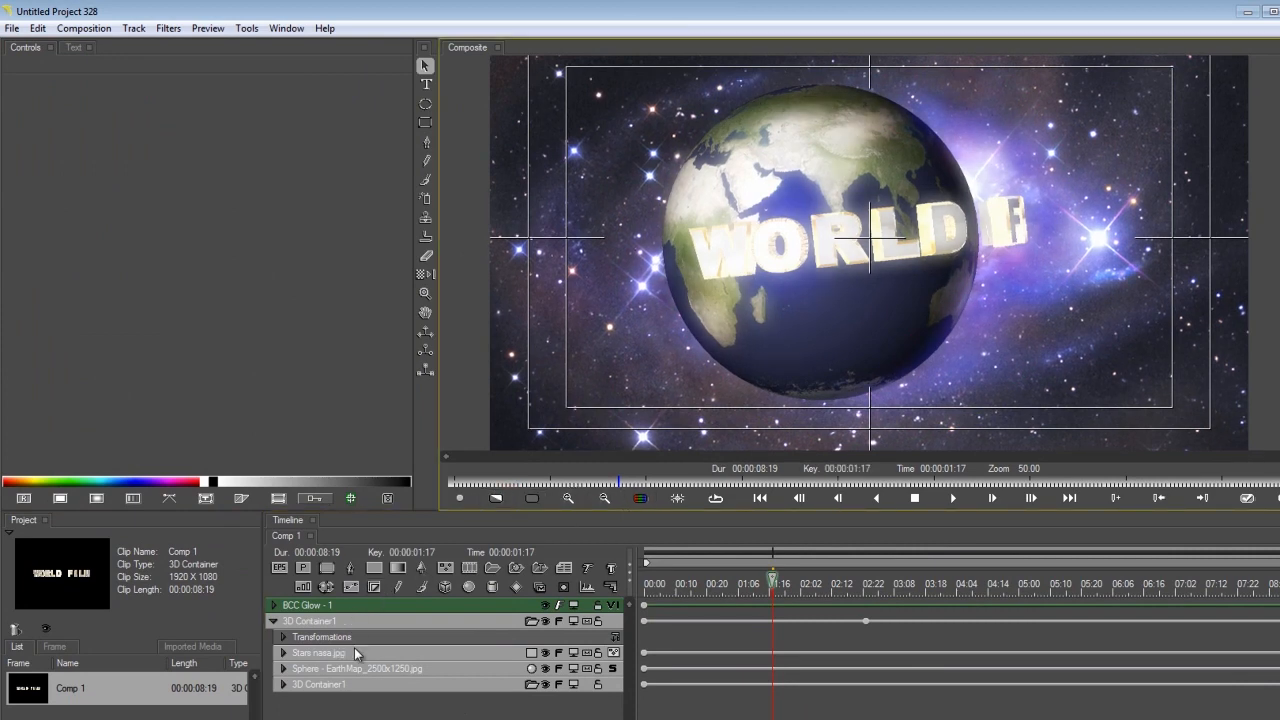
{"action": "left_click", "coordinate": [357, 668]}
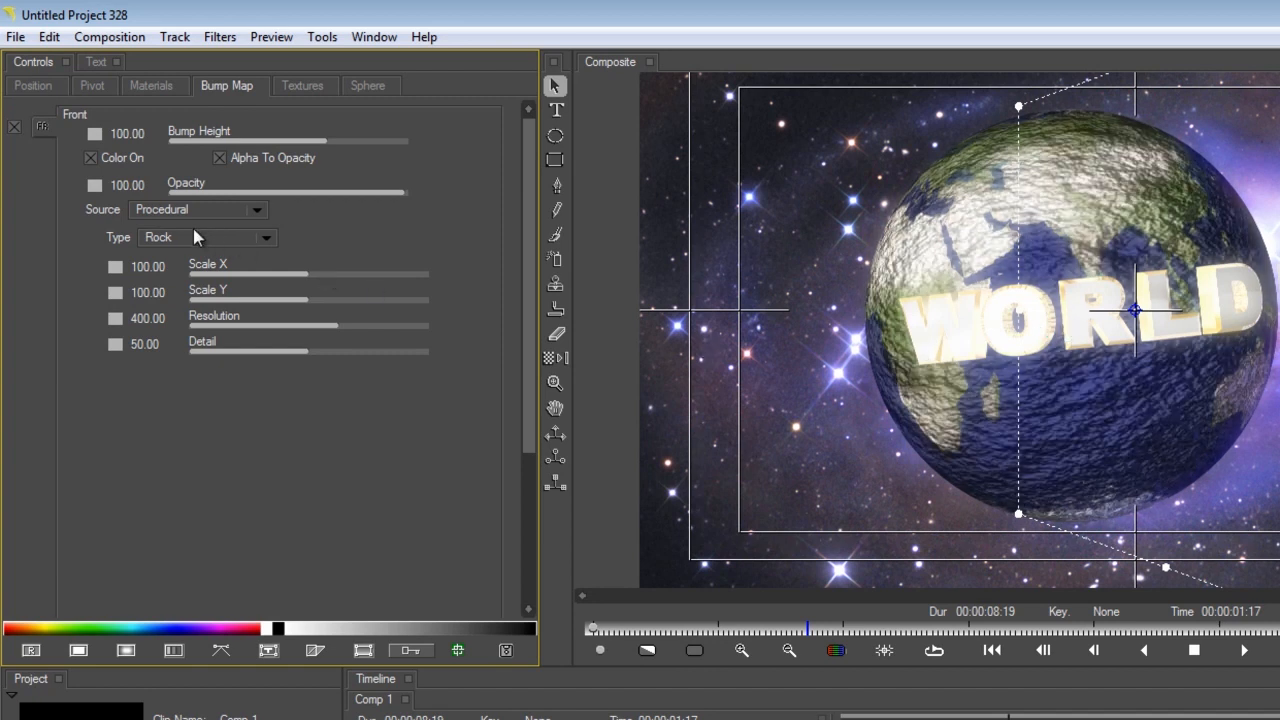
{"action": "left_click", "coordinate": [197, 209]}
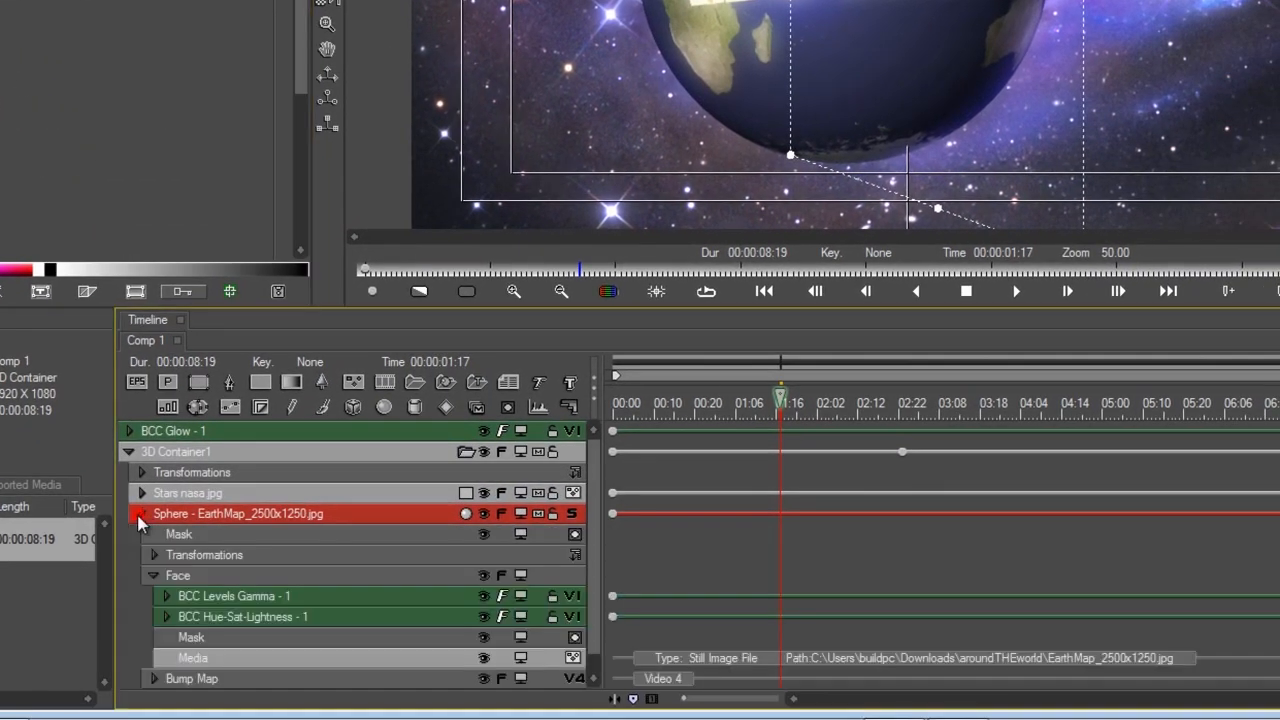
{"action": "left_click", "coordinate": [190, 678]}
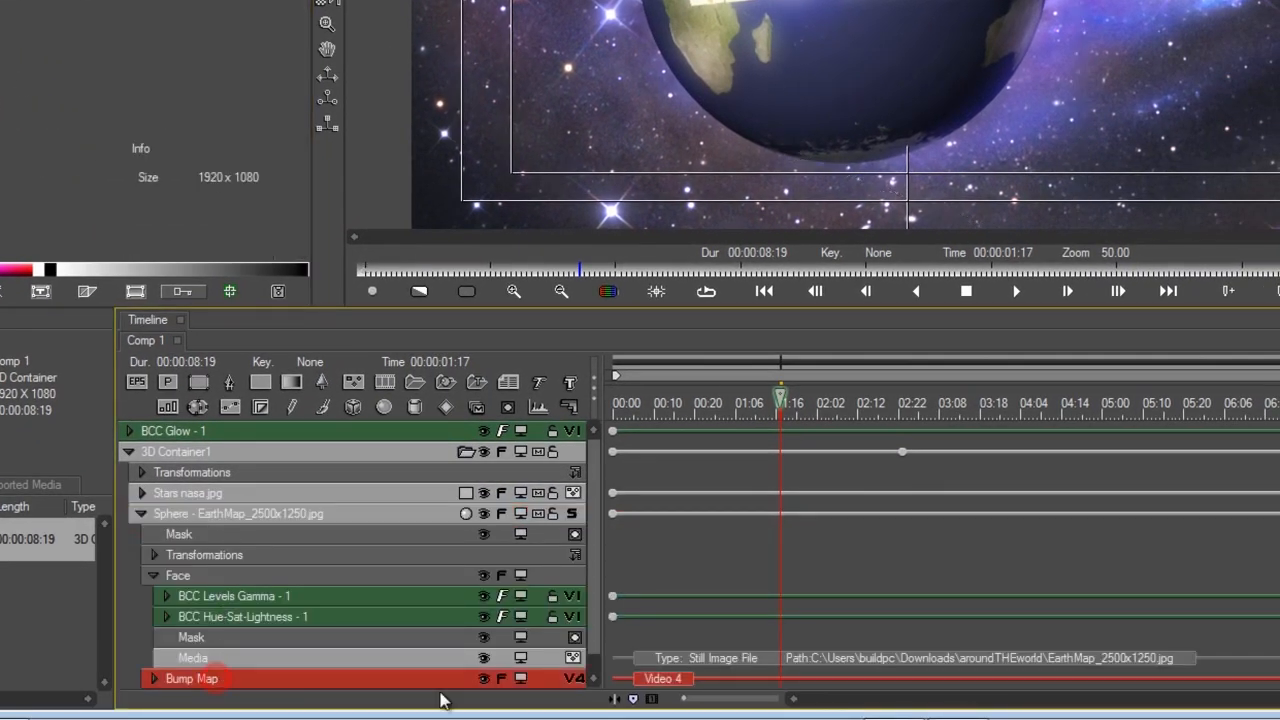
{"action": "left_click", "coordinate": [573, 657]}
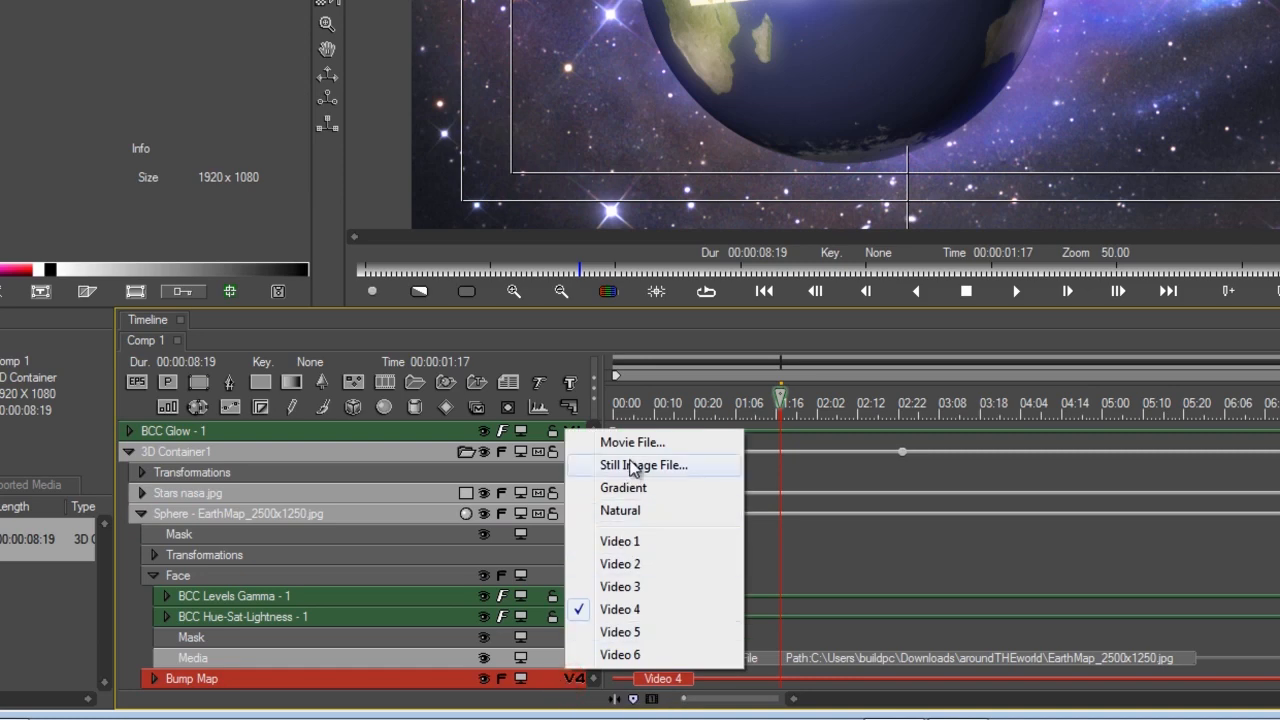
{"action": "left_click", "coordinate": [644, 464]}
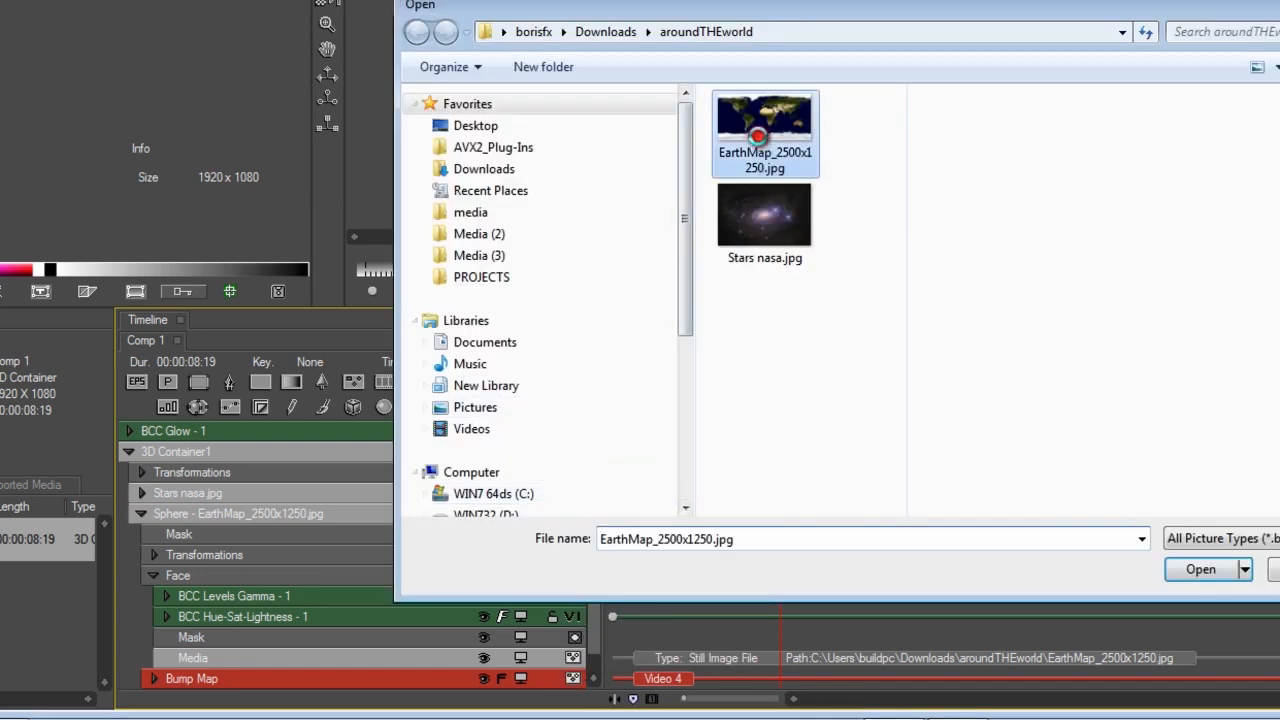
{"action": "left_click", "coordinate": [1200, 569]}
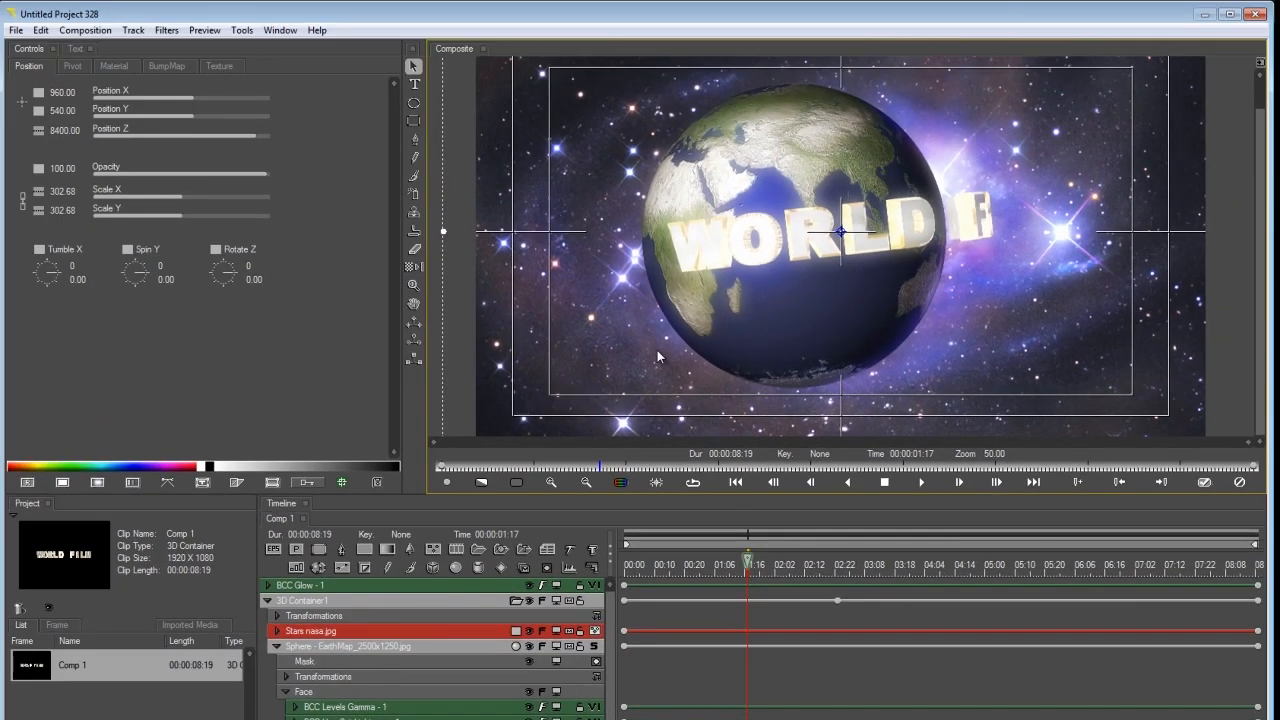
{"action": "mouse_move", "coordinate": [340, 650]}
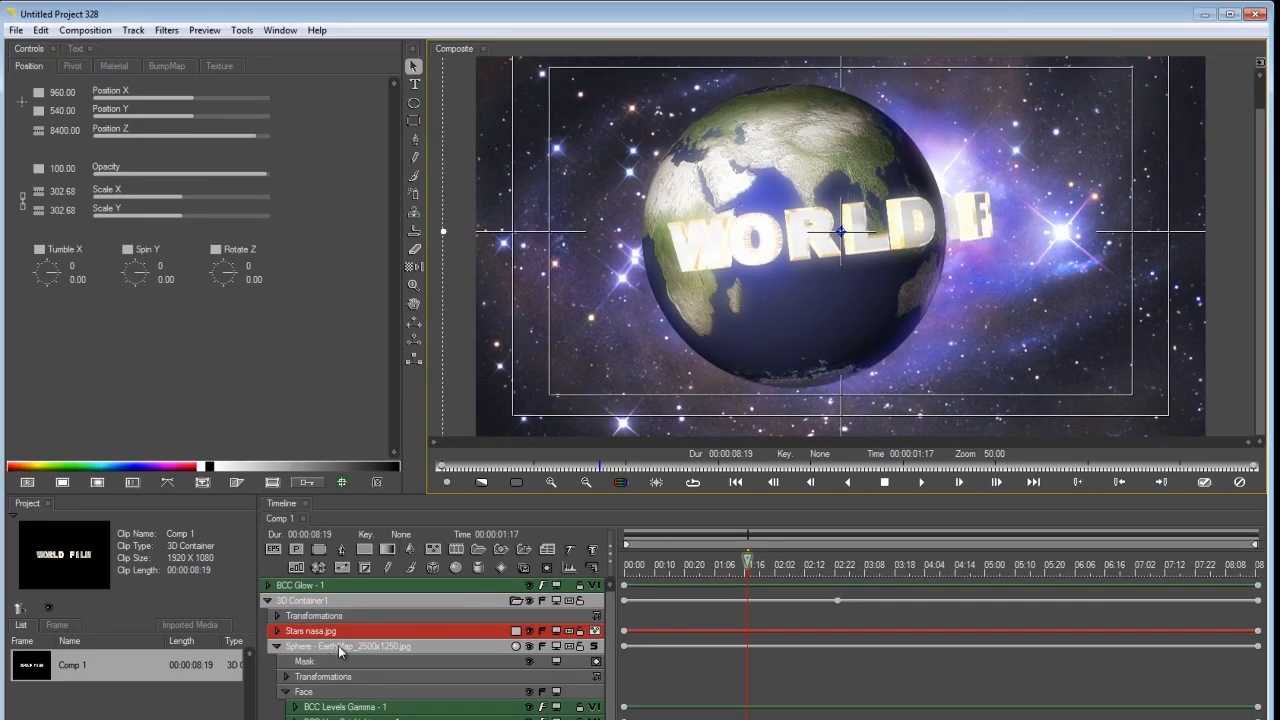
On the Sphere's Bump Map tab, drag Bump Height up to about 32.14.
{"action": "left_click", "coordinate": [348, 646]}
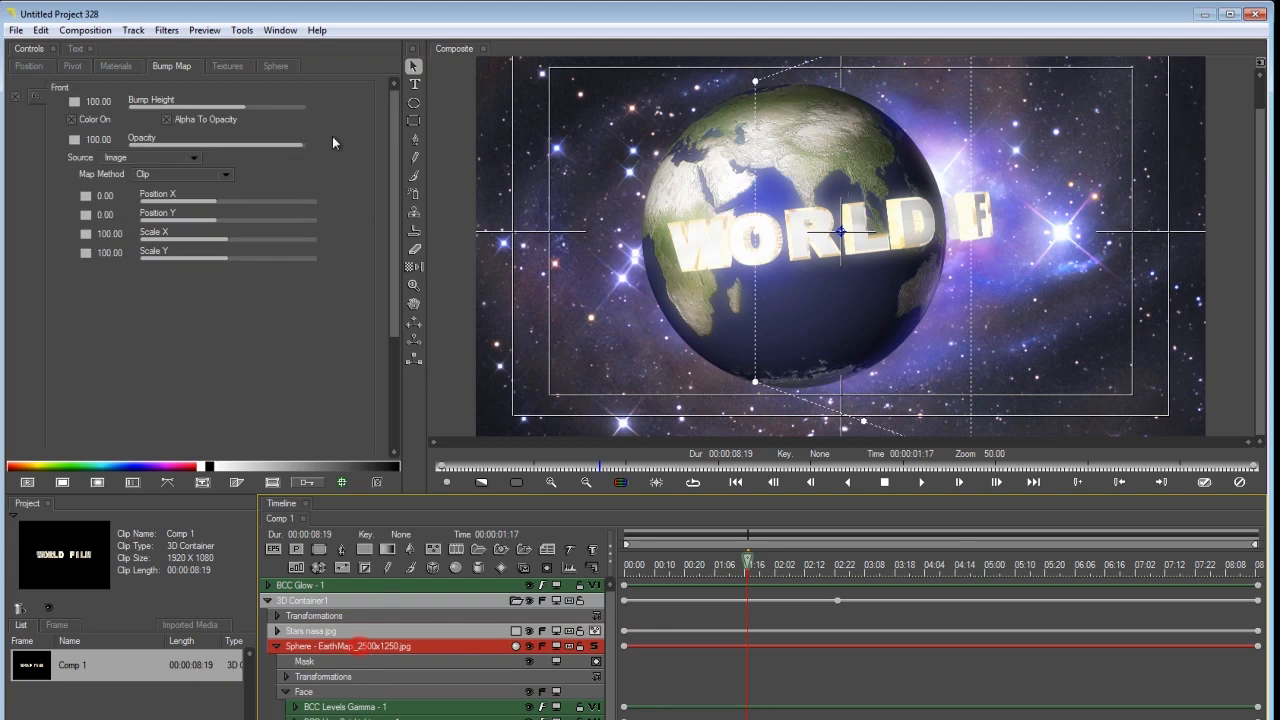
{"action": "left_click_drag", "start_coordinate": [280, 107], "coordinate": [220, 107]}
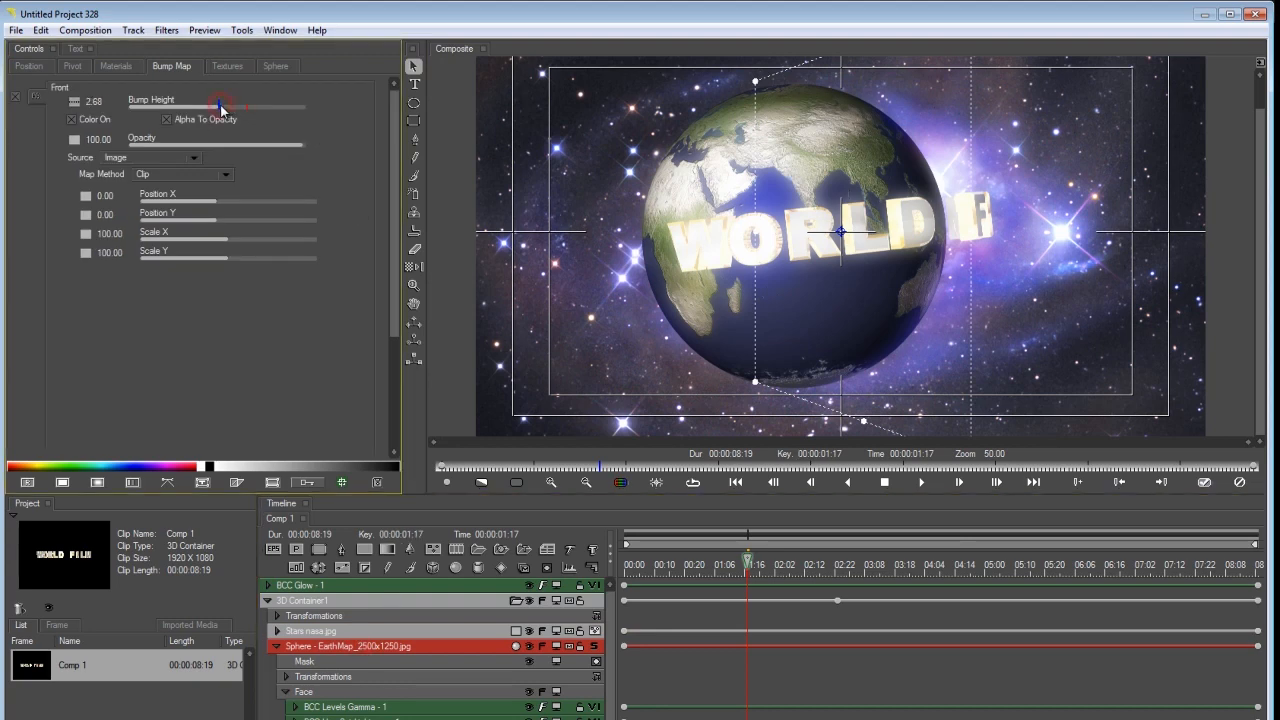
{"action": "left_click_drag", "start_coordinate": [222, 107], "coordinate": [290, 107]}
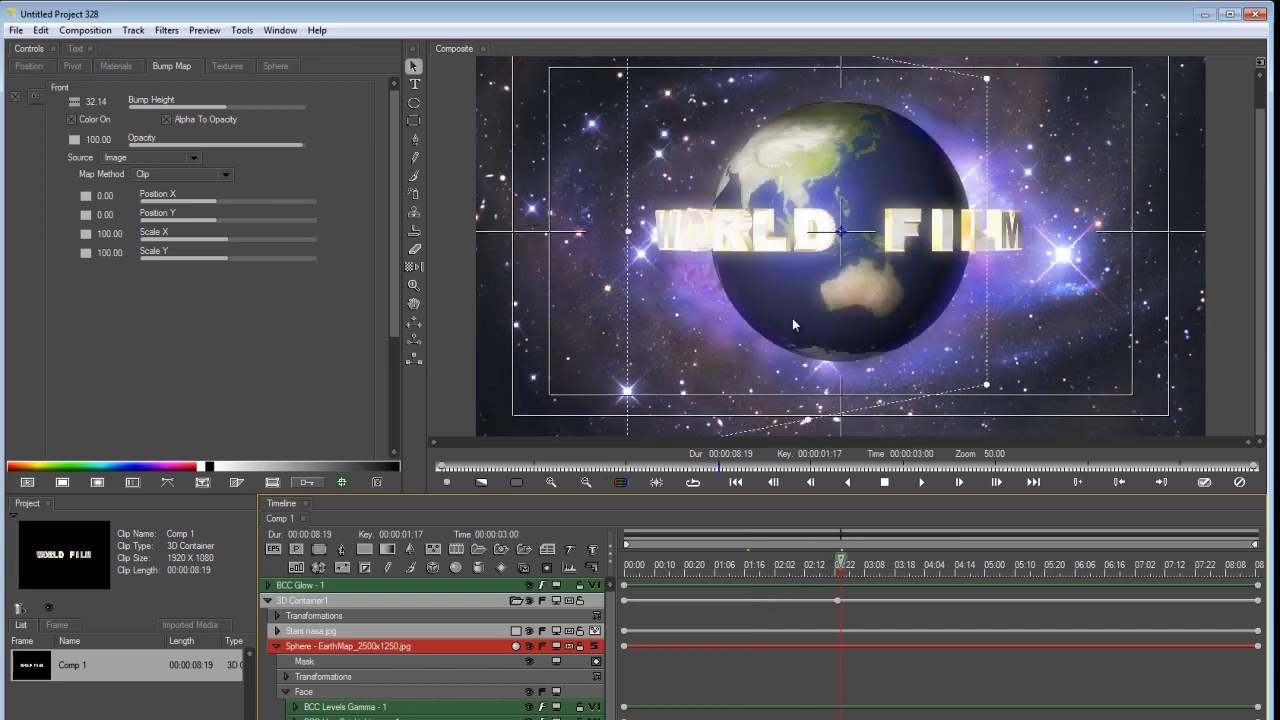
{"action": "mouse_move", "coordinate": [723, 303]}
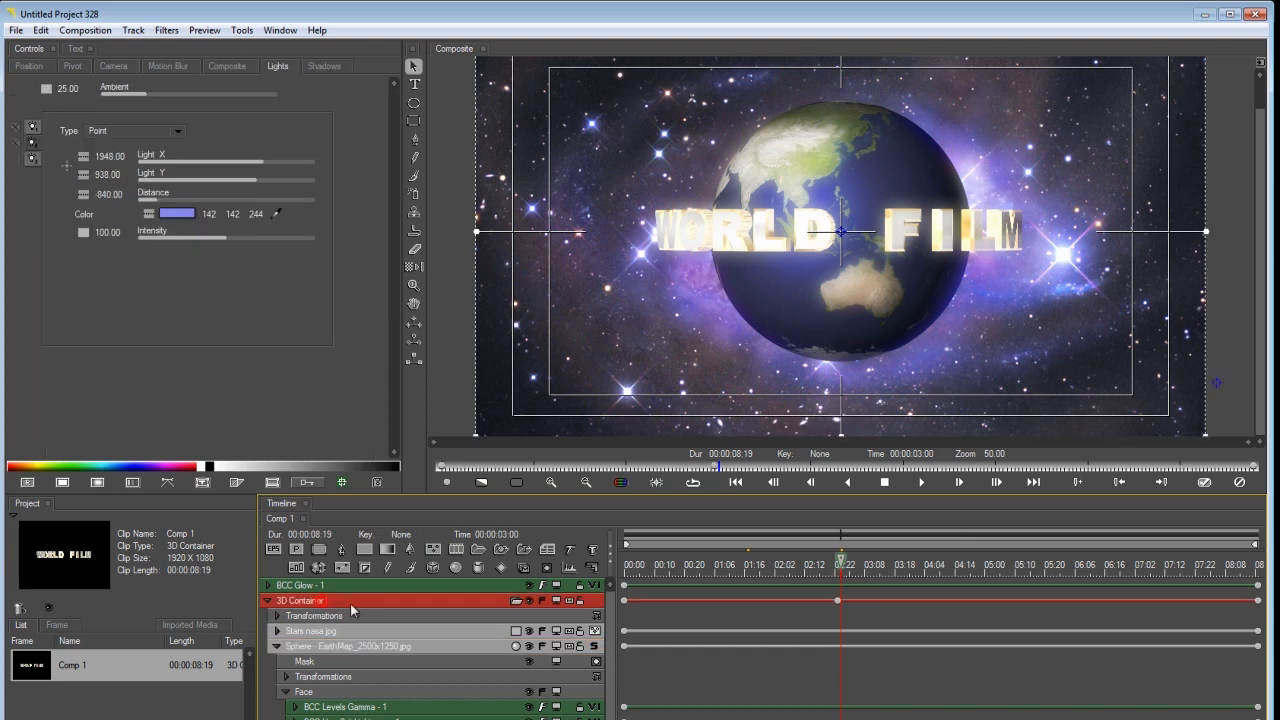
Lower 3D Container1 shadow Softness to about 1.88 and preview at Full resolution.
{"action": "left_click", "coordinate": [324, 66]}
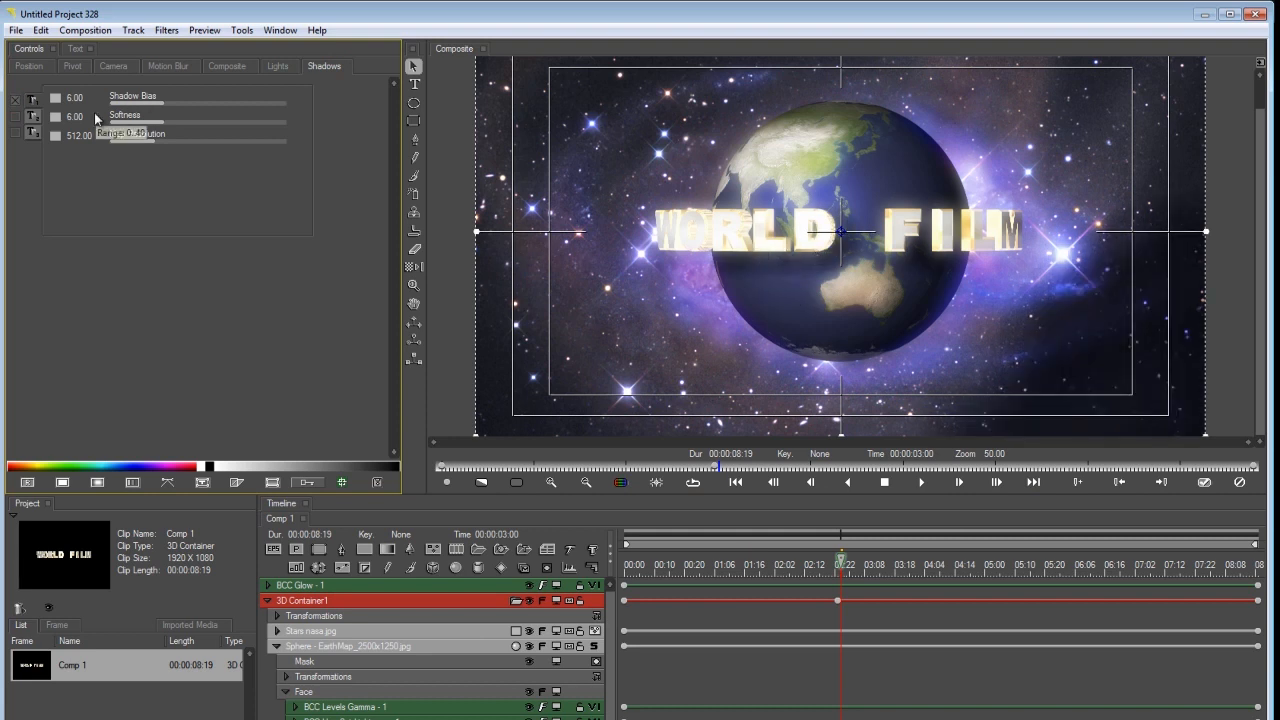
{"action": "mouse_move", "coordinate": [168, 145]}
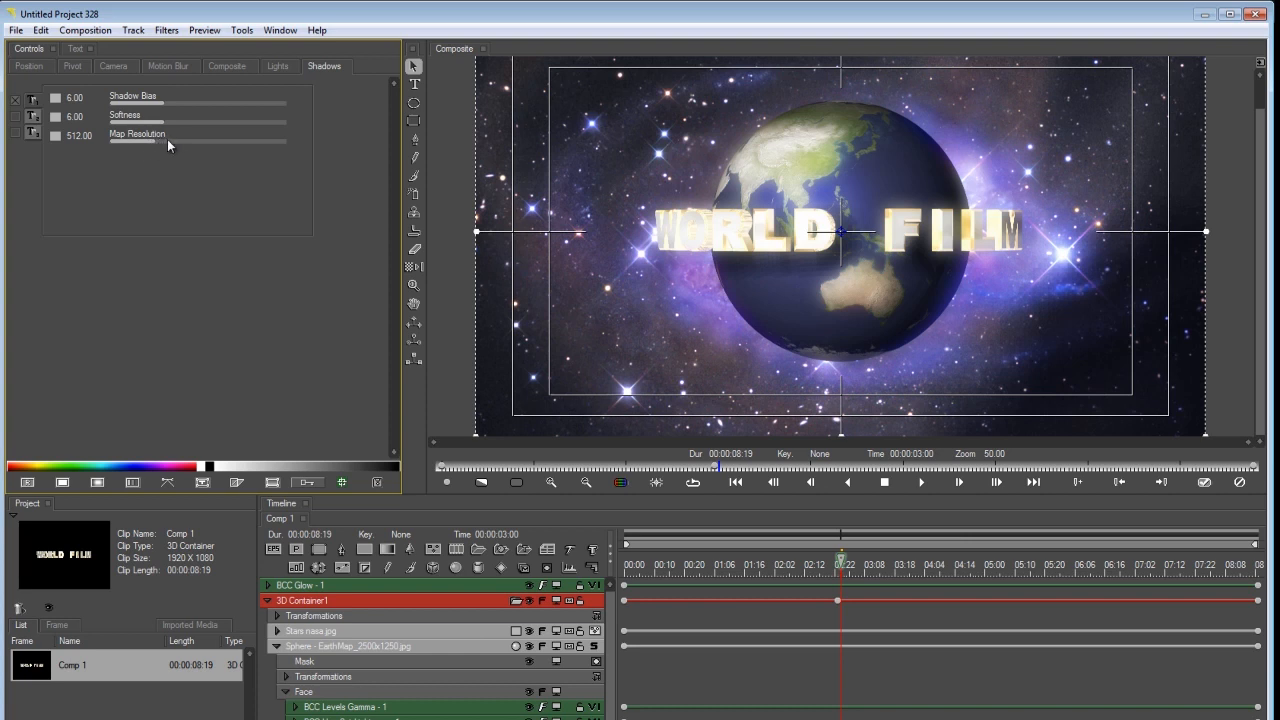
{"action": "mouse_move", "coordinate": [145, 122]}
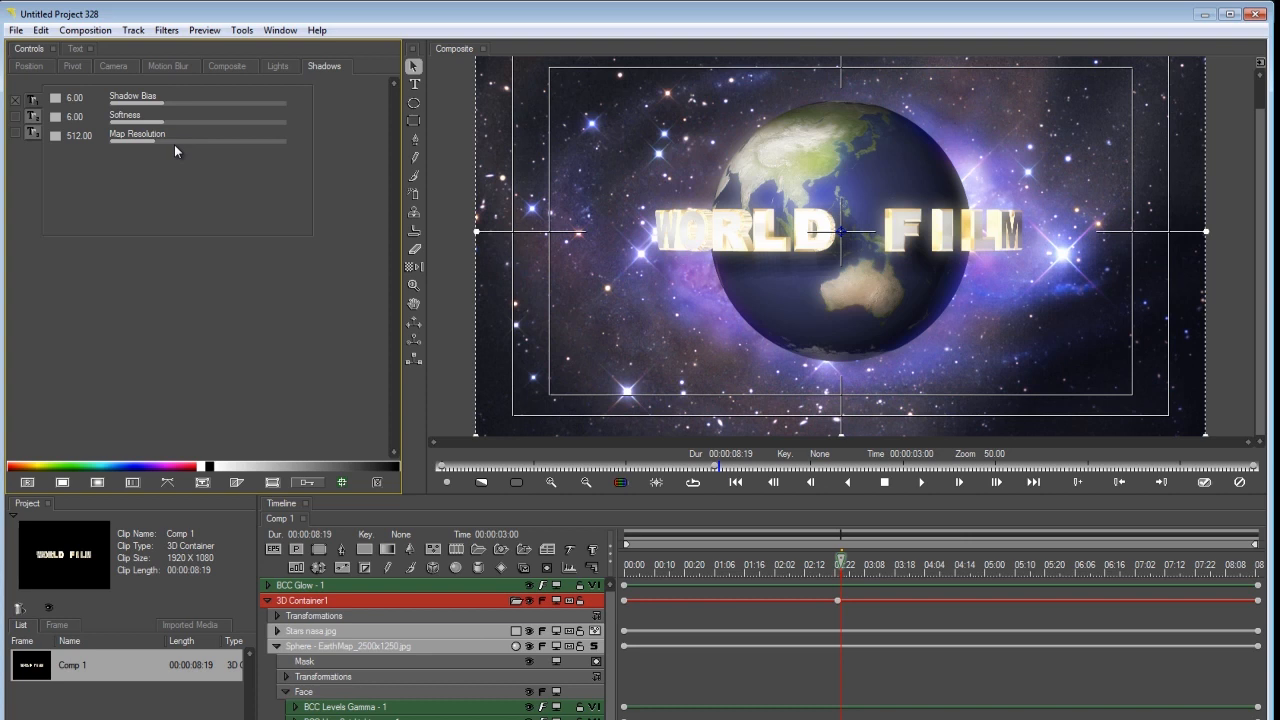
{"action": "mouse_move", "coordinate": [482, 482]}
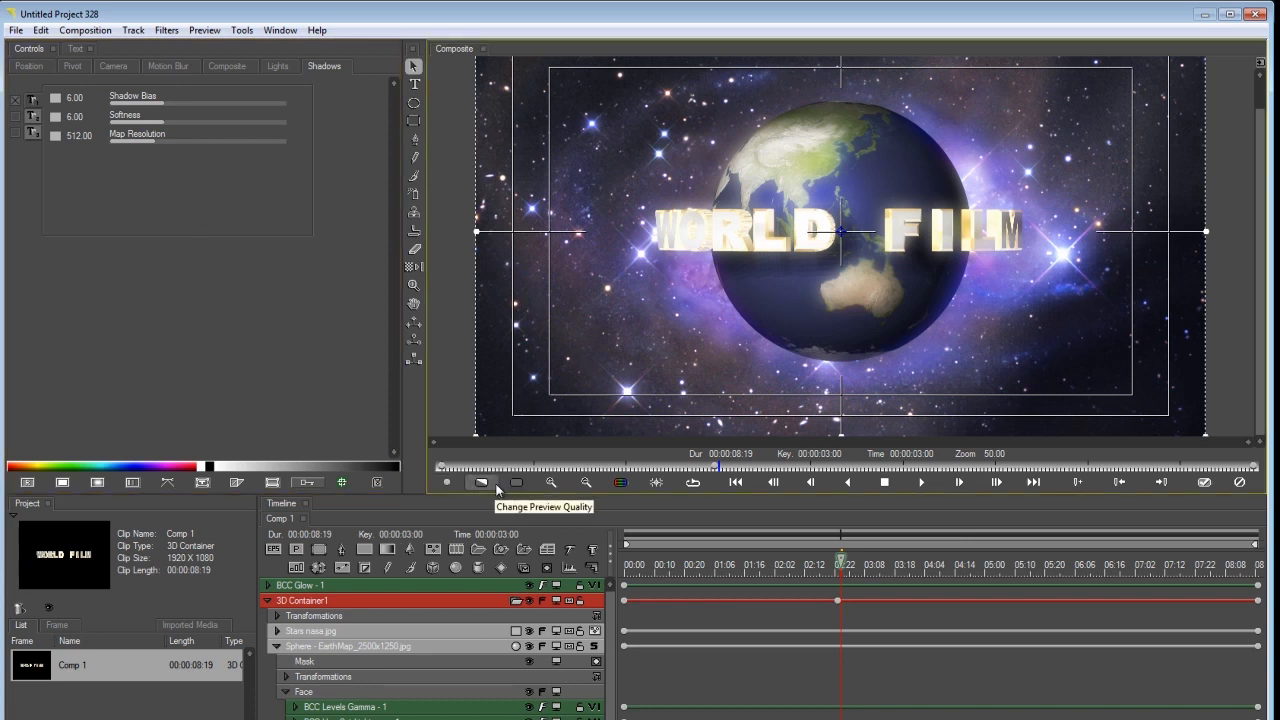
{"action": "mouse_move", "coordinate": [522, 487]}
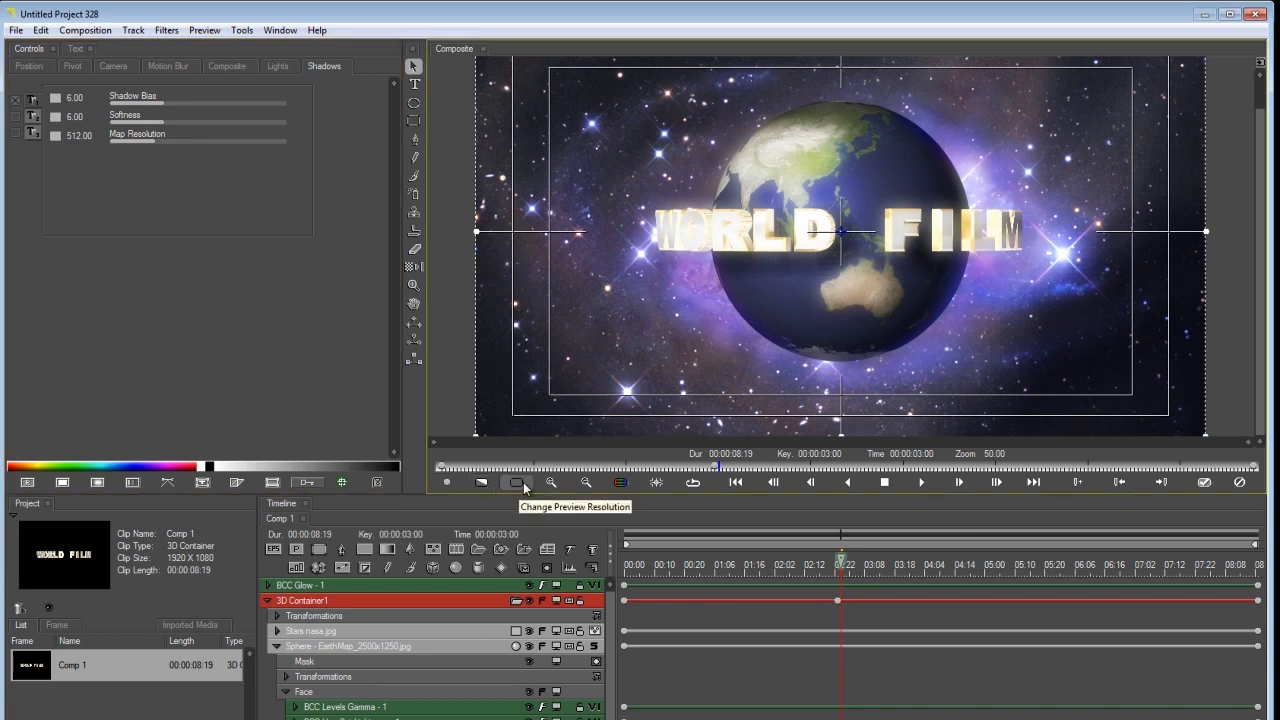
{"action": "left_click", "coordinate": [517, 482]}
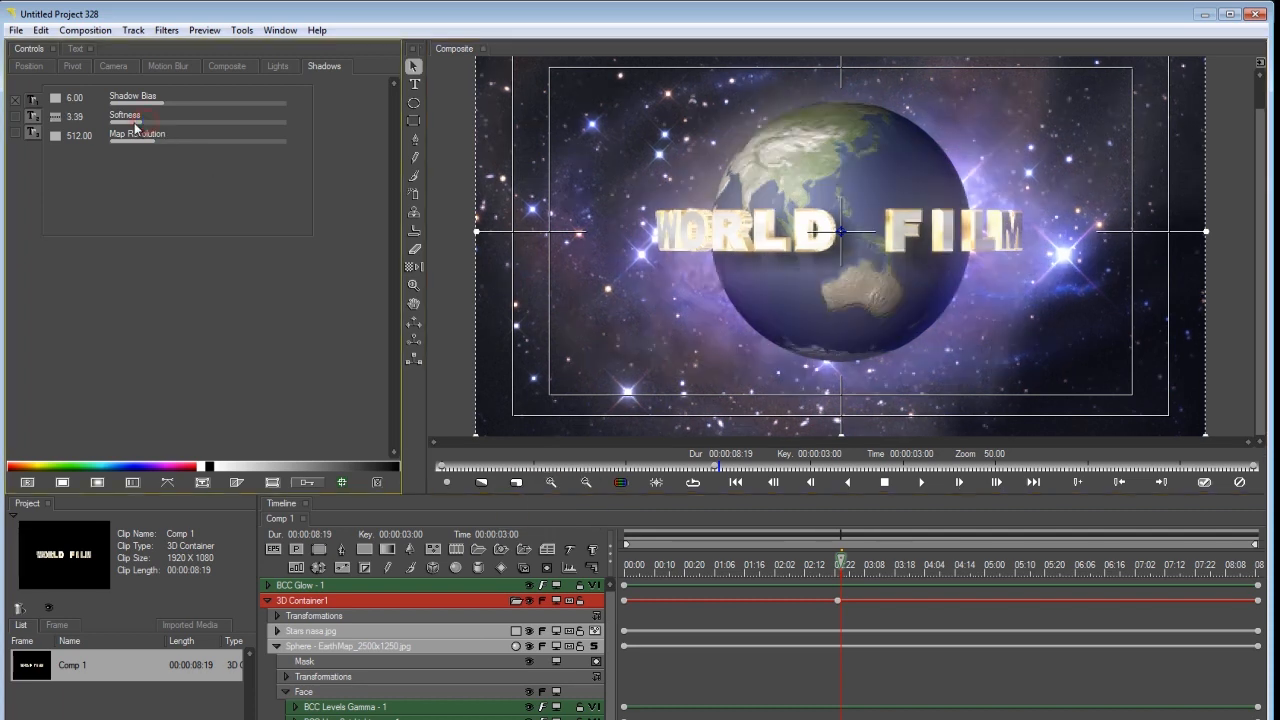
{"action": "left_click_drag", "start_coordinate": [145, 122], "coordinate": [130, 122]}
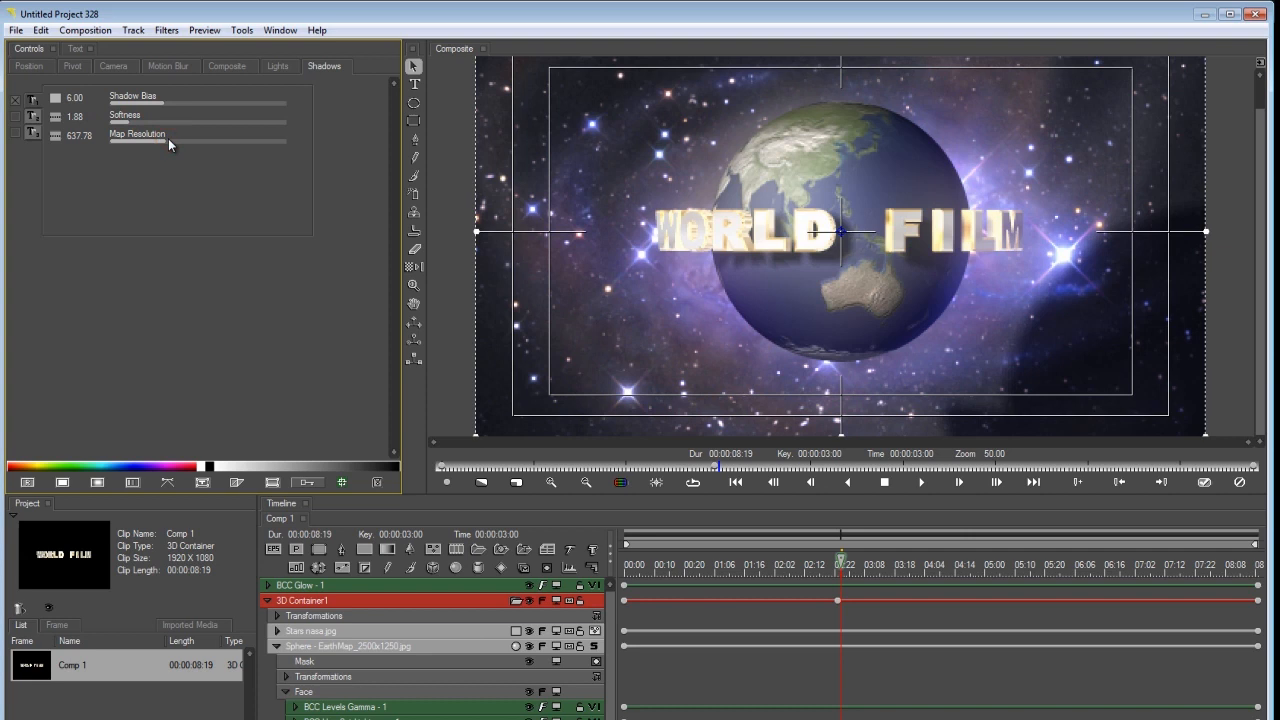
{"action": "left_click", "coordinate": [515, 482]}
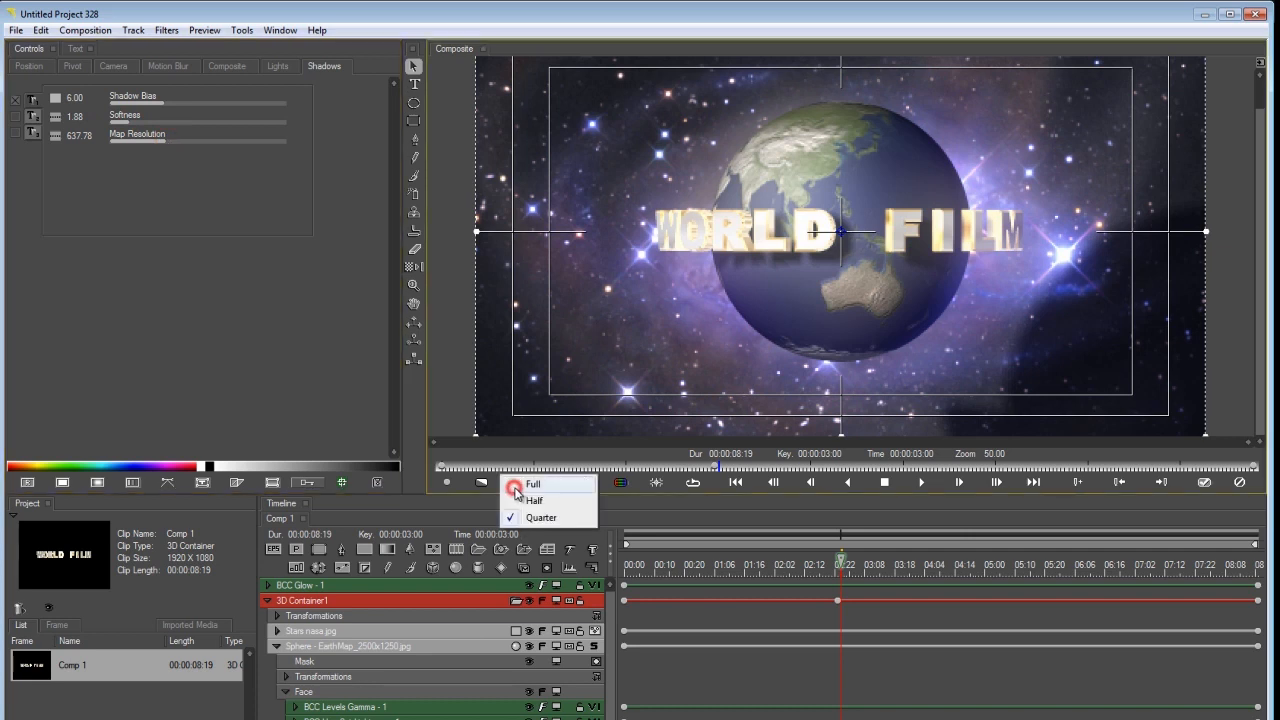
{"action": "left_click", "coordinate": [533, 484]}
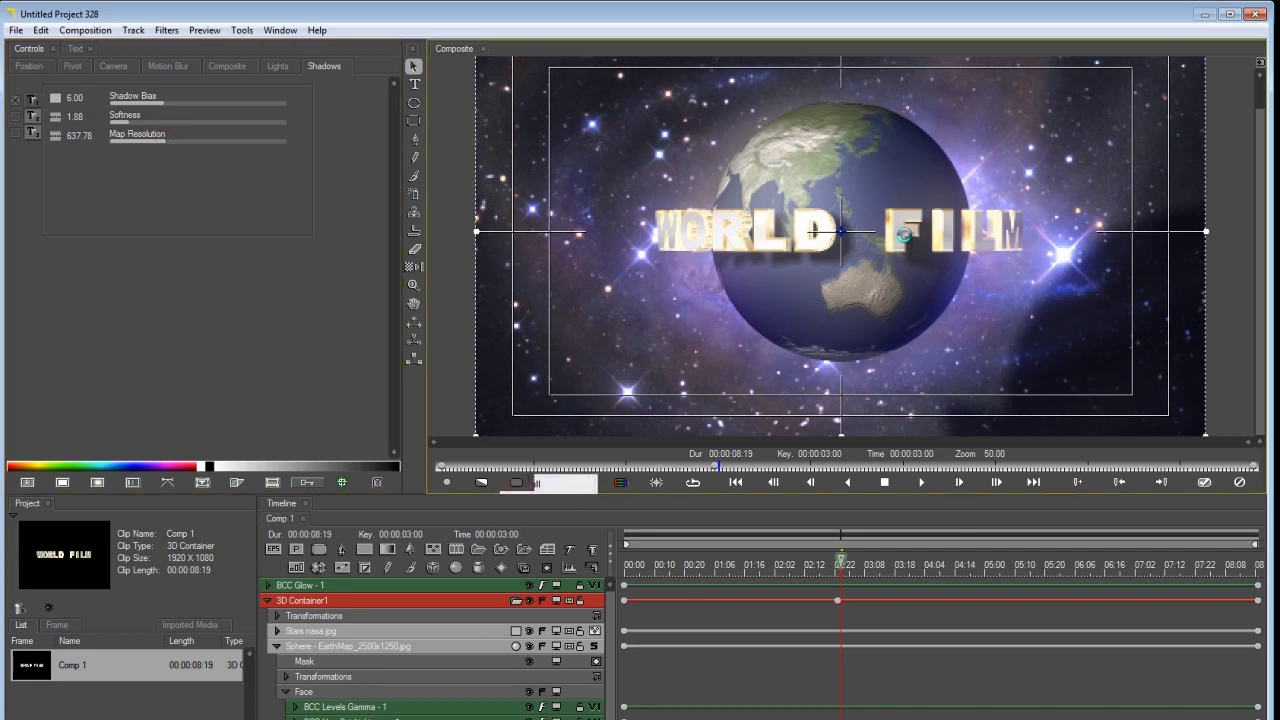